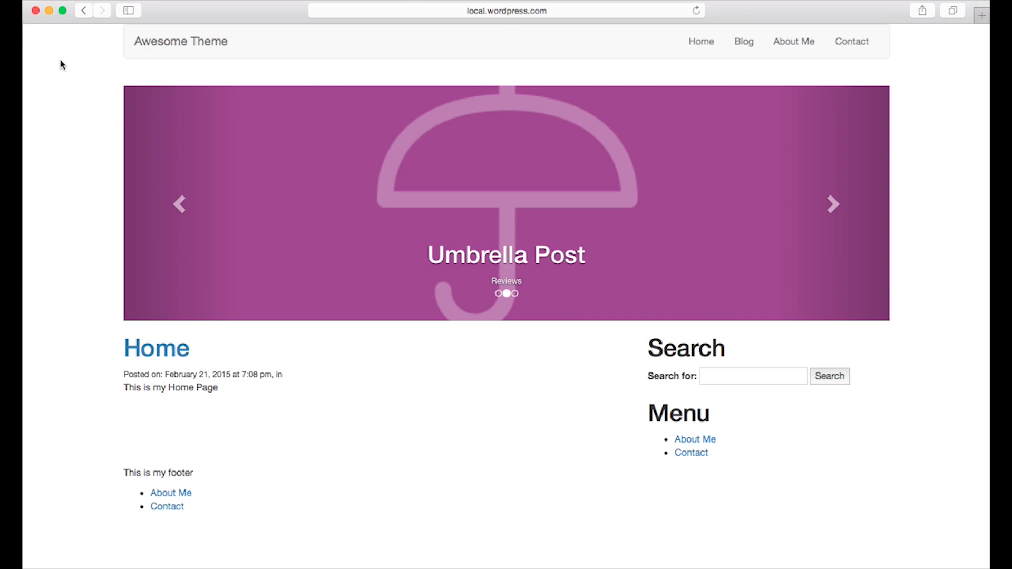
pyautogui.moveTo(970, 166)
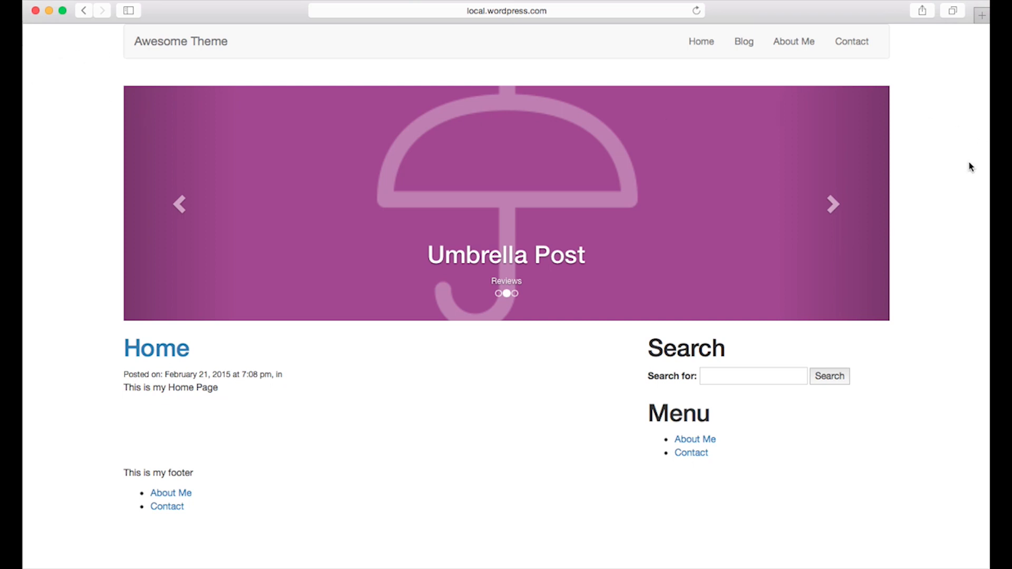
pyautogui.moveTo(954, 157)
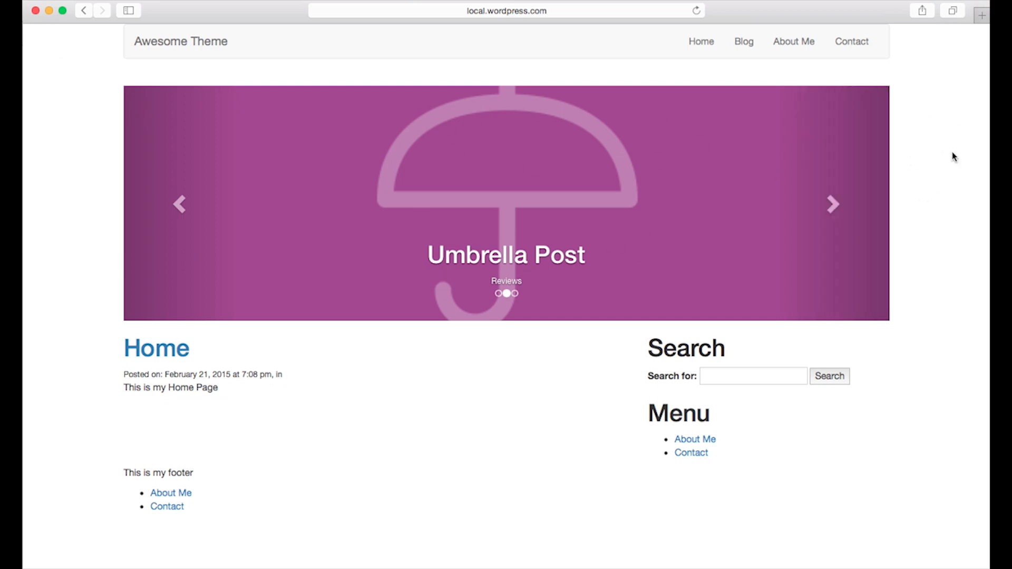
pyautogui.moveTo(744, 41)
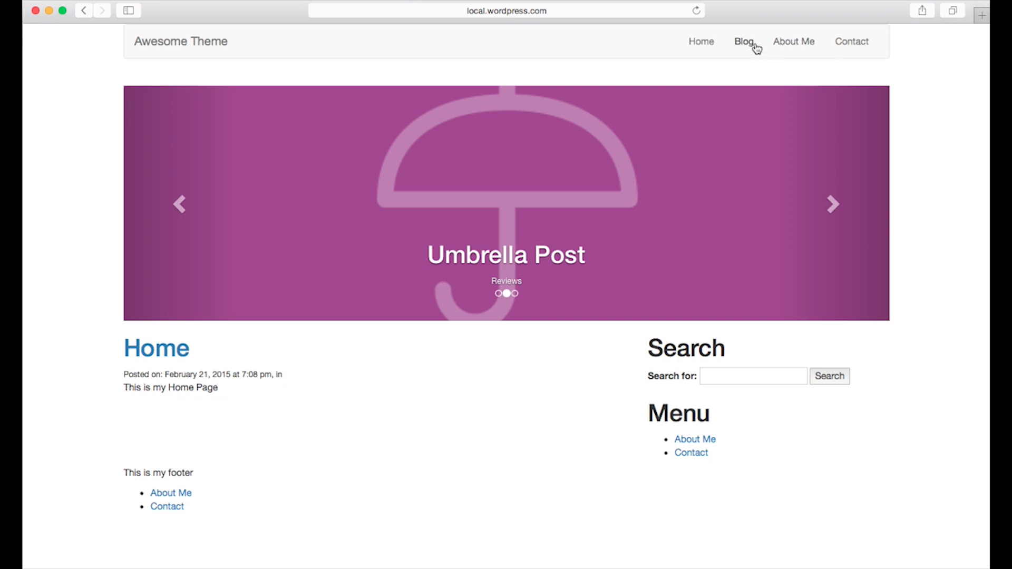
# Open the Blog post grid from the navigation bar and advance the homepage slider.
pyautogui.click(744, 41)
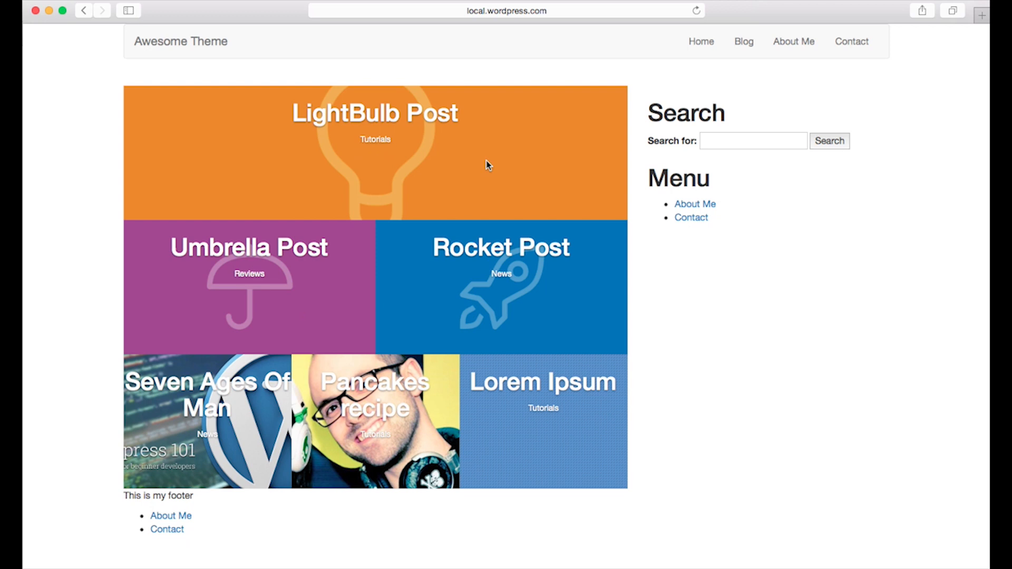
pyautogui.moveTo(374, 113)
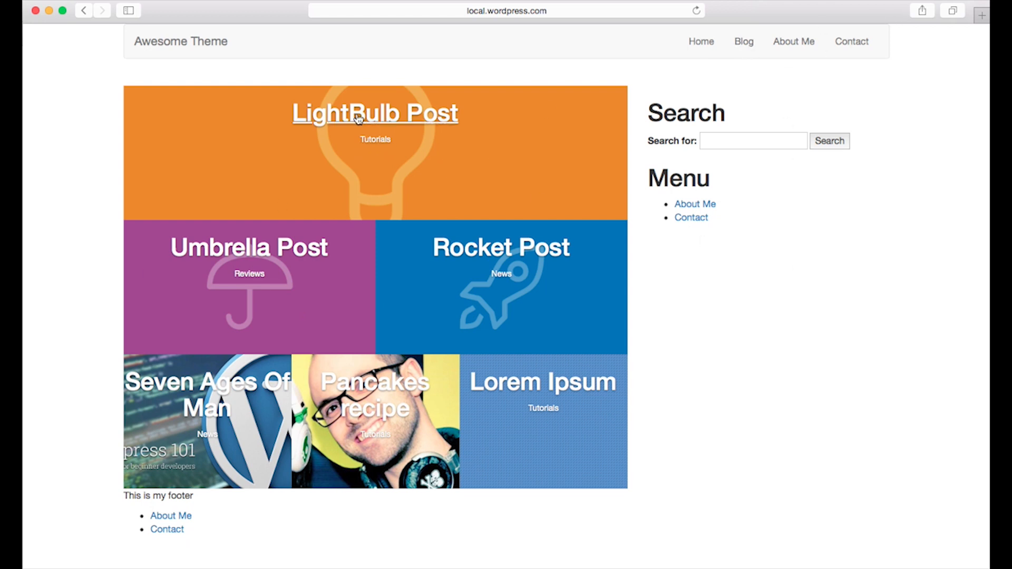
pyautogui.moveTo(49, 101)
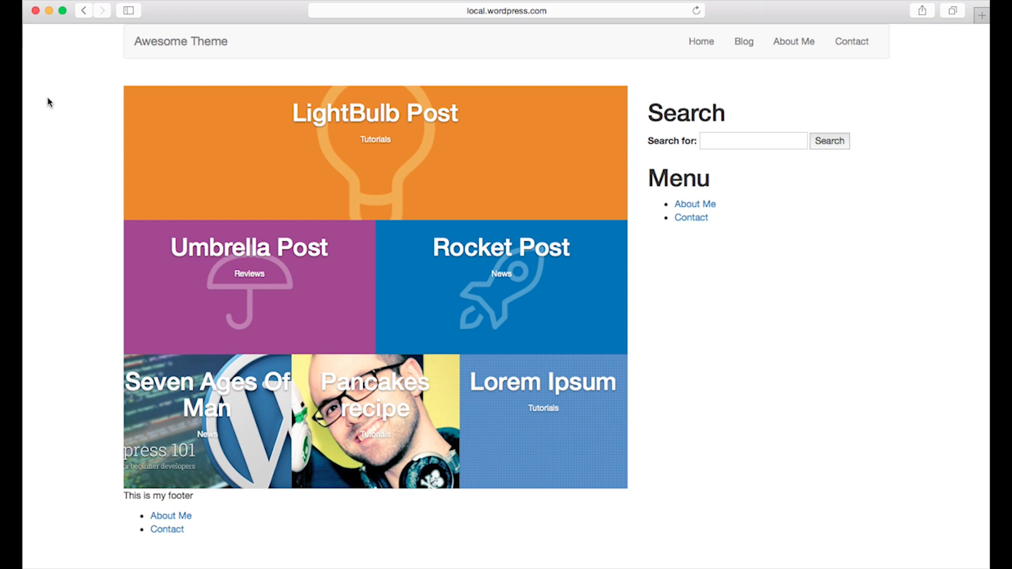
pyautogui.moveTo(581, 137)
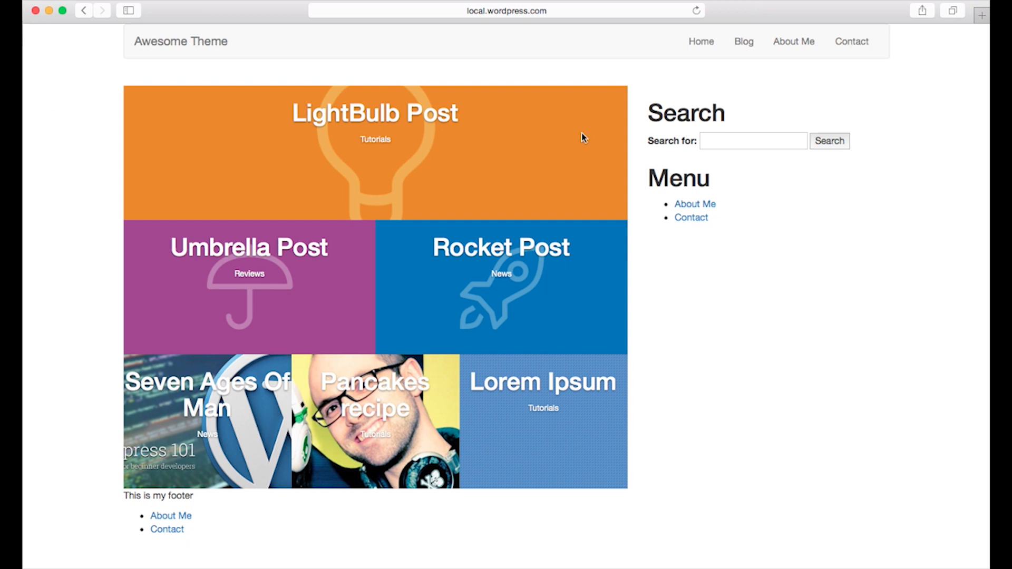
pyautogui.moveTo(375, 393)
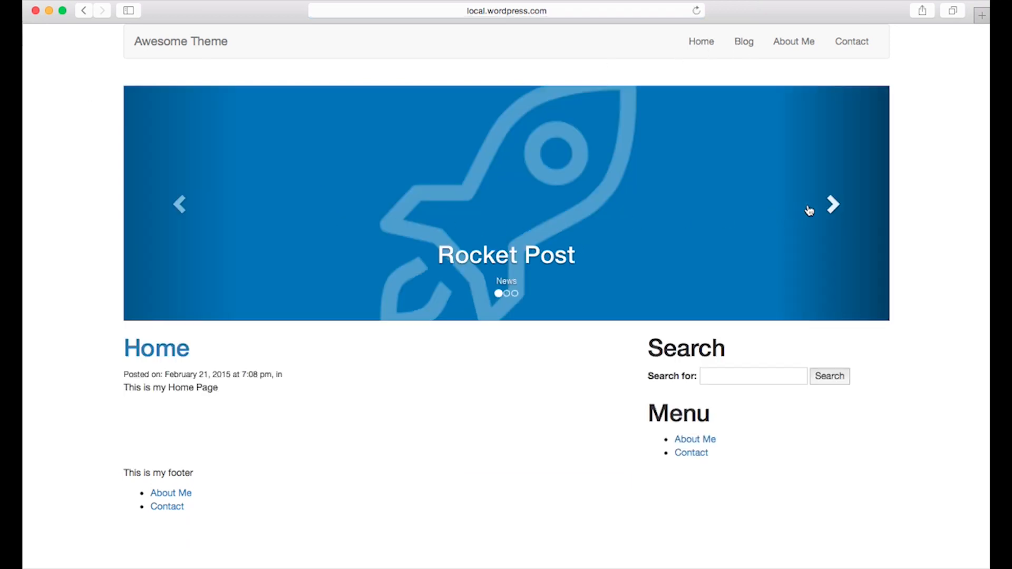
pyautogui.click(833, 204)
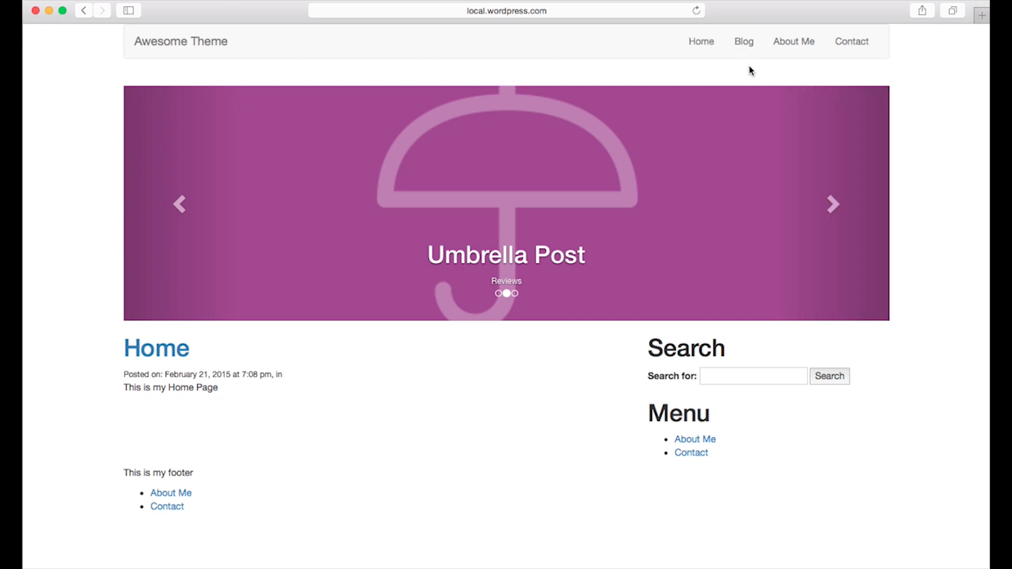
pyautogui.moveTo(976, 123)
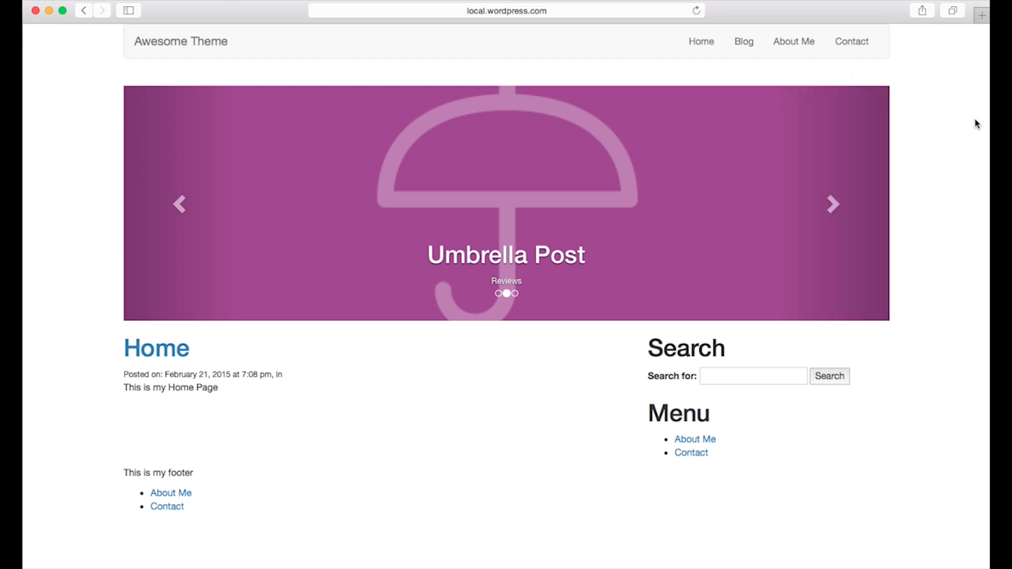
pyautogui.moveTo(957, 110)
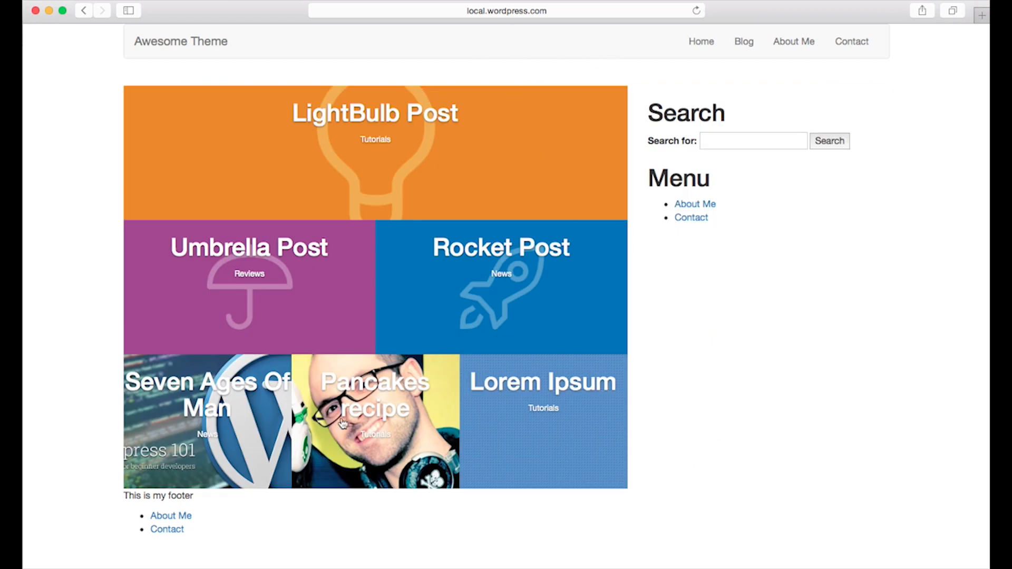
pyautogui.moveTo(184, 89)
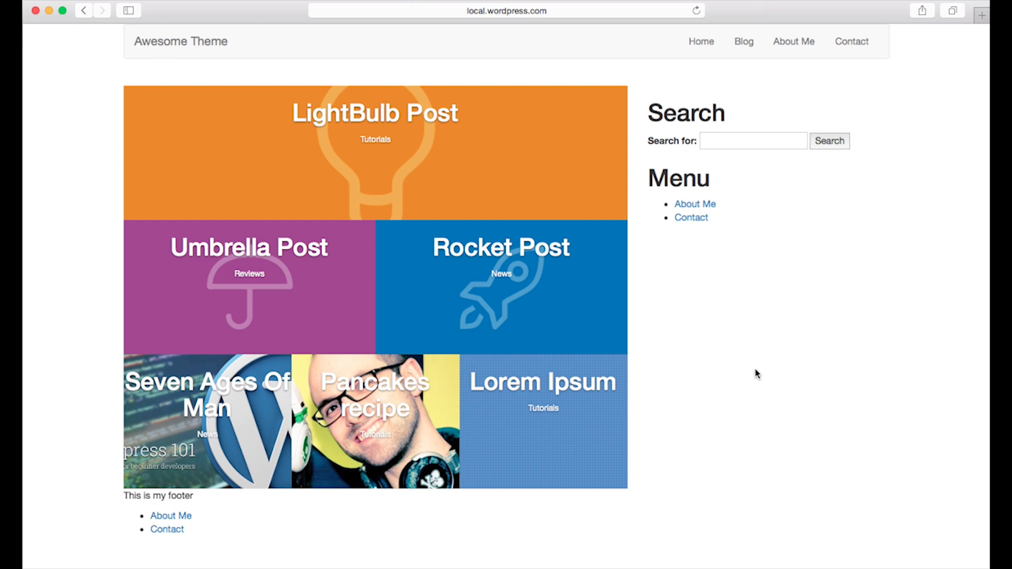
pyautogui.moveTo(502, 179)
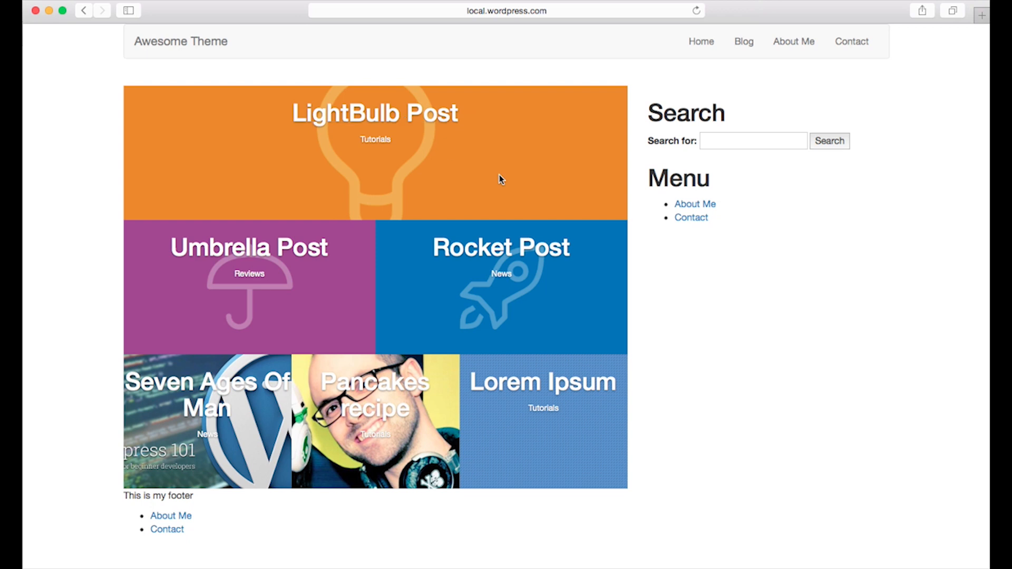
pyautogui.moveTo(374, 394)
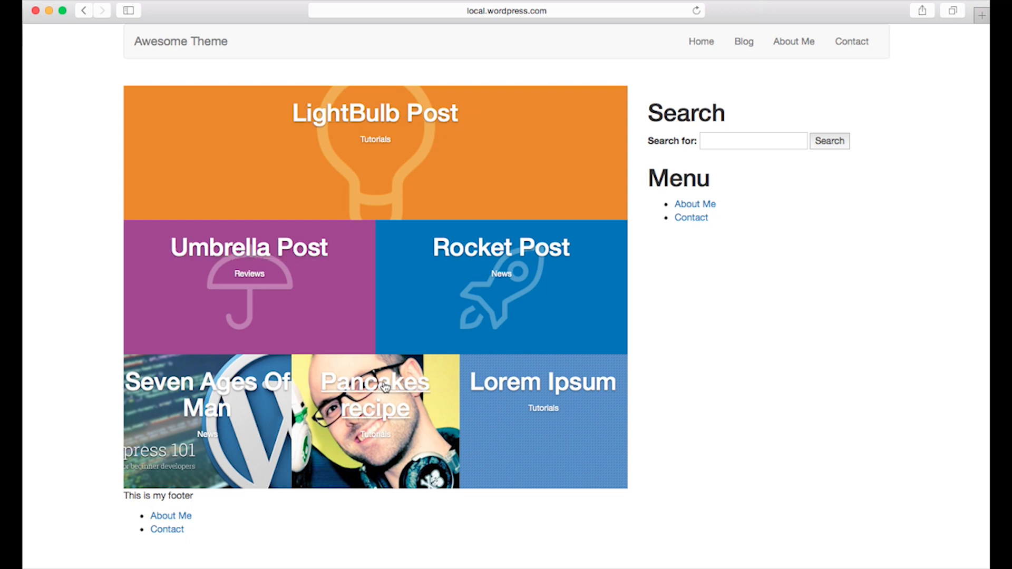
# Open the Pancakes recipe single post, then return to the Blog listing.
pyautogui.click(375, 393)
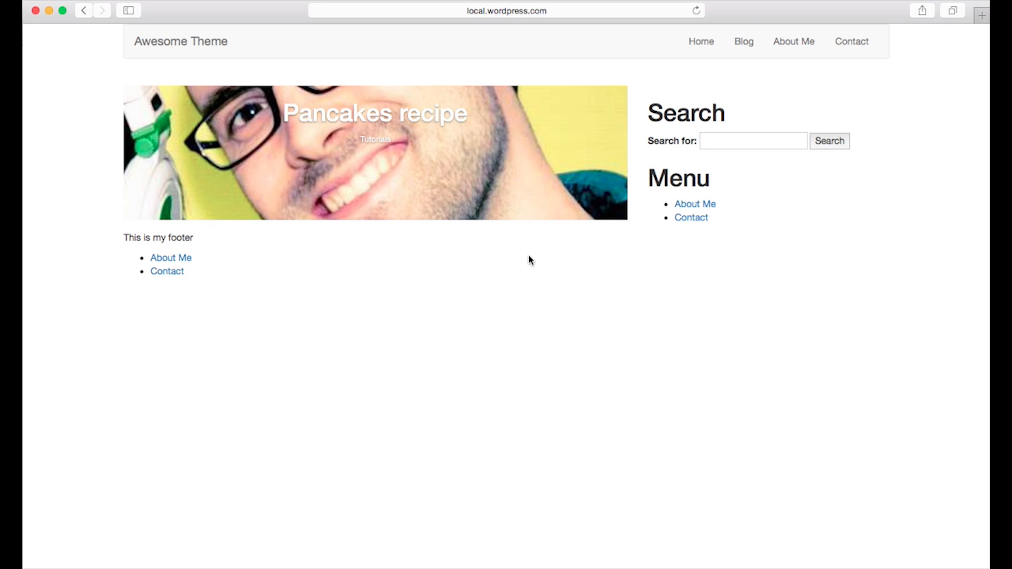
pyautogui.moveTo(262, 258)
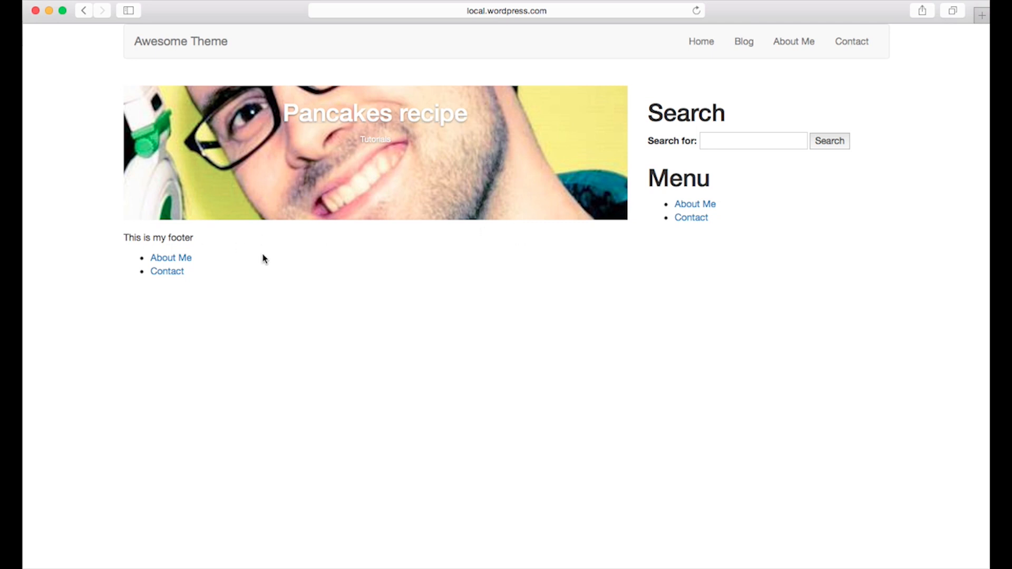
pyautogui.moveTo(366, 277)
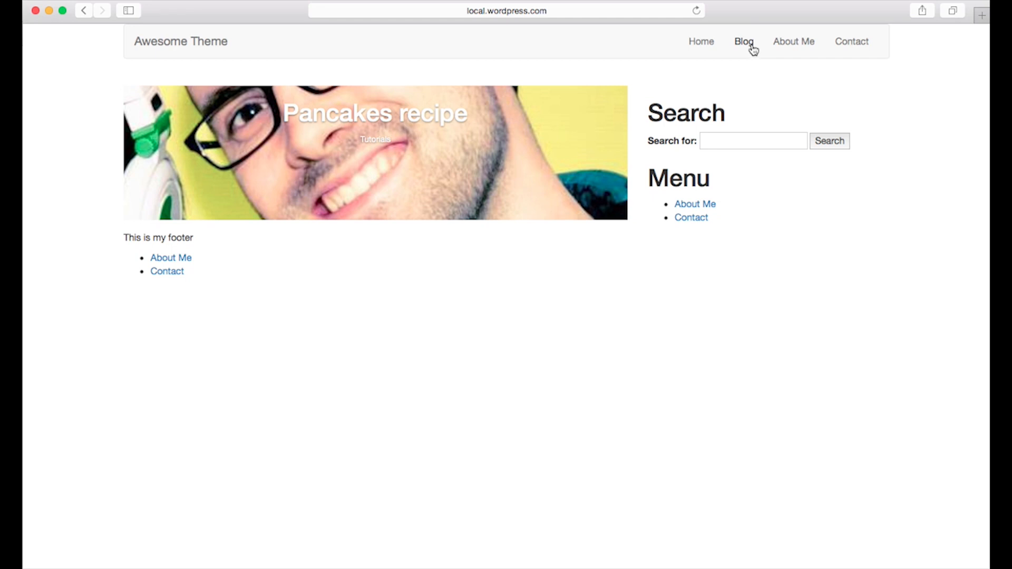
pyautogui.moveTo(746, 53)
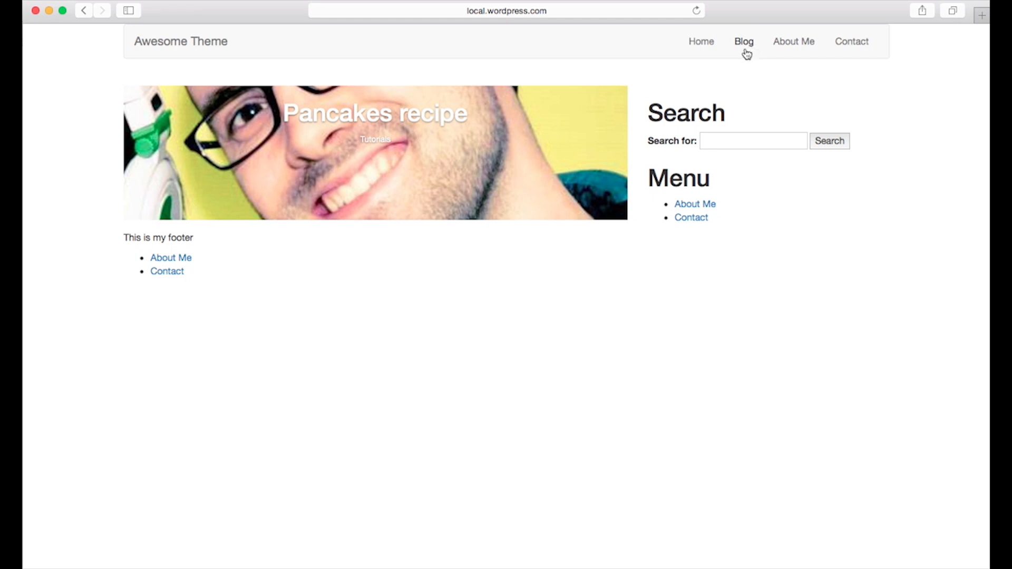
pyautogui.moveTo(916, 75)
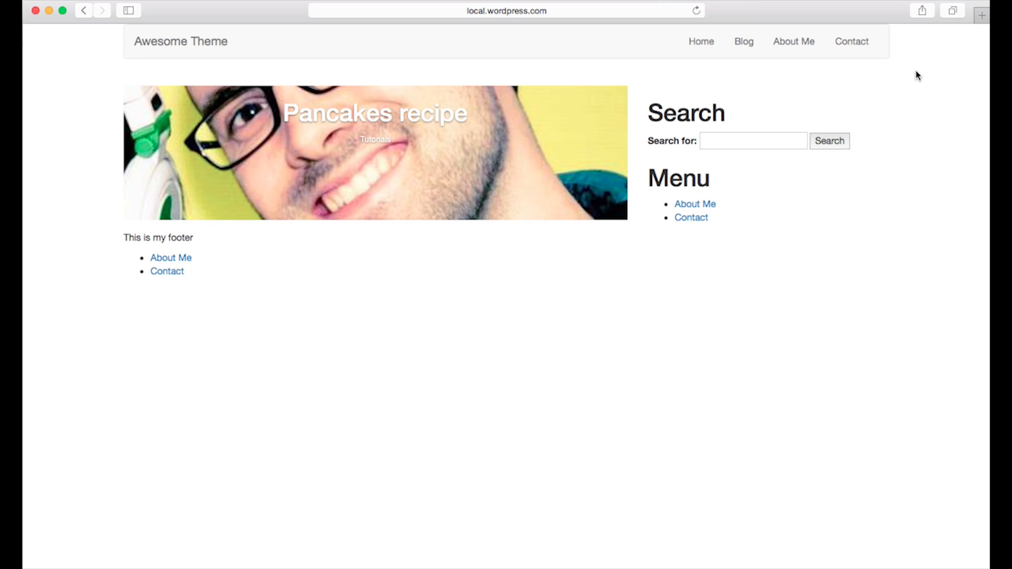
pyautogui.moveTo(743, 42)
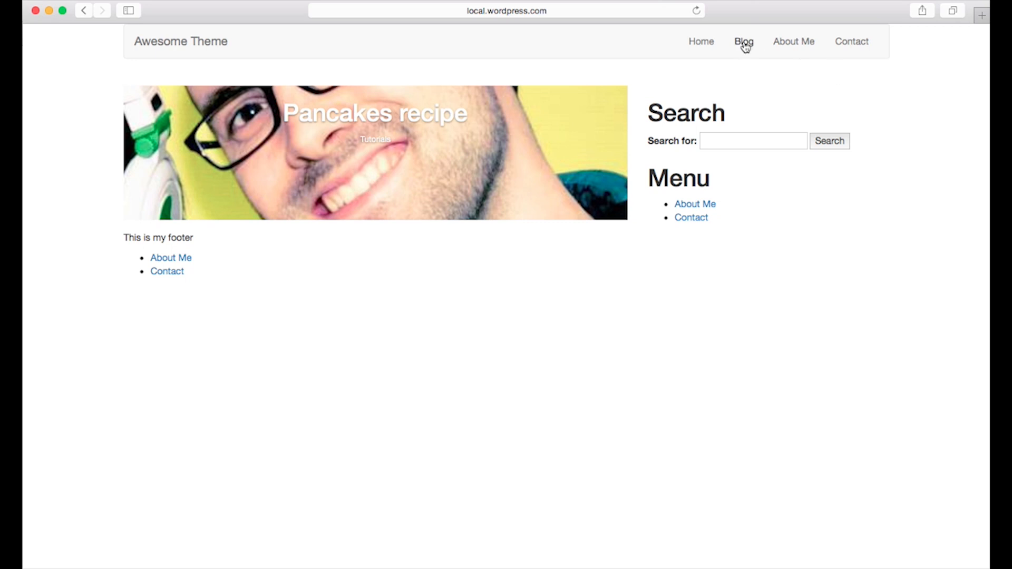
pyautogui.click(743, 41)
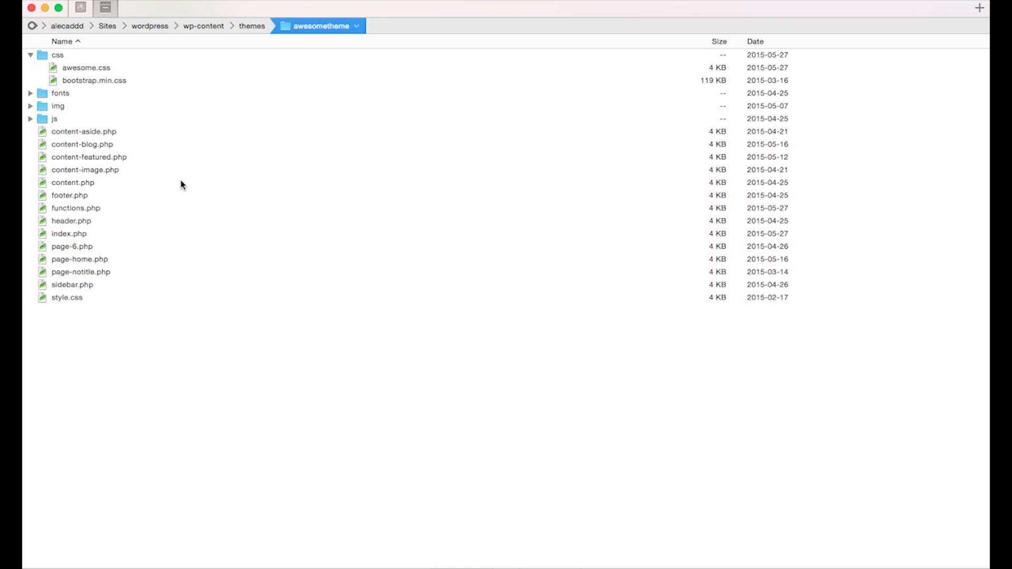
pyautogui.moveTo(171, 183)
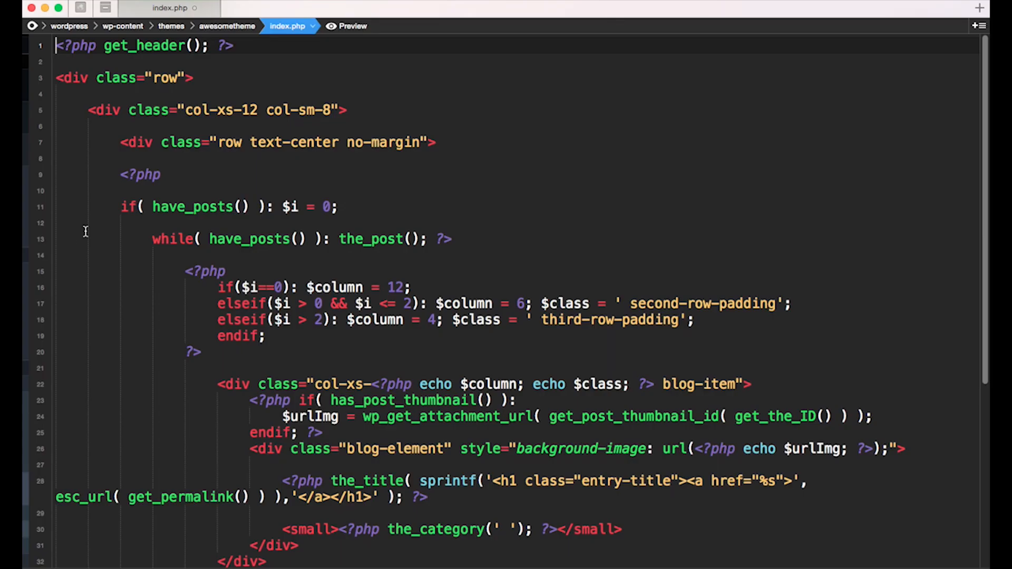
# Create a new file in the awesometheme folder and name it single.php.
pyautogui.click(352, 26)
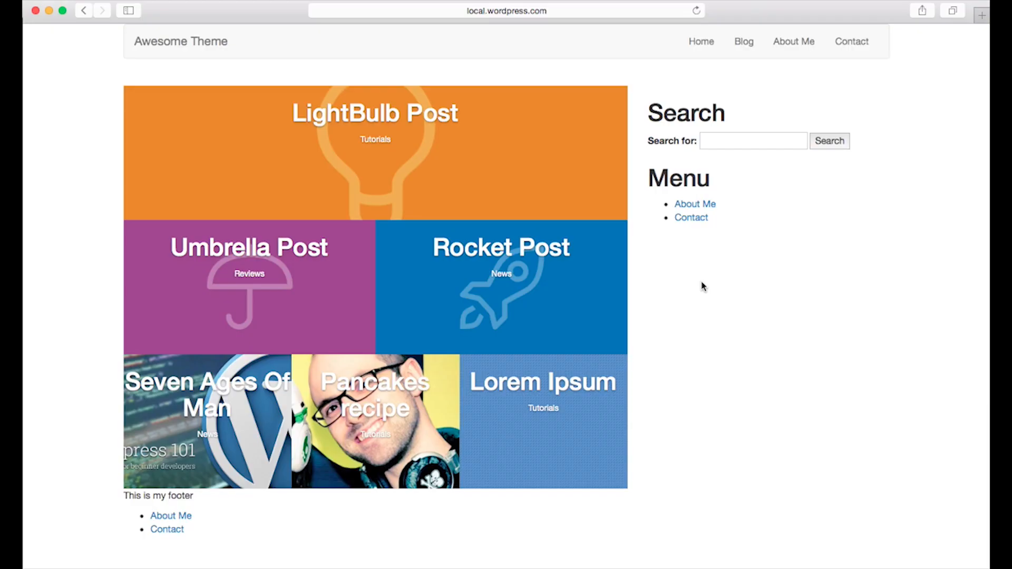
pyautogui.moveTo(681, 282)
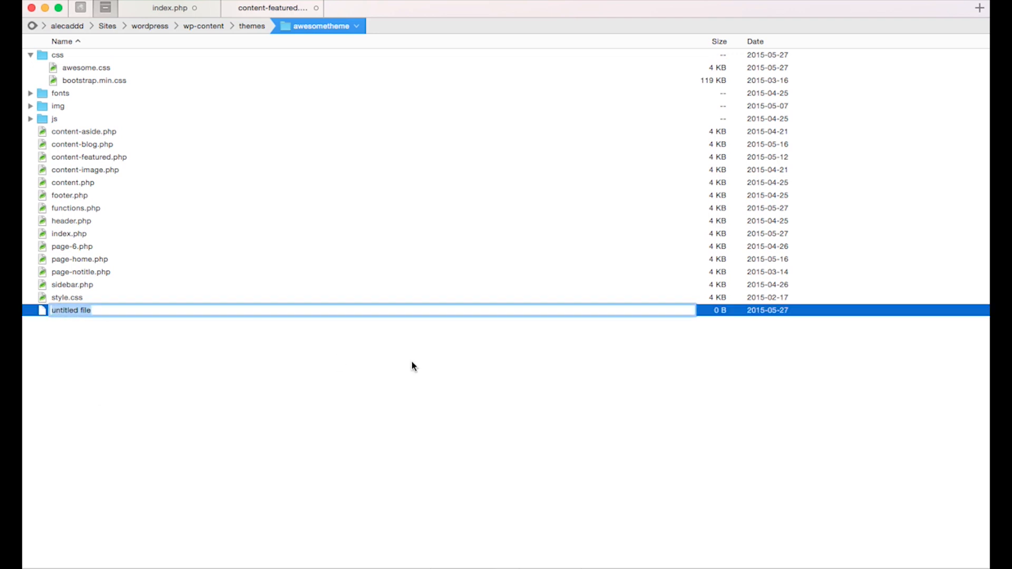
pyautogui.write('single.php')
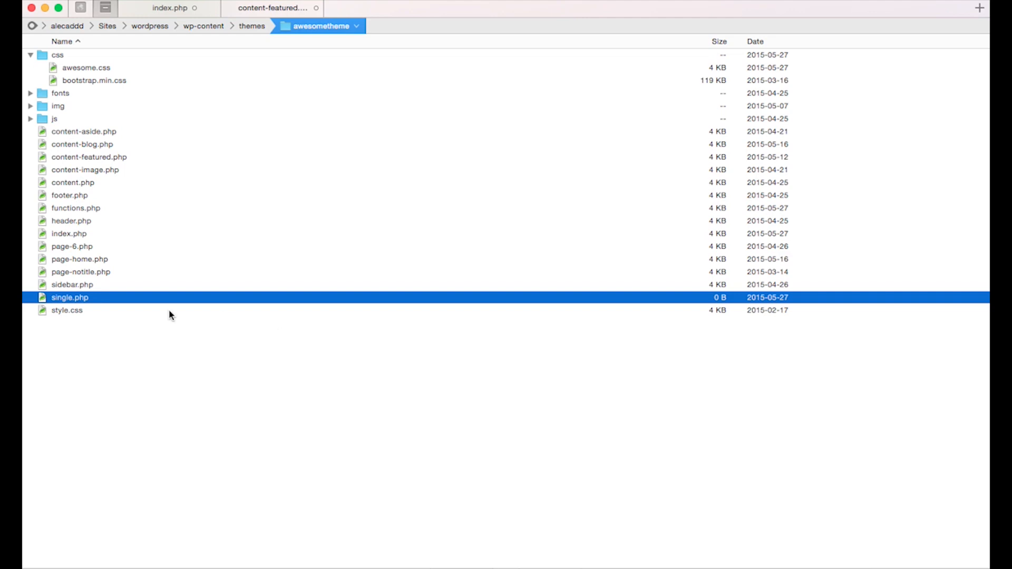
# Copy page-6.php's header, posts loop, sidebar and footer code into single.php.
pyautogui.doubleClick(69, 298)
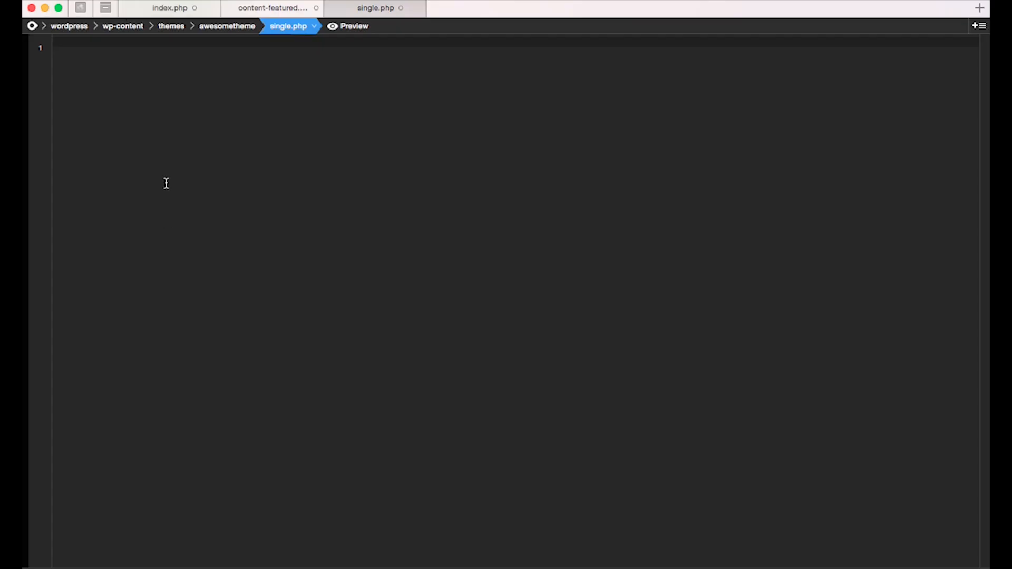
pyautogui.moveTo(159, 24)
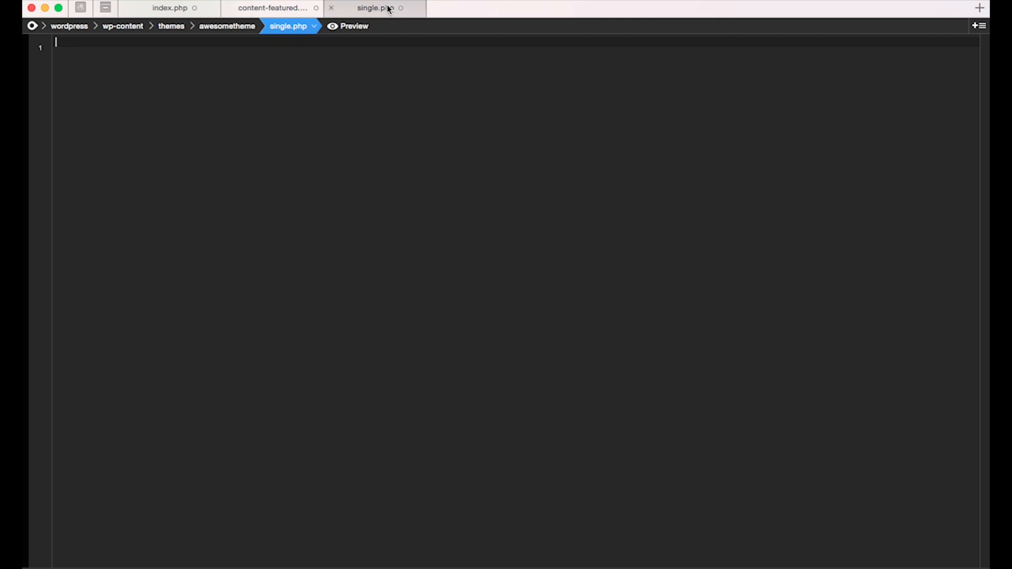
pyautogui.moveTo(170, 8)
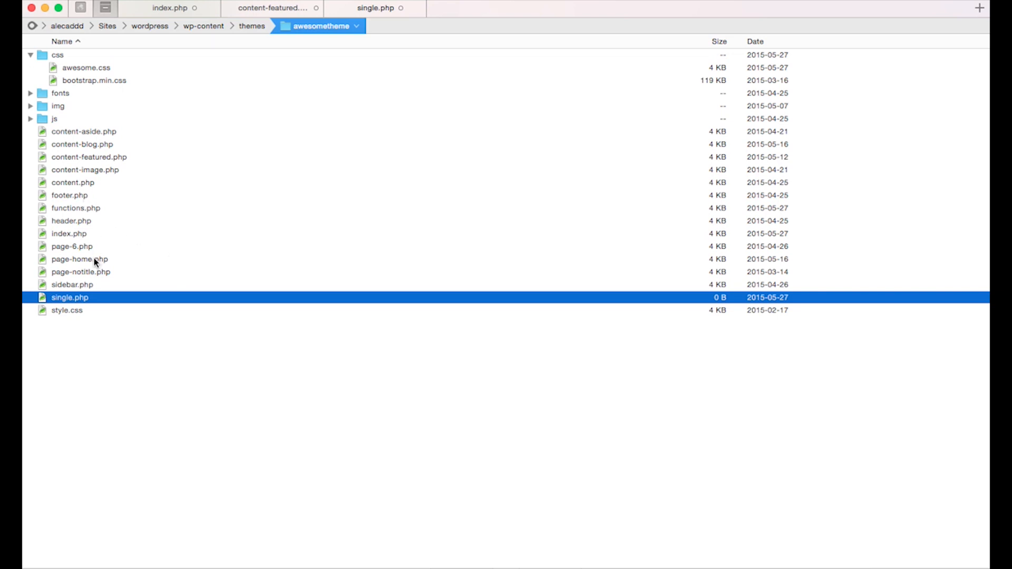
pyautogui.doubleClick(72, 246)
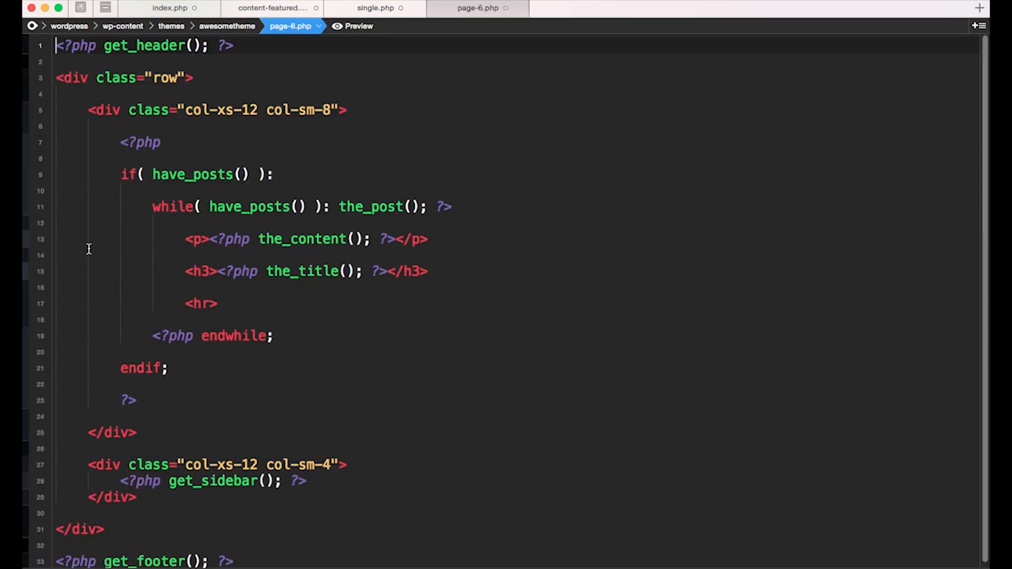
pyautogui.press('cmd+a')
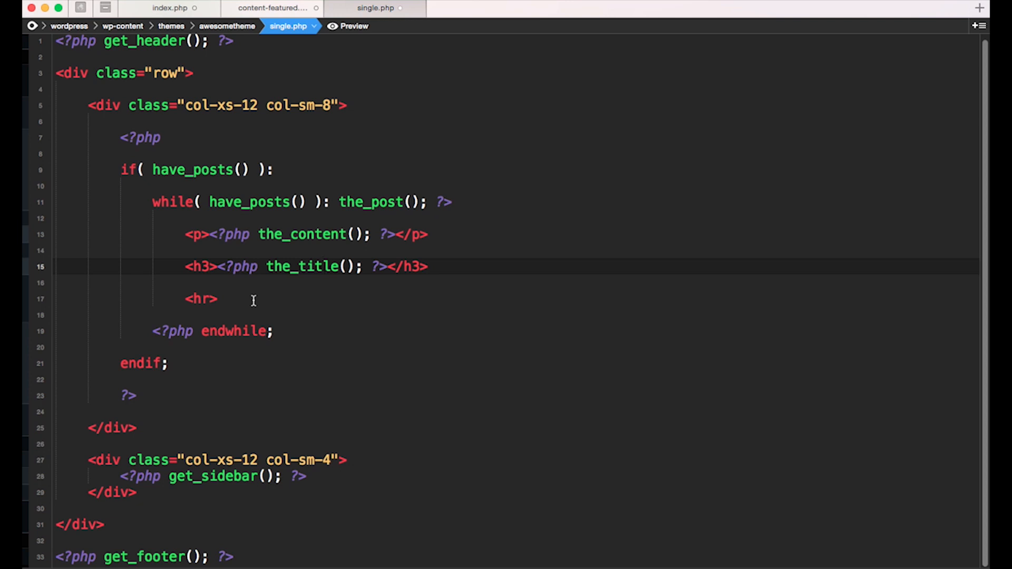
pyautogui.click(321, 267)
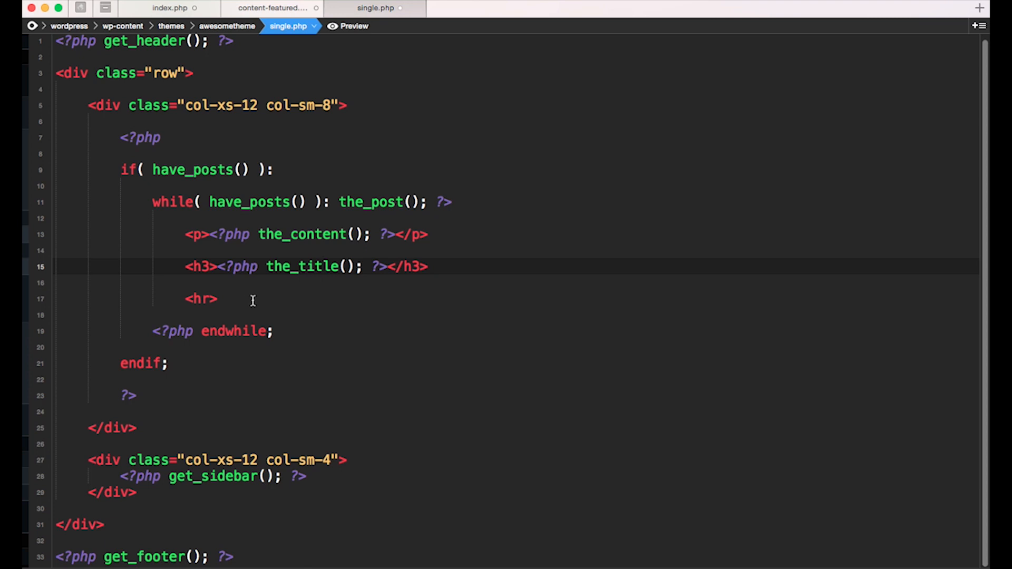
# Replace the loop body with article markup: title, floated thumbnail, category, content; remove blank lines.
pyautogui.moveTo(185, 267); pyautogui.dragTo(218, 299)
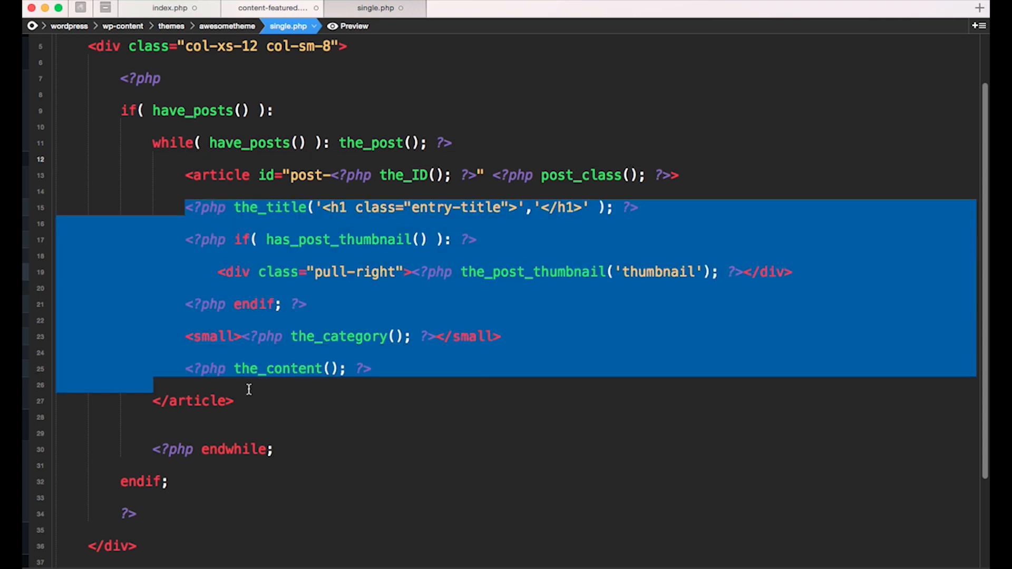
pyautogui.click(402, 369)
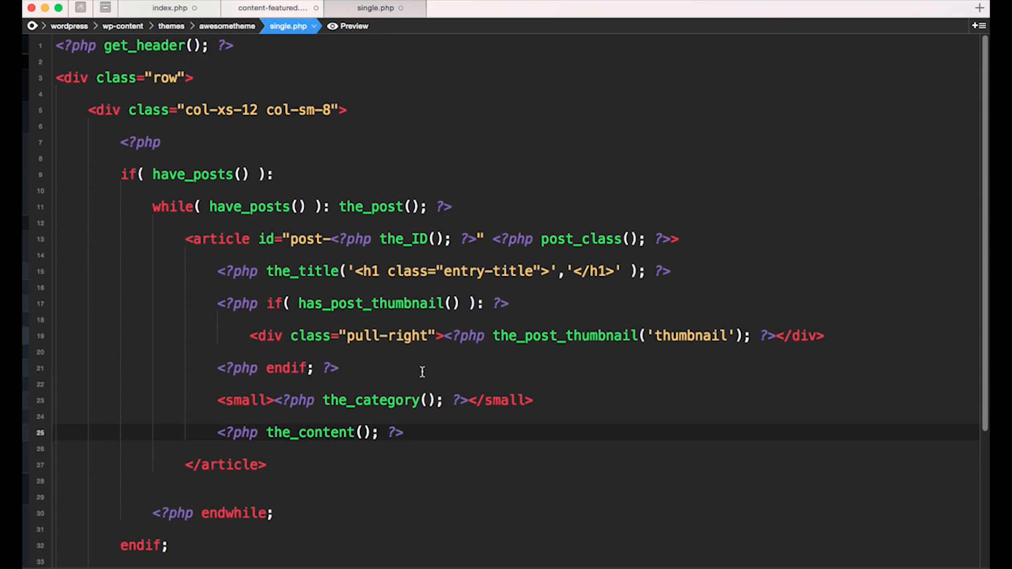
pyautogui.click(403, 432)
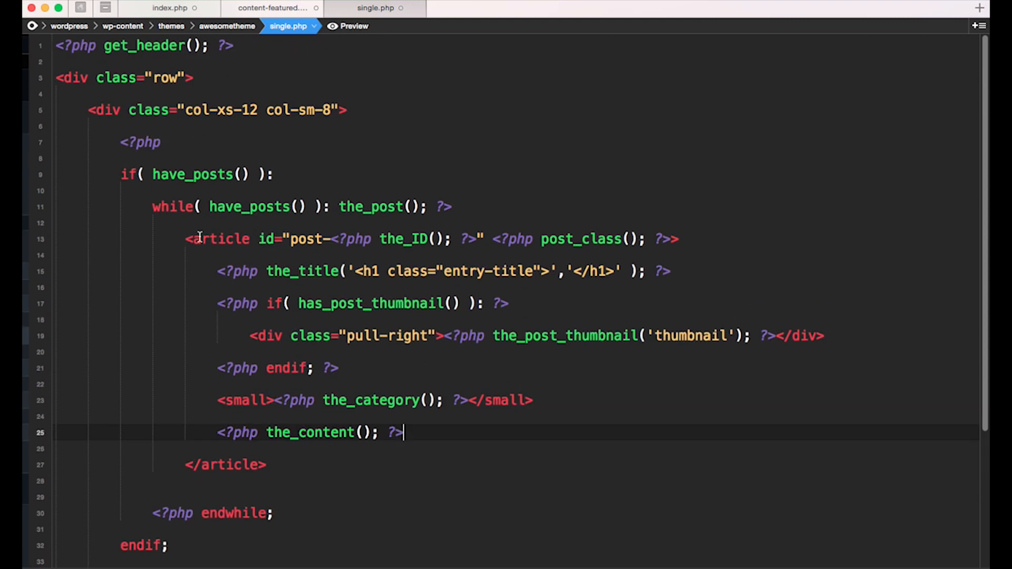
pyautogui.click(128, 175)
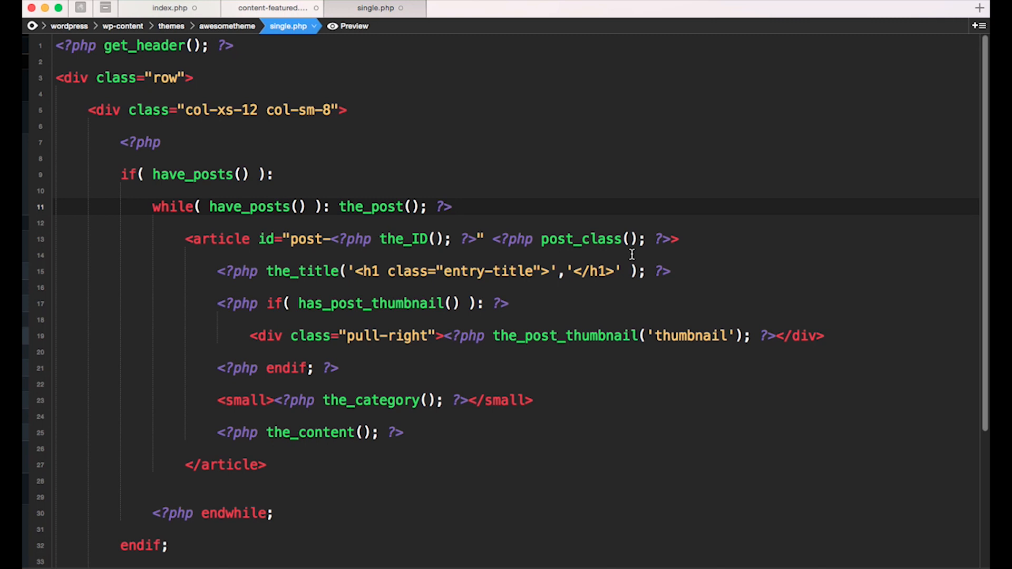
pyautogui.moveTo(150, 207)
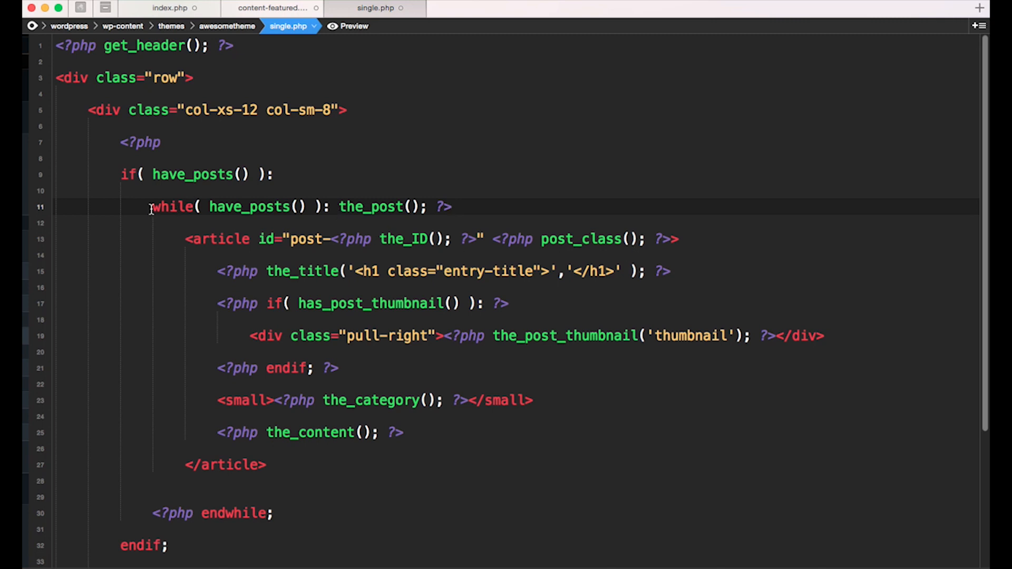
pyautogui.doubleClick(249, 206)
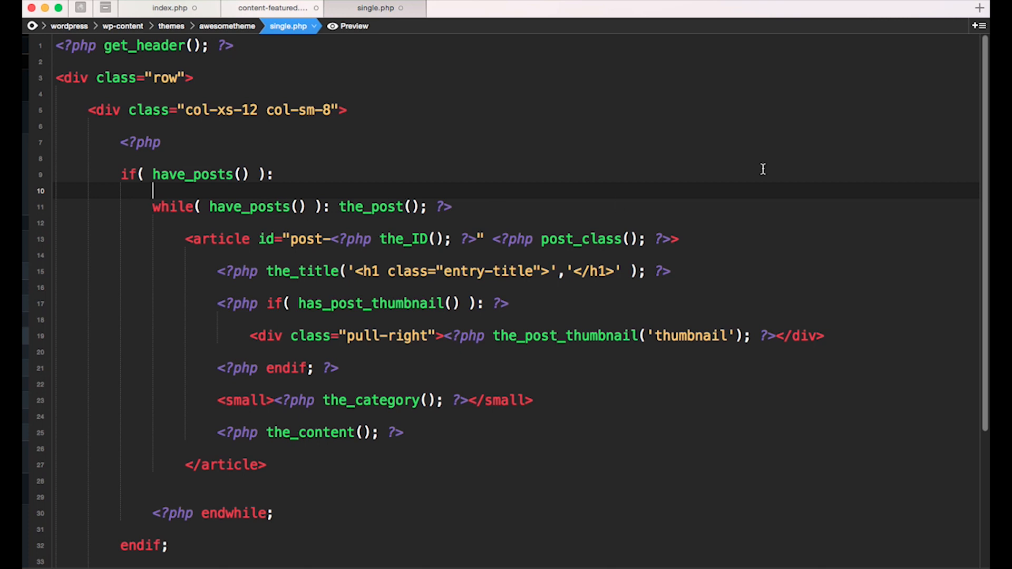
pyautogui.scroll(-3)
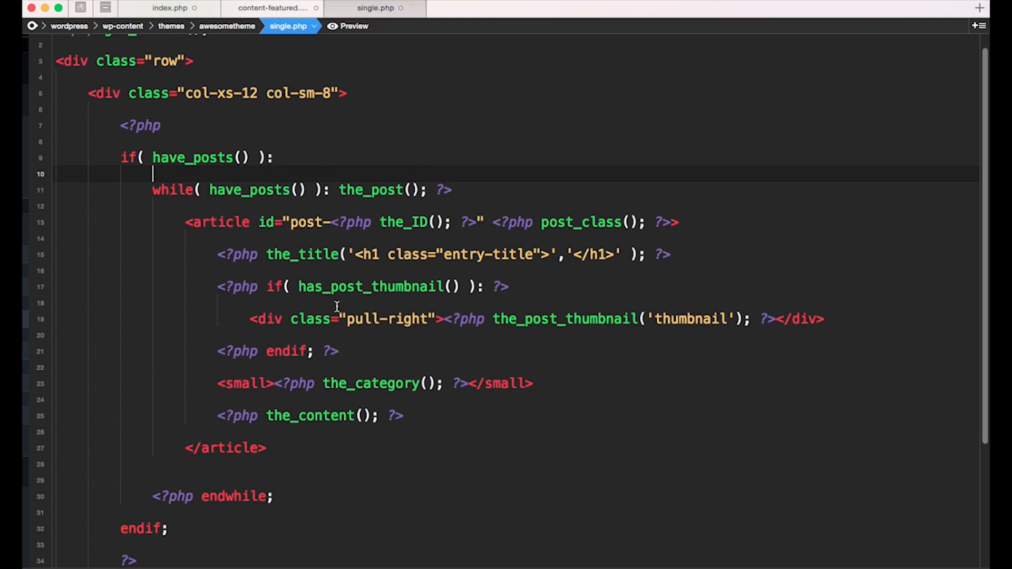
pyautogui.moveTo(185, 222); pyautogui.dragTo(266, 448)
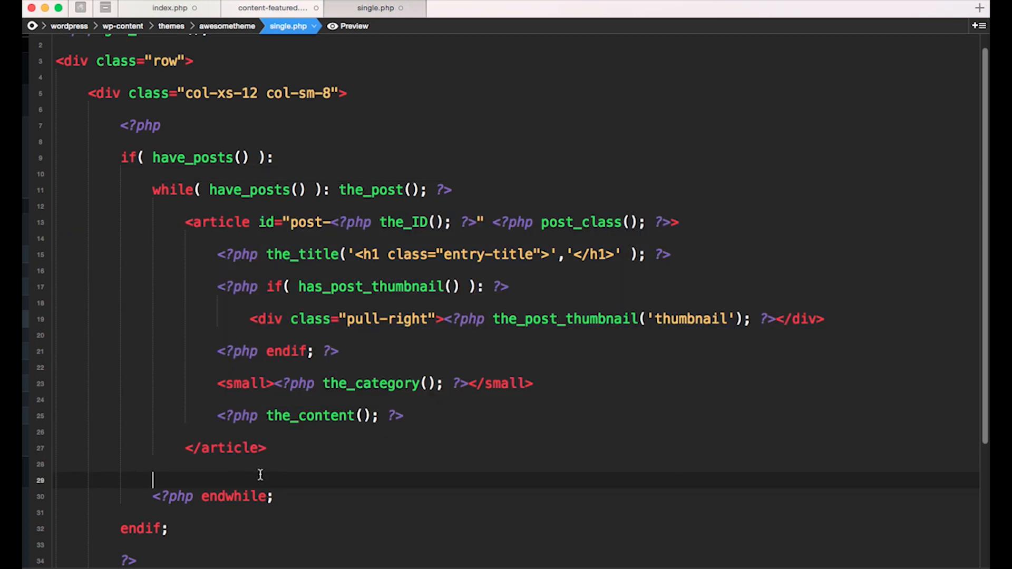
pyautogui.press('backspace')
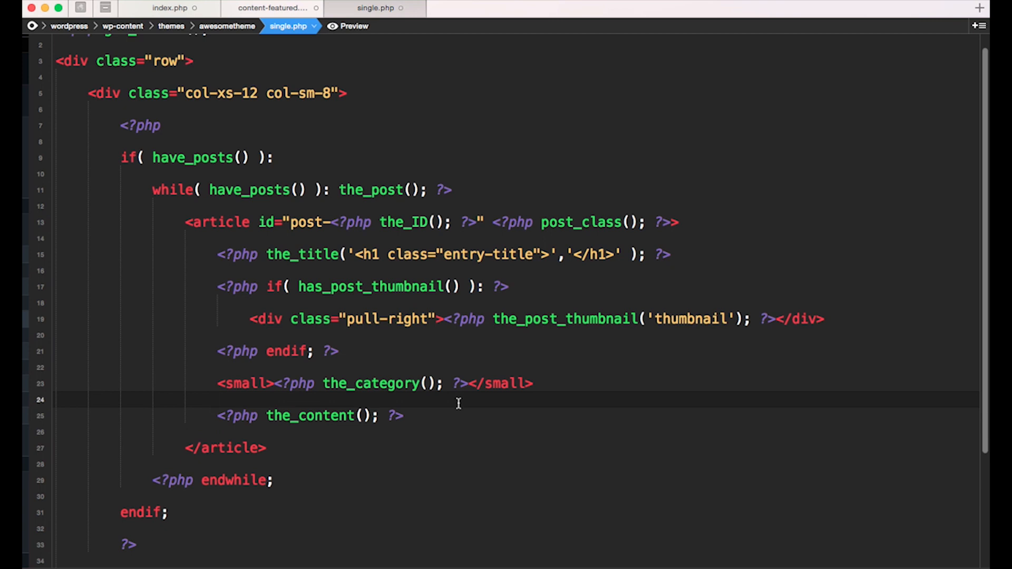
# Reload the LightBulb Post page in Safari to check the new single-post layout.
pyautogui.press('cmd+tab')
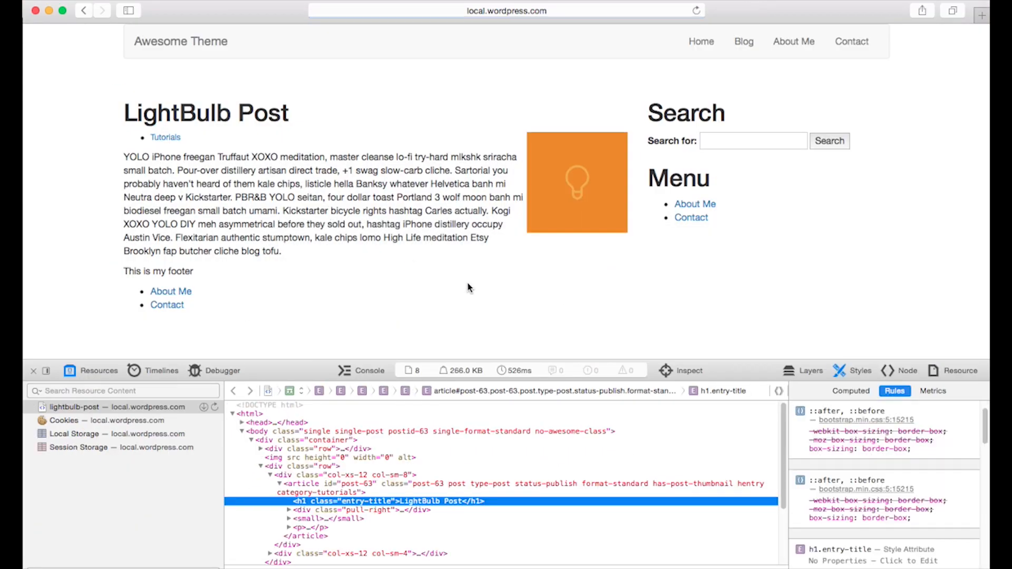
pyautogui.click(33, 406)
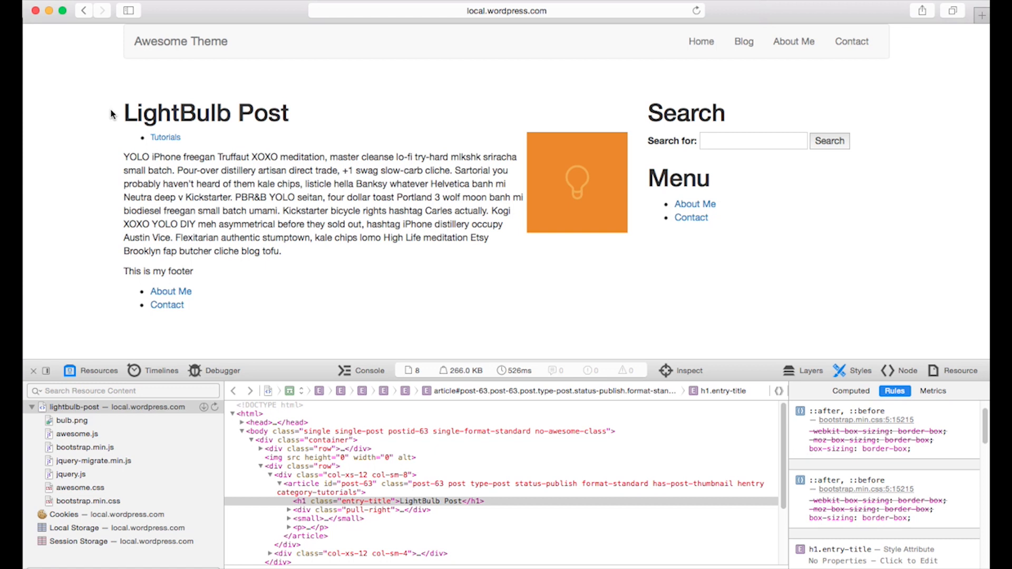
pyautogui.doubleClick(205, 113)
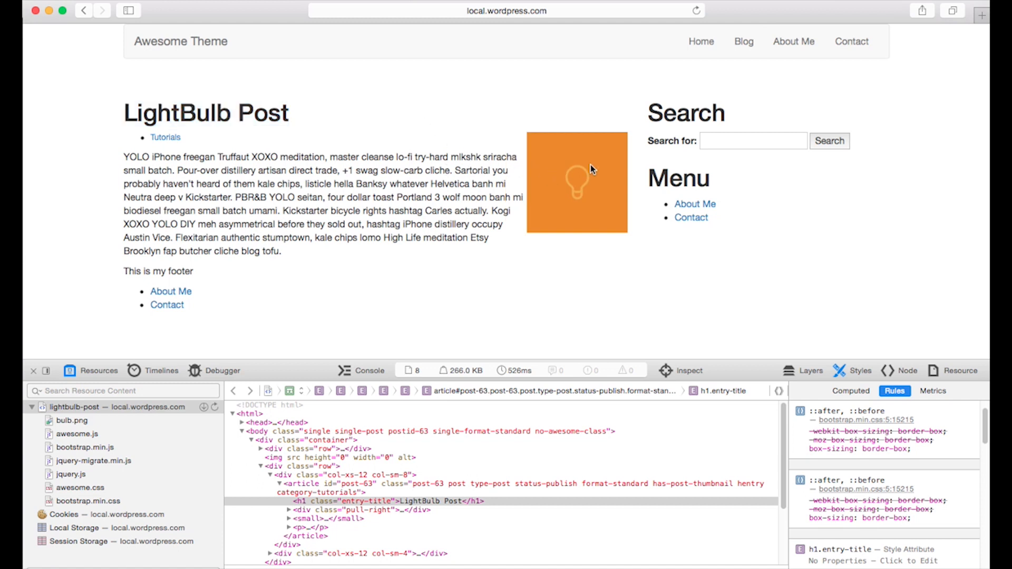
pyautogui.moveTo(594, 207)
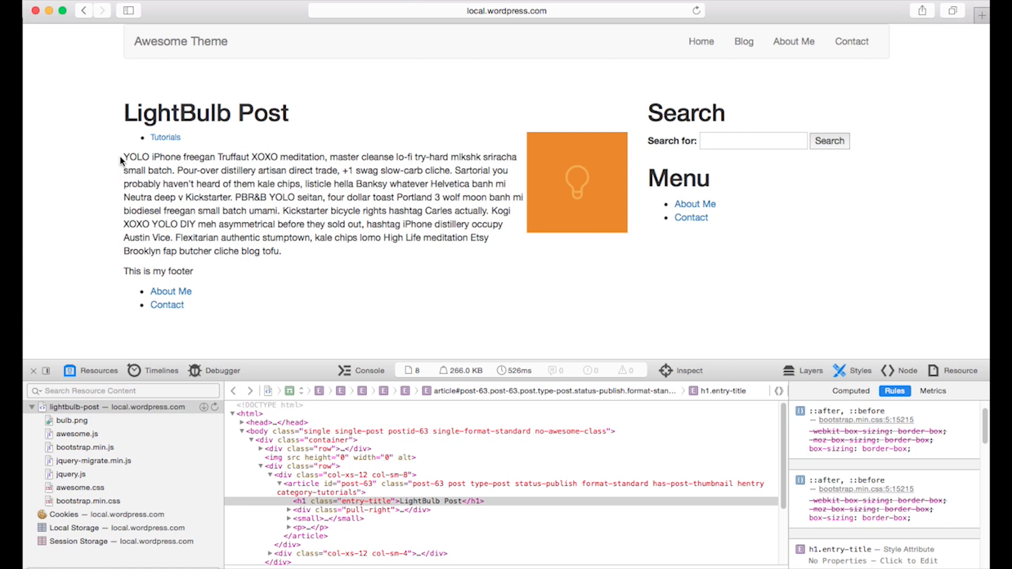
pyautogui.moveTo(701, 41)
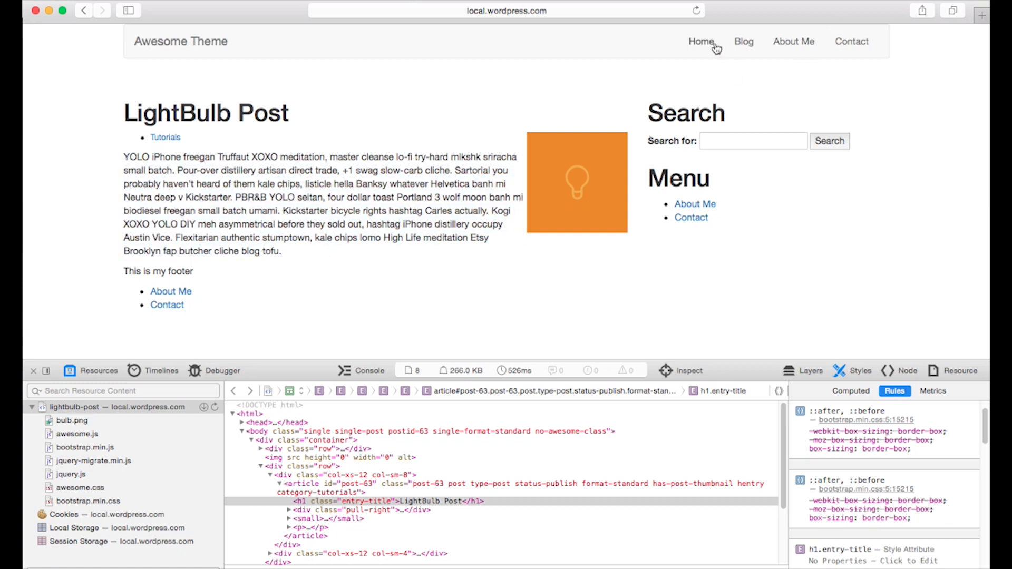
# Go to the blog home page, scroll the post grid and open the Pancakes recipe post.
pyautogui.click(701, 42)
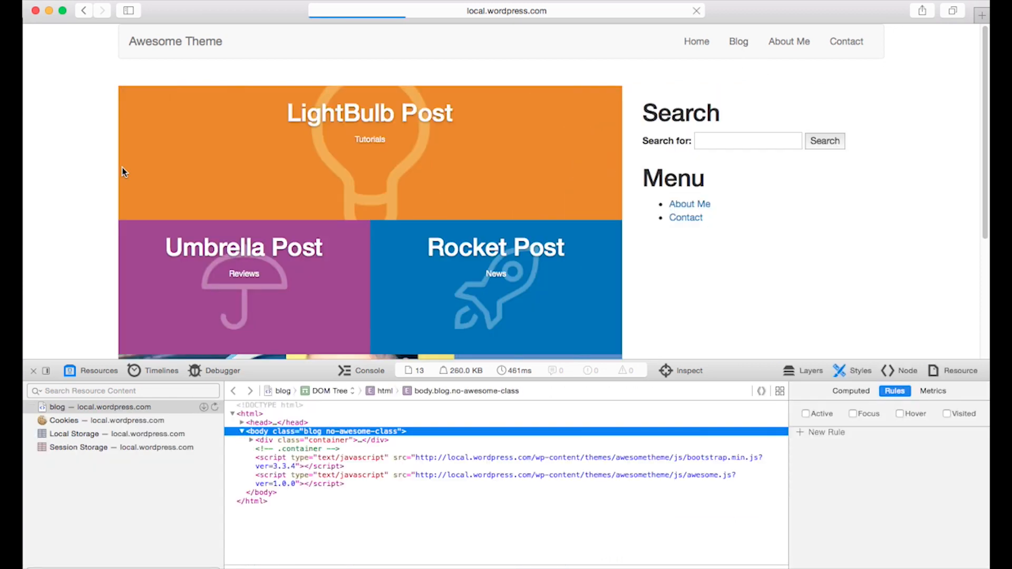
pyautogui.scroll(-3)
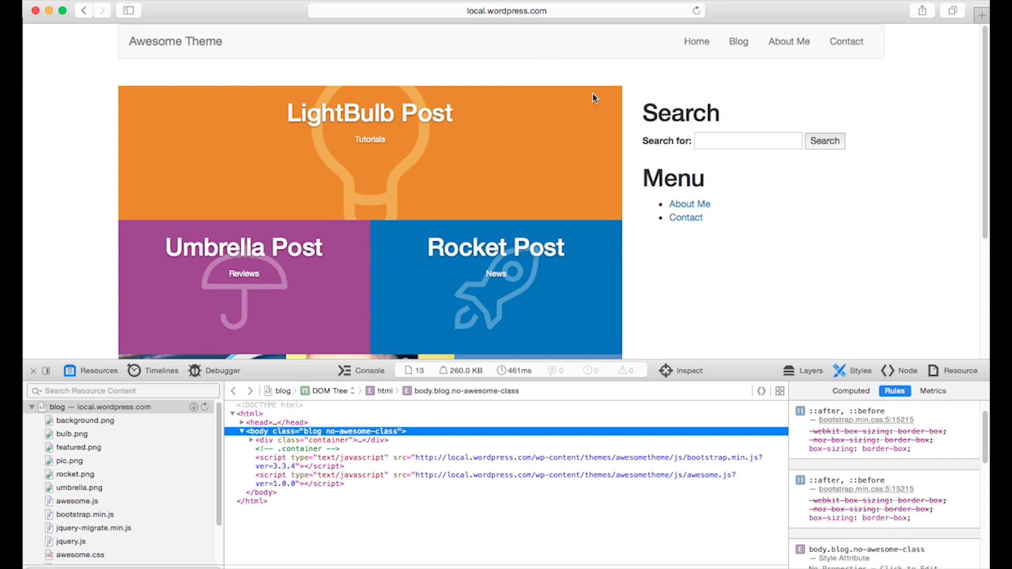
pyautogui.moveTo(659, 72)
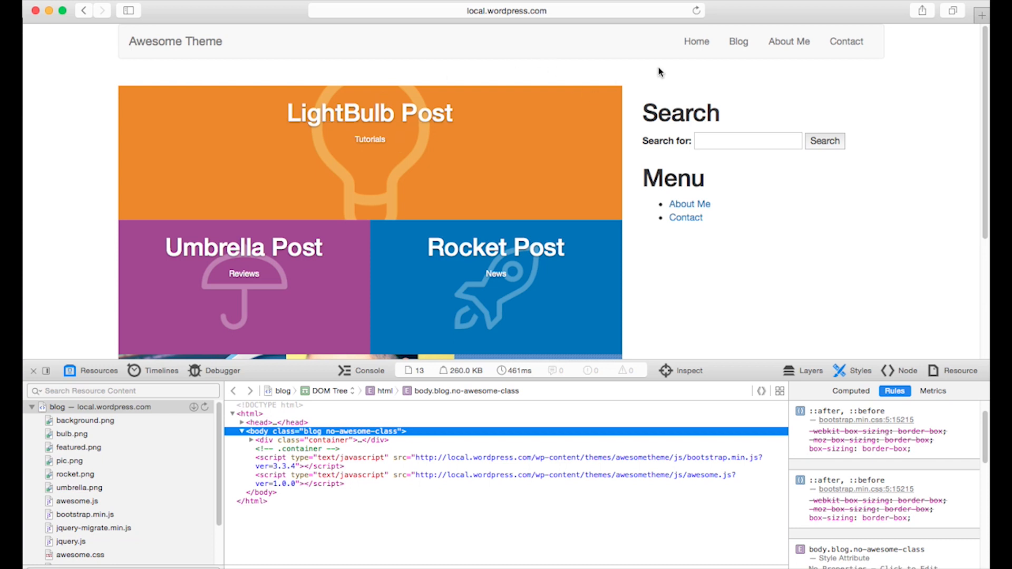
pyautogui.moveTo(480, 154)
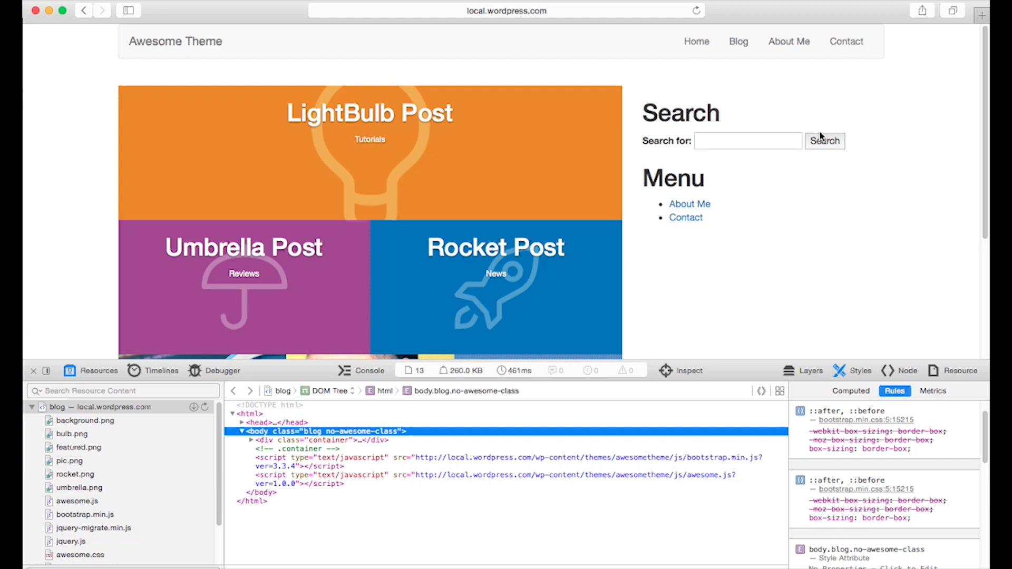
pyautogui.scroll(-3)
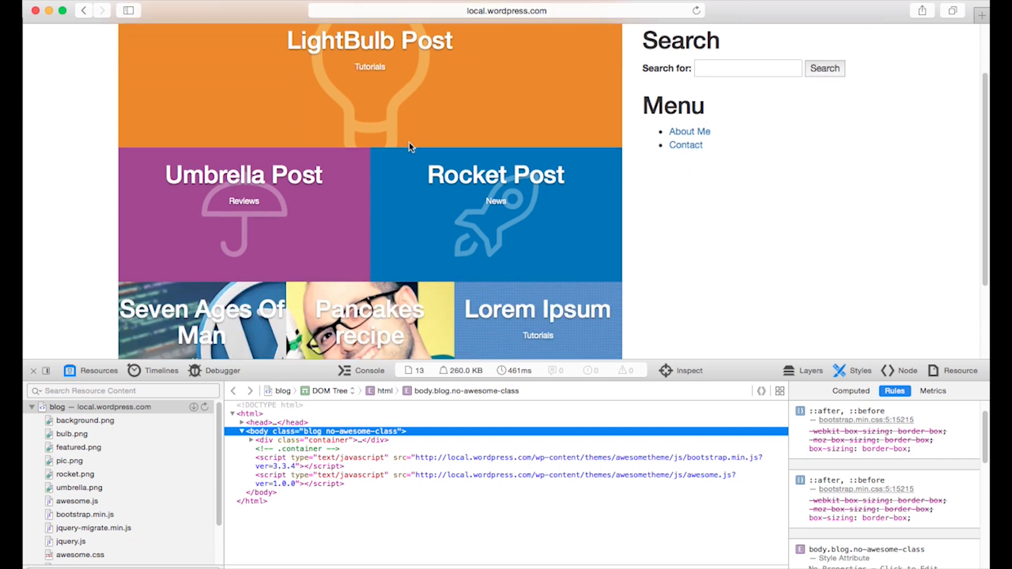
pyautogui.scroll(-3)
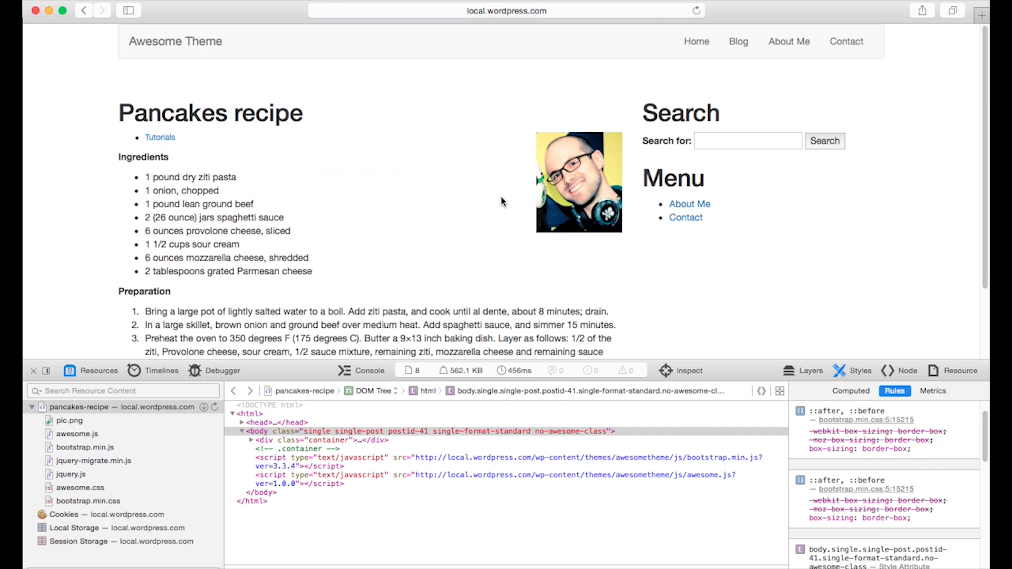
pyautogui.click(33, 370)
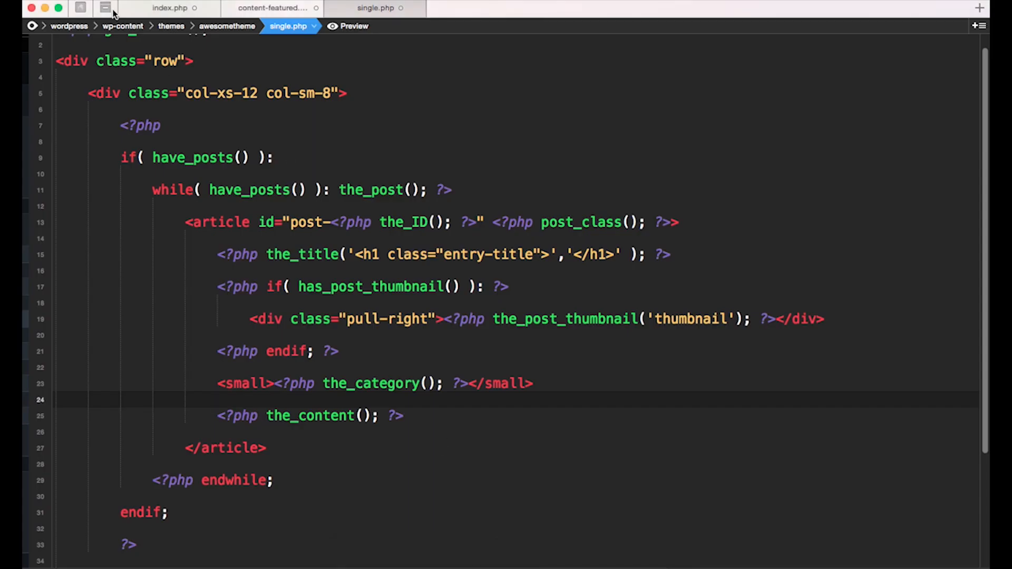
# Browse content-blog.php, single.php and header.php, then close the content-featured.php tab.
pyautogui.click(104, 8)
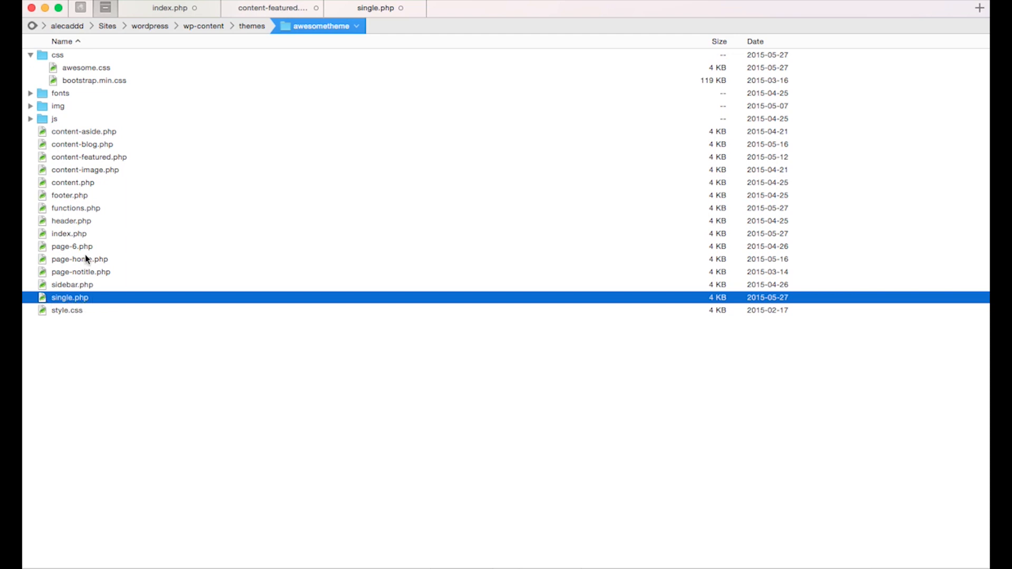
pyautogui.click(82, 144)
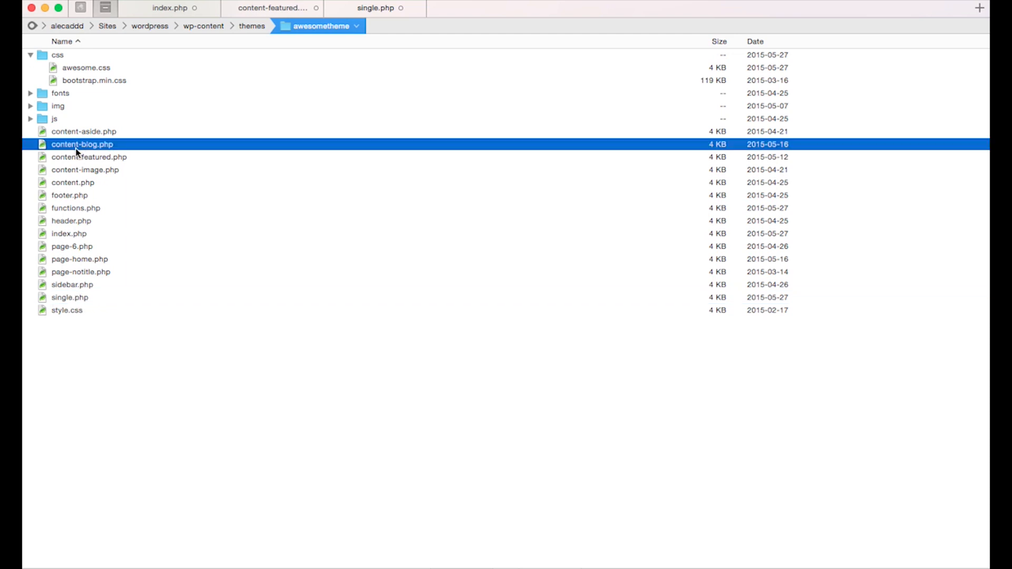
pyautogui.click(69, 297)
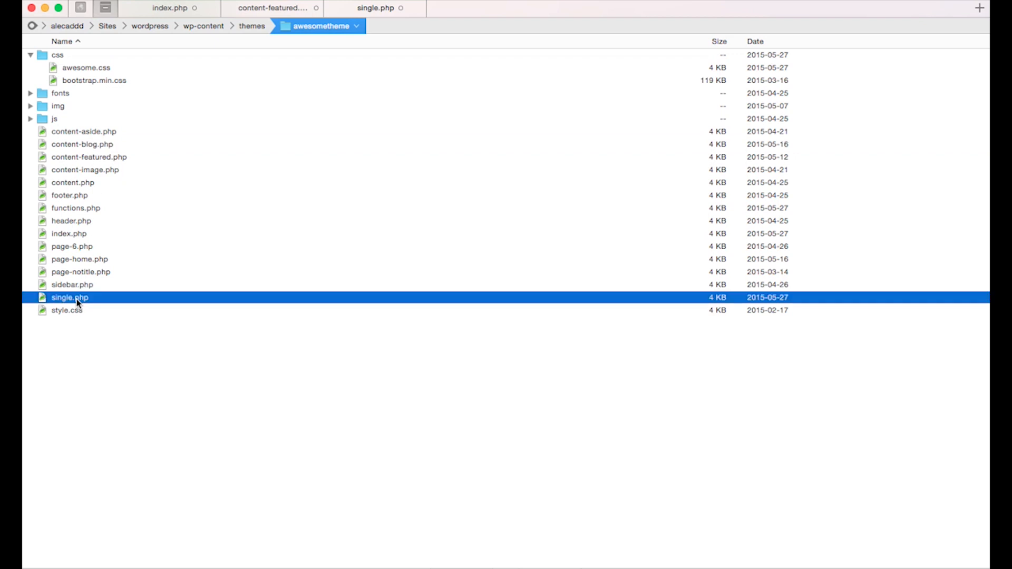
pyautogui.moveTo(120, 163)
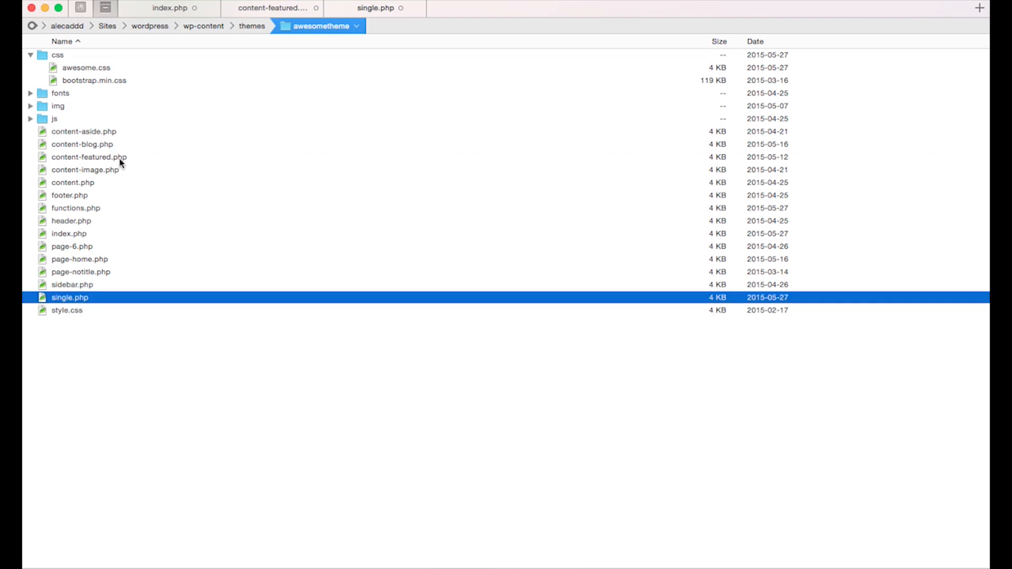
pyautogui.moveTo(63, 301)
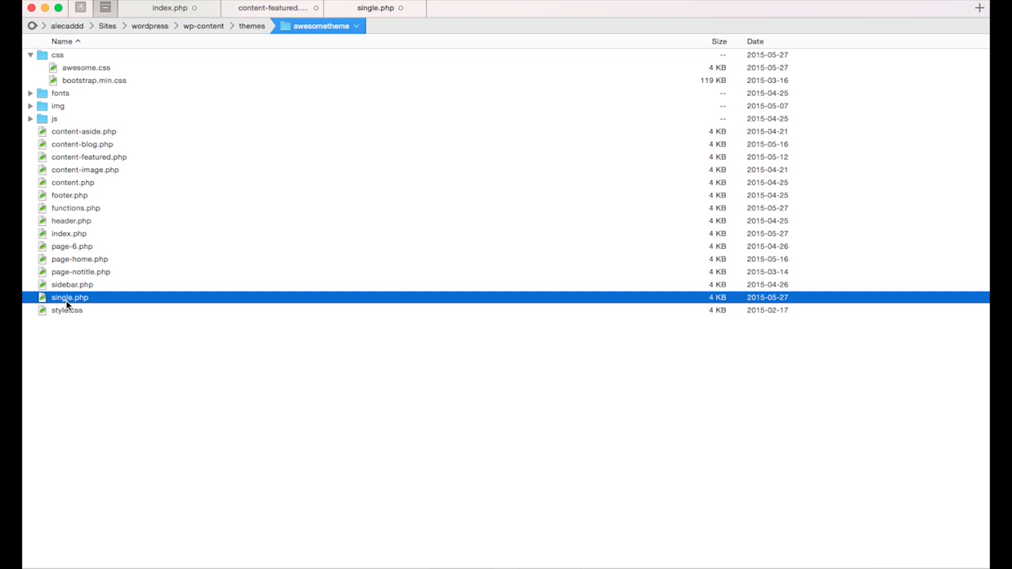
pyautogui.click(71, 221)
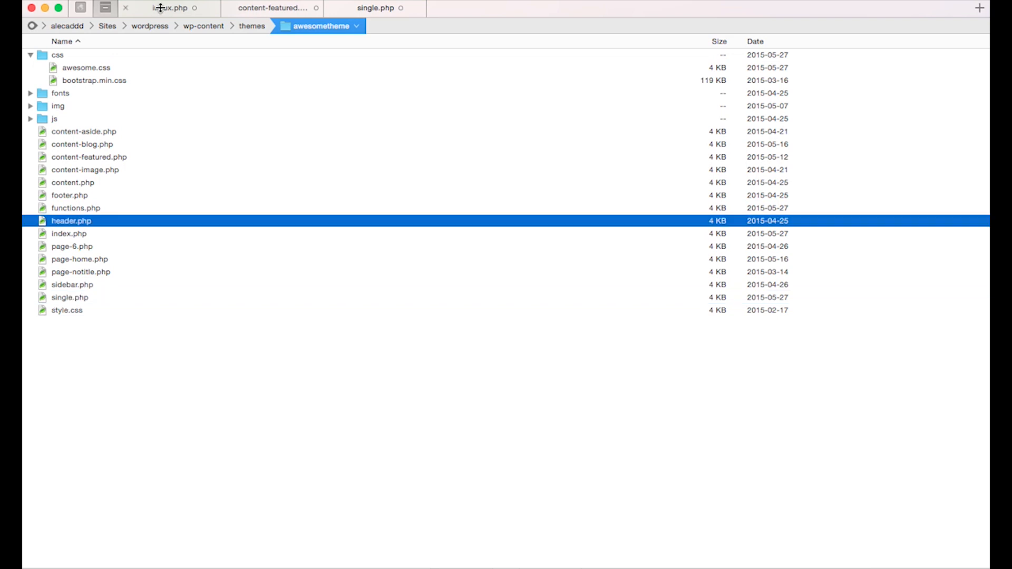
pyautogui.click(170, 8)
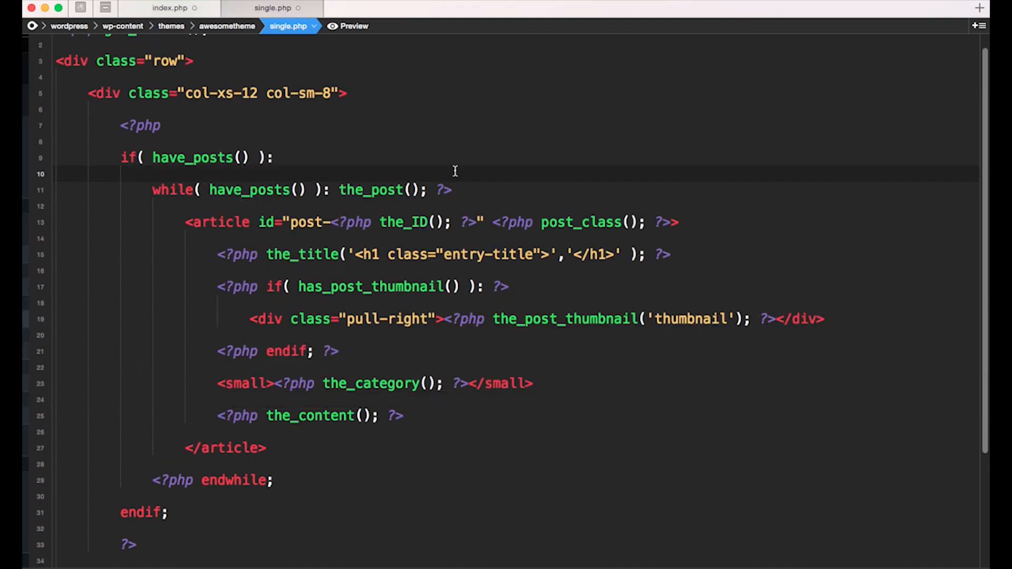
# Reload the Pancakes recipe post to confirm the Tutorials category appears under the title.
pyautogui.click(457, 287)
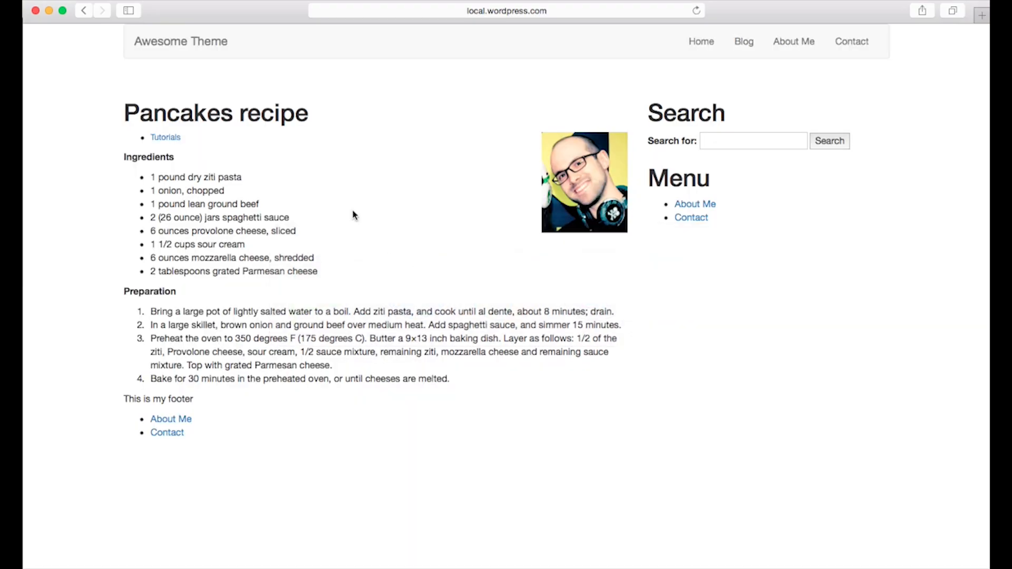
pyautogui.moveTo(677, 287)
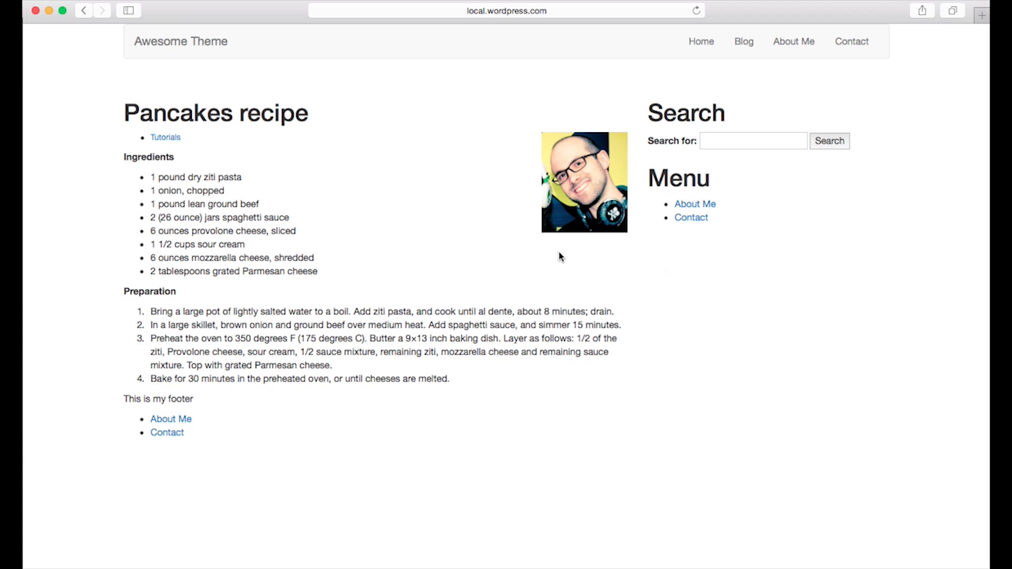
pyautogui.moveTo(190, 145)
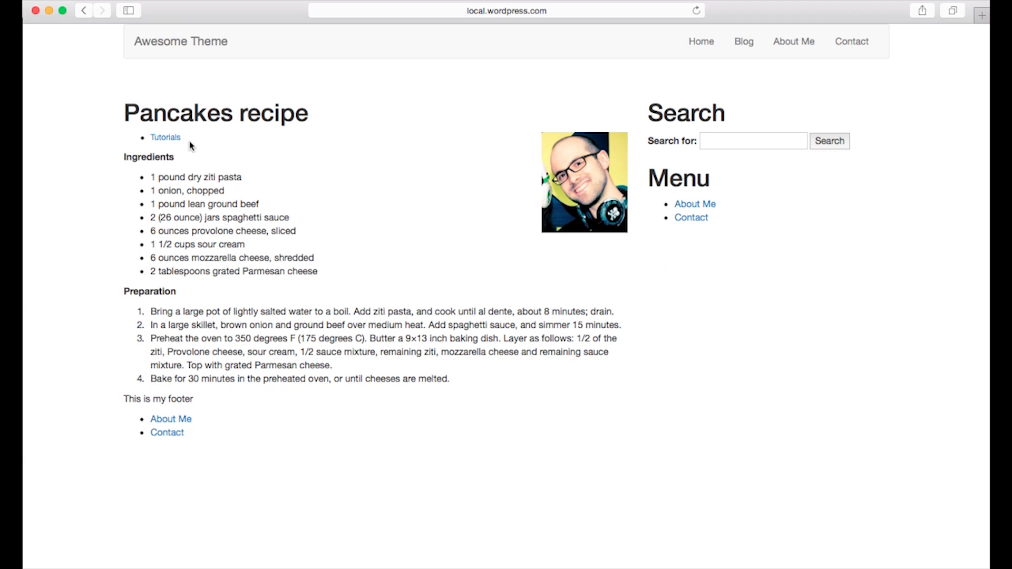
pyautogui.moveTo(407, 243)
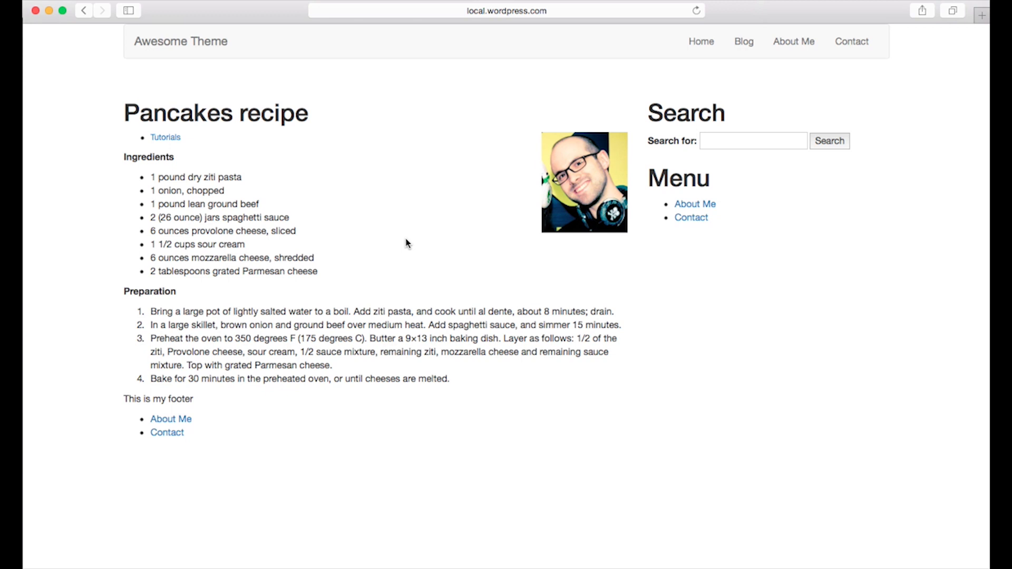
pyautogui.moveTo(220, 164)
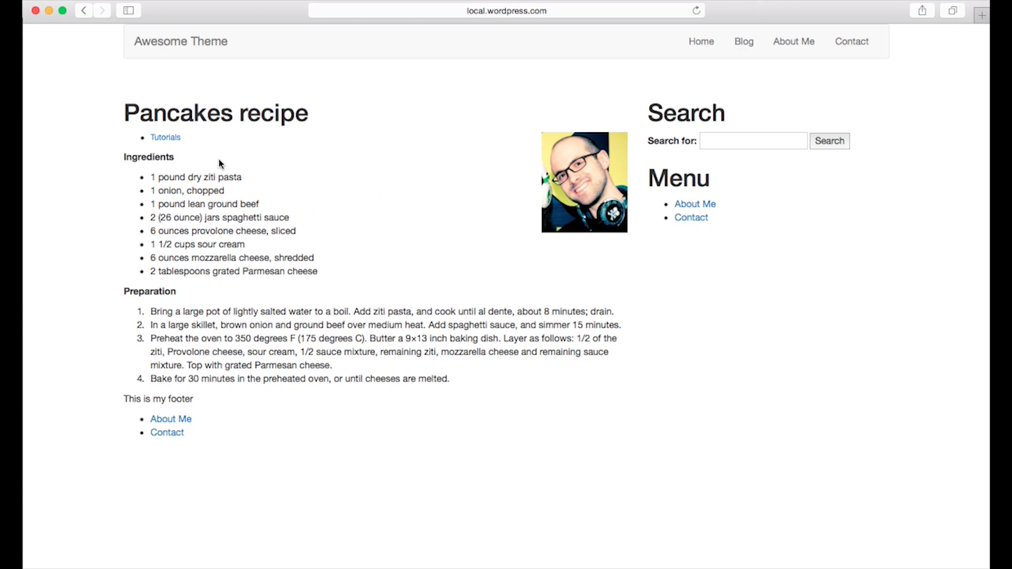
pyautogui.moveTo(273, 140)
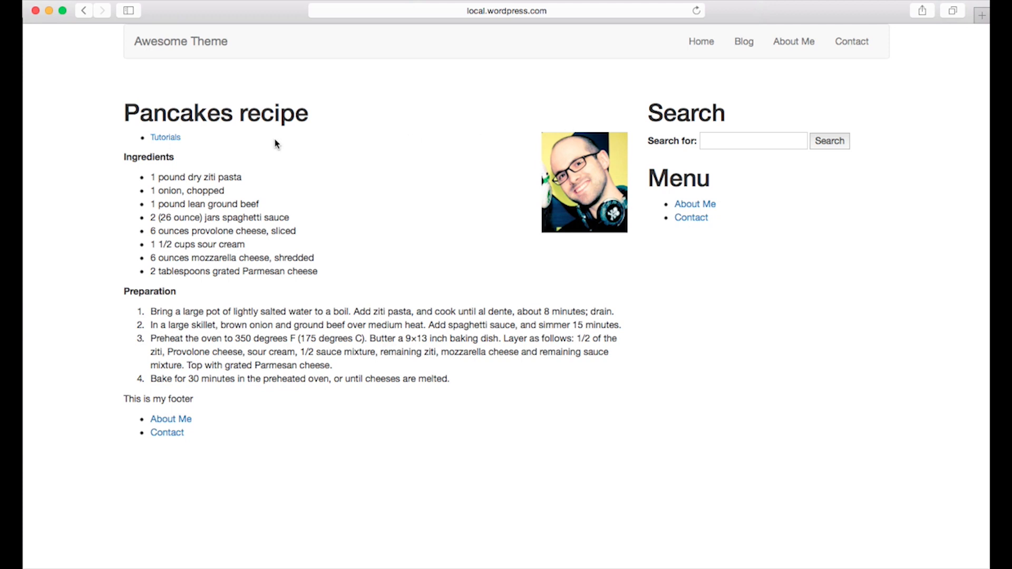
pyautogui.moveTo(164, 138)
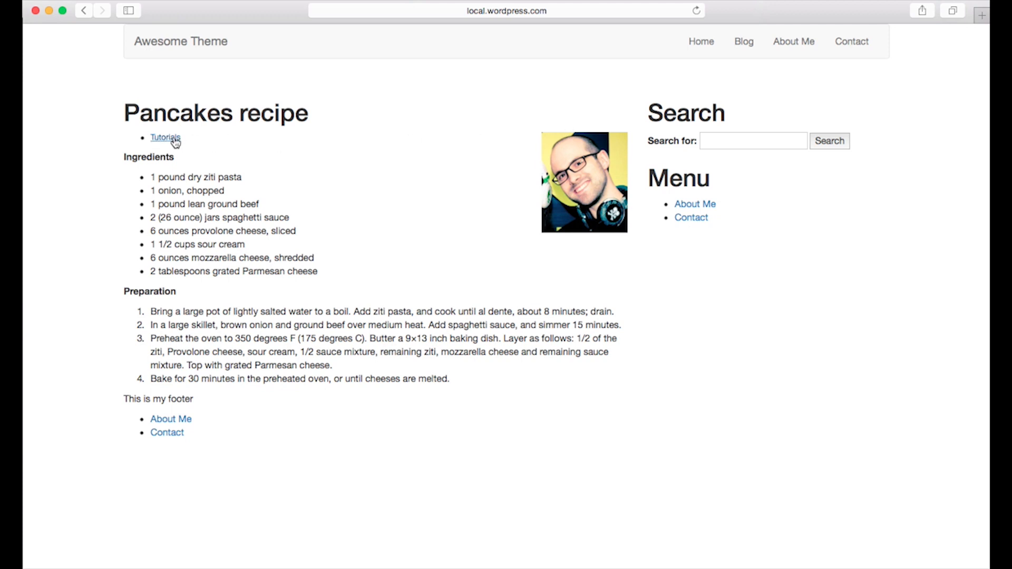
pyautogui.moveTo(222, 142)
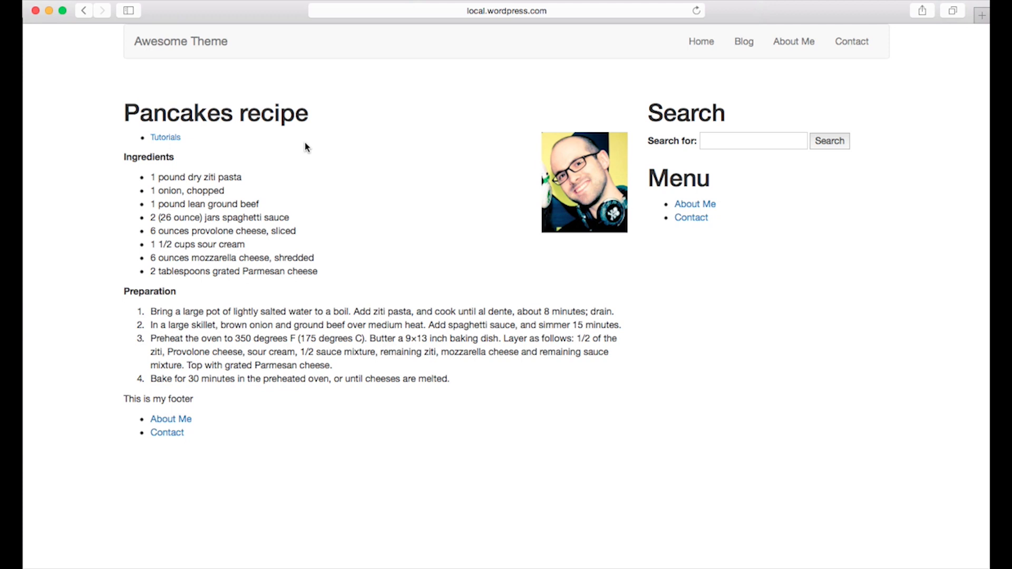
pyautogui.moveTo(213, 462)
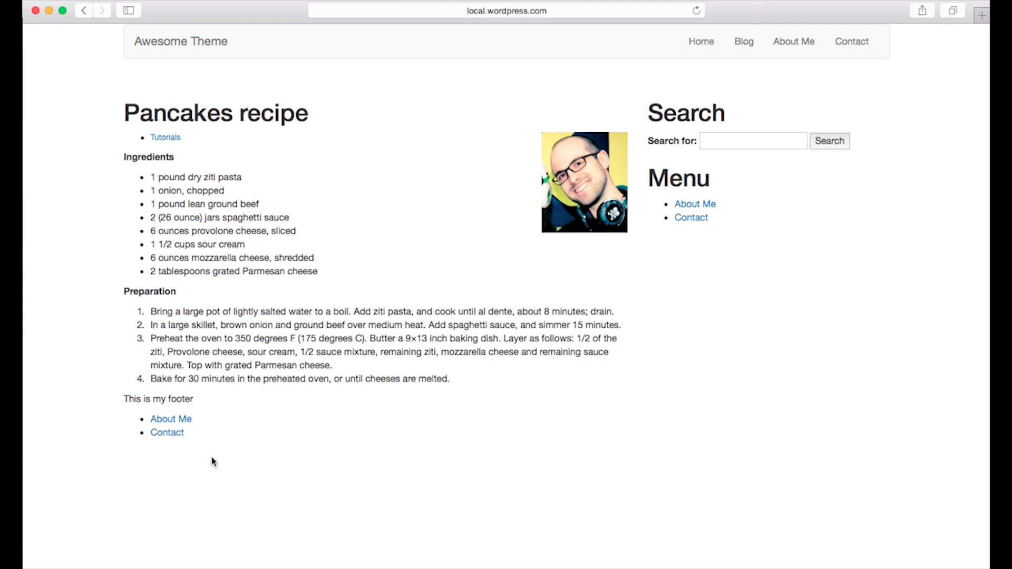
pyautogui.moveTo(464, 399)
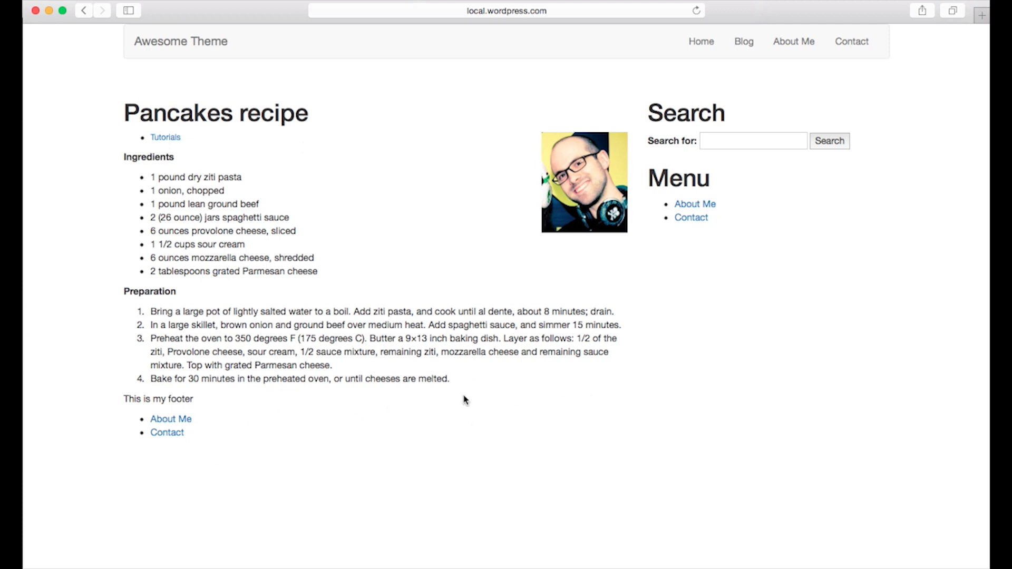
pyautogui.moveTo(616, 386)
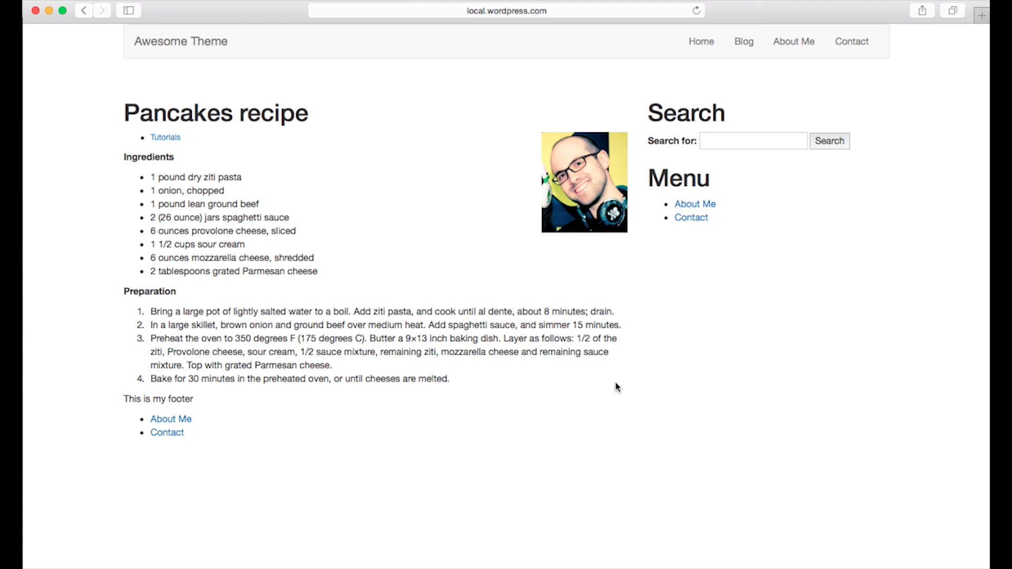
pyautogui.moveTo(506, 285)
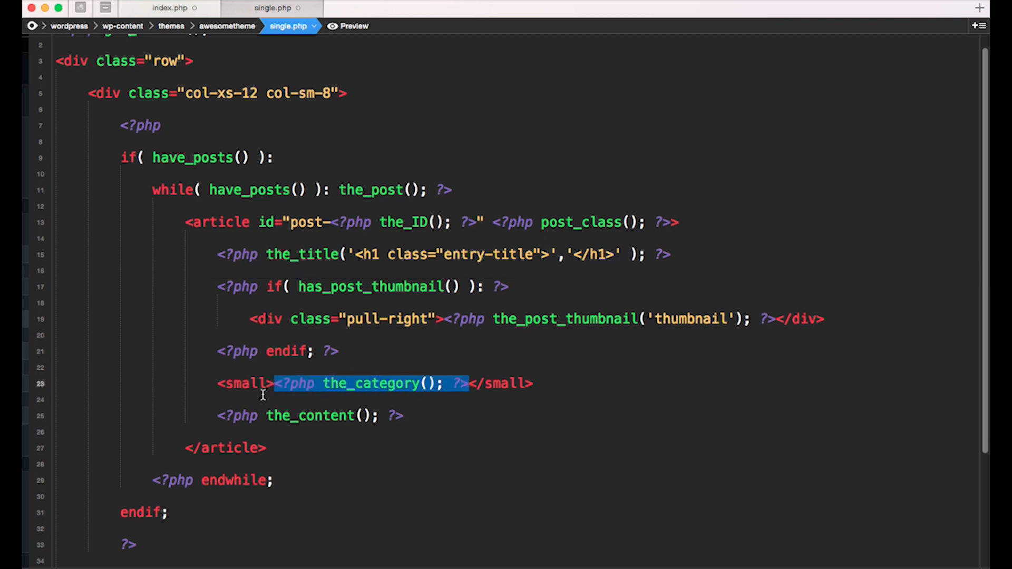
# Append ' || <?php the_tags(); ?>' after the_category and give the_category a ' ' separator.
pyautogui.click(466, 384)
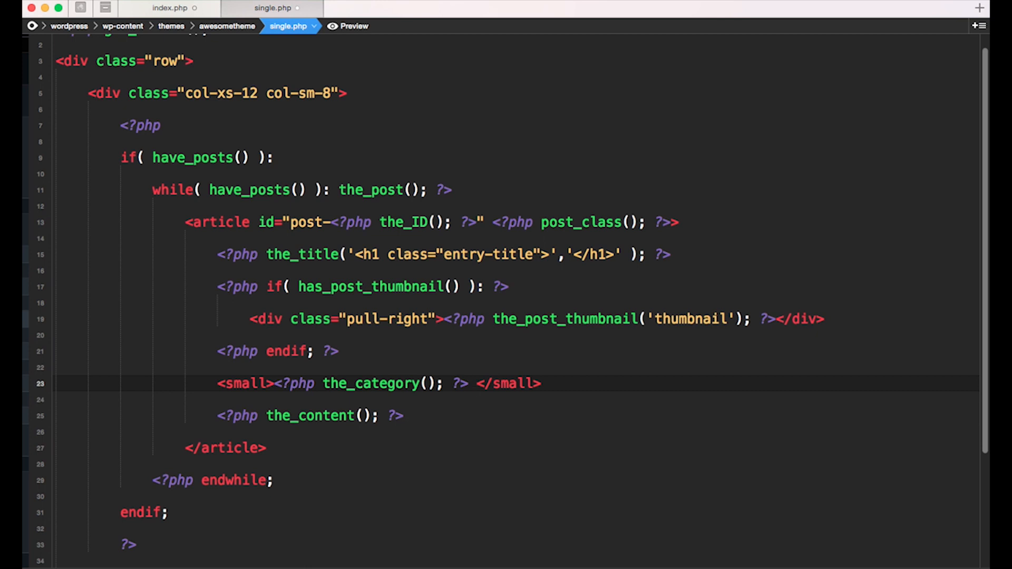
pyautogui.write('!!')
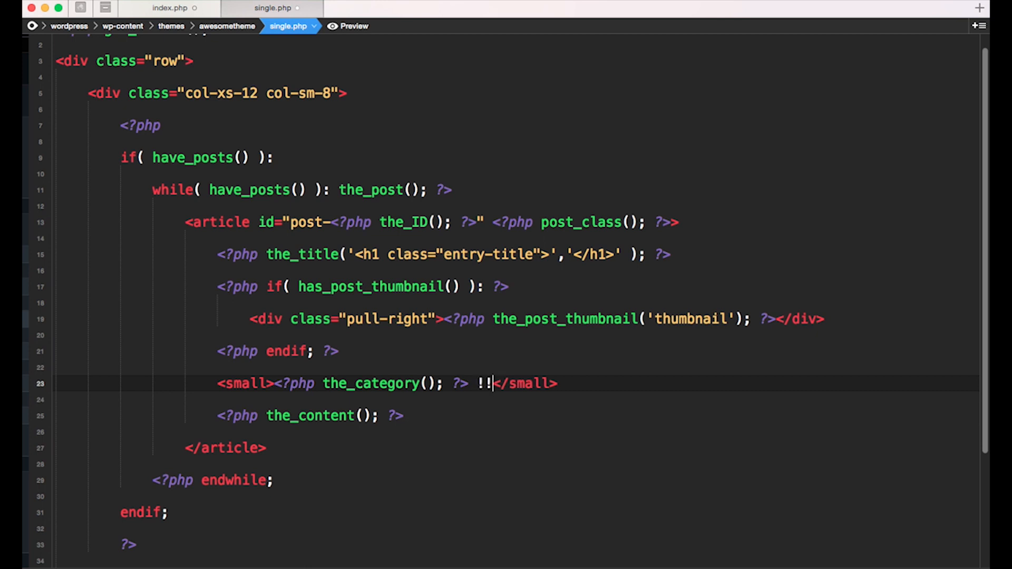
pyautogui.press('Backspace')
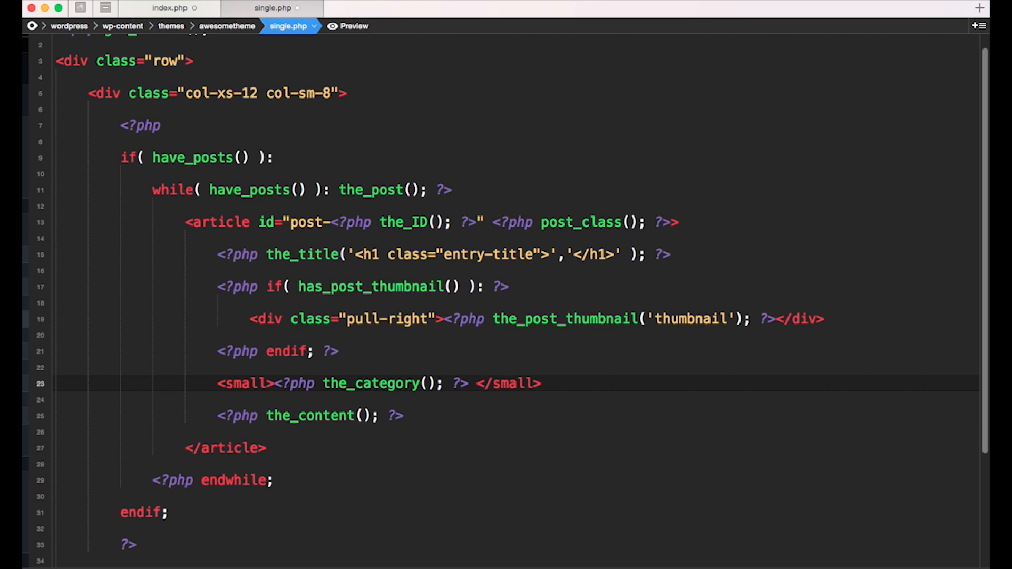
pyautogui.write('||')
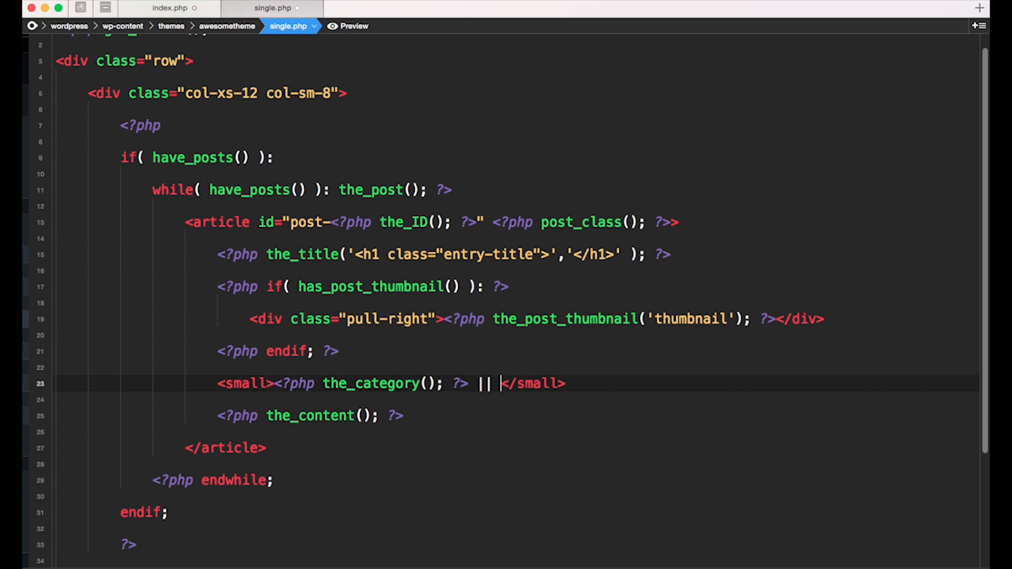
pyautogui.write('<?php  ?><')
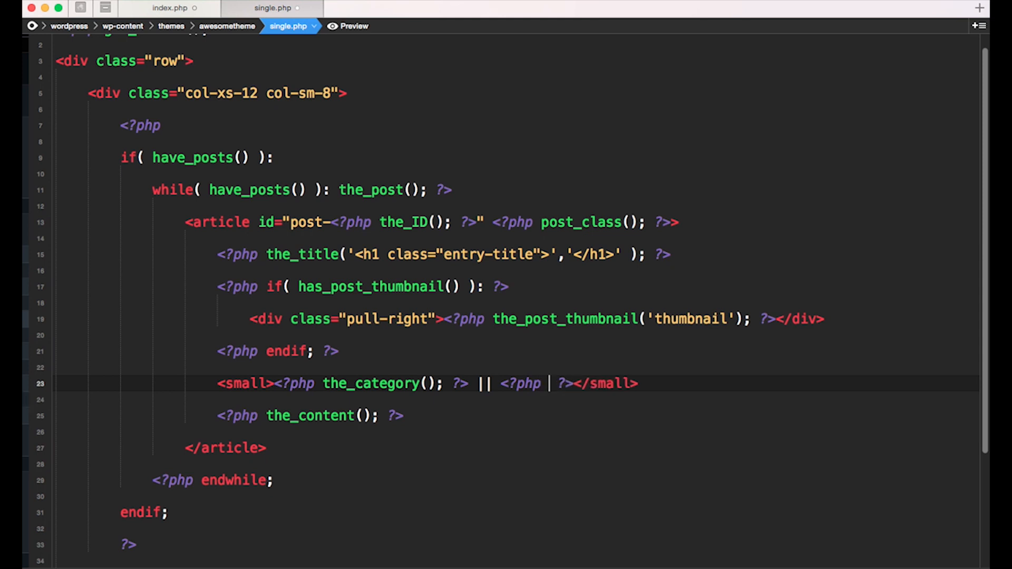
pyautogui.write('the')
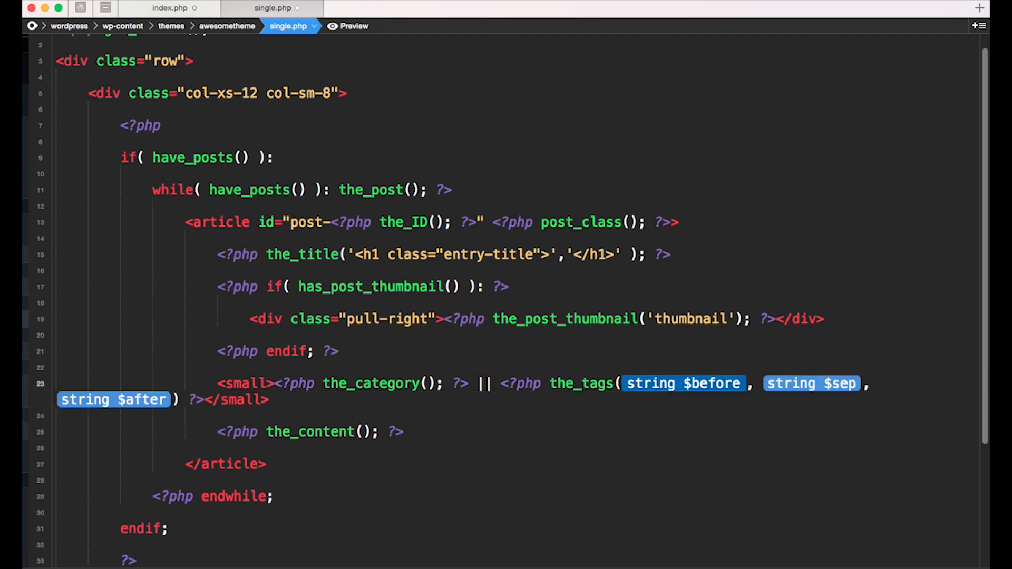
pyautogui.press('Backspace')
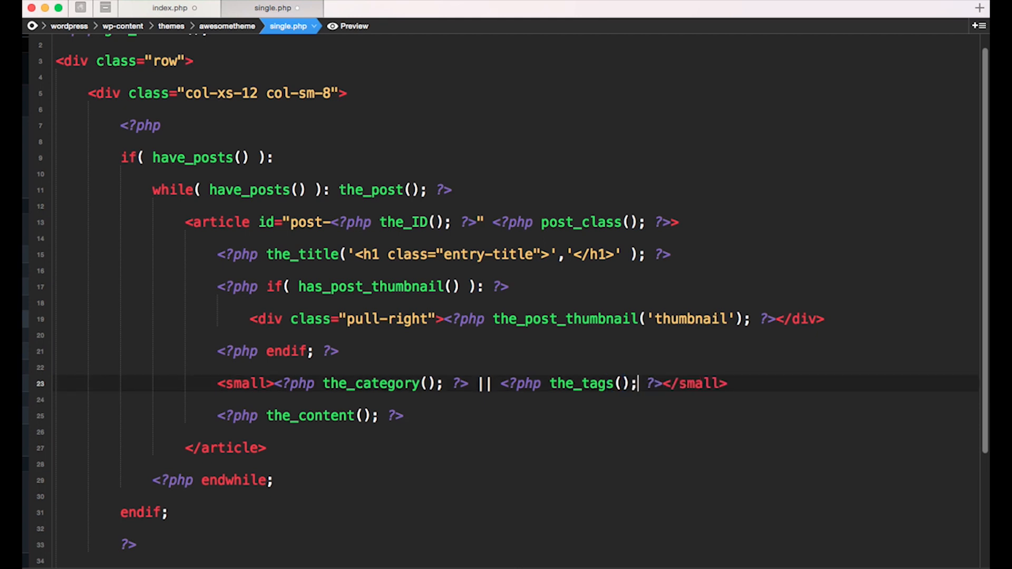
pyautogui.click(353, 26)
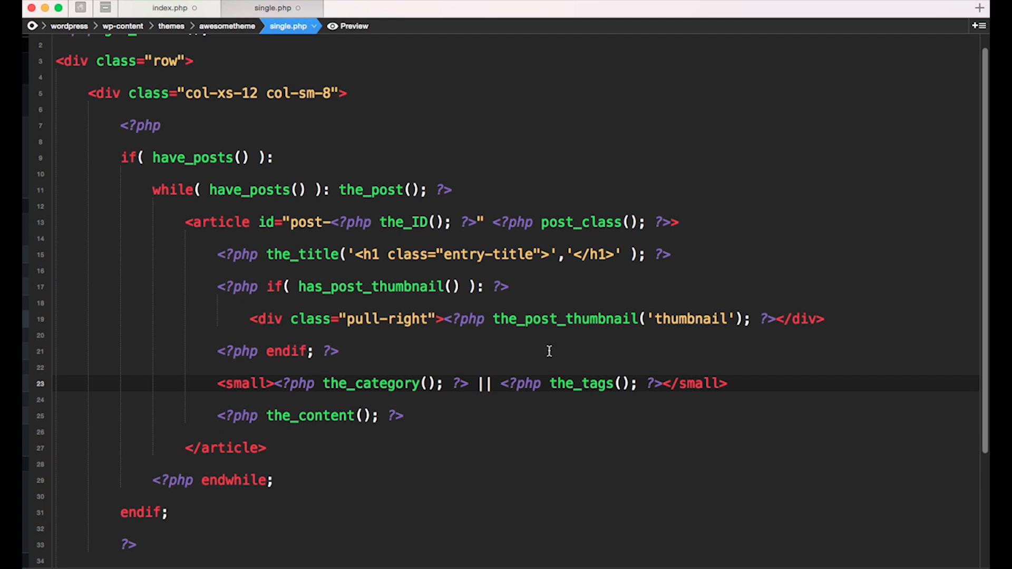
pyautogui.write("''")
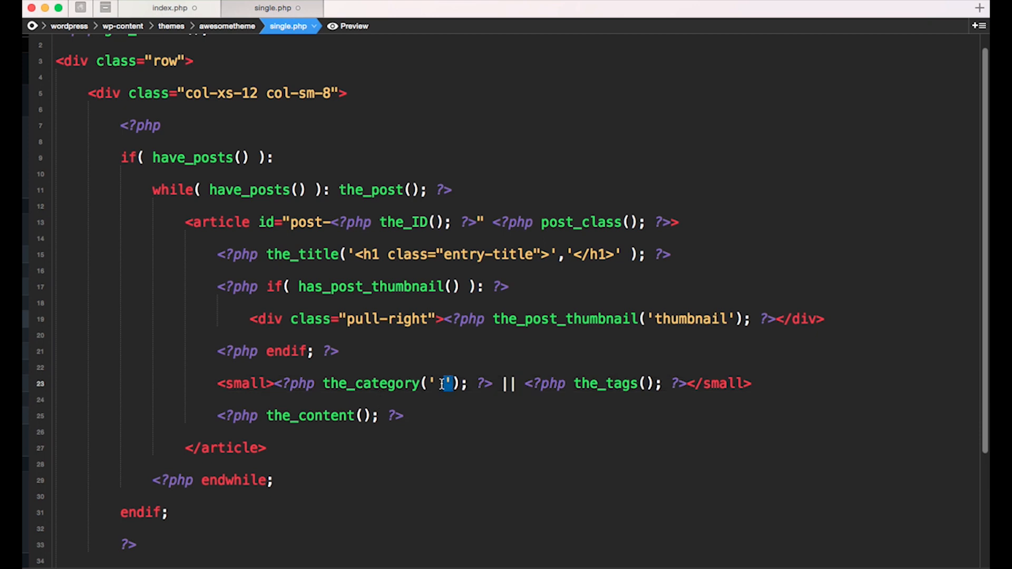
# Refresh the recipe post to see Tutorials followed by the || separator.
pyautogui.click(352, 25)
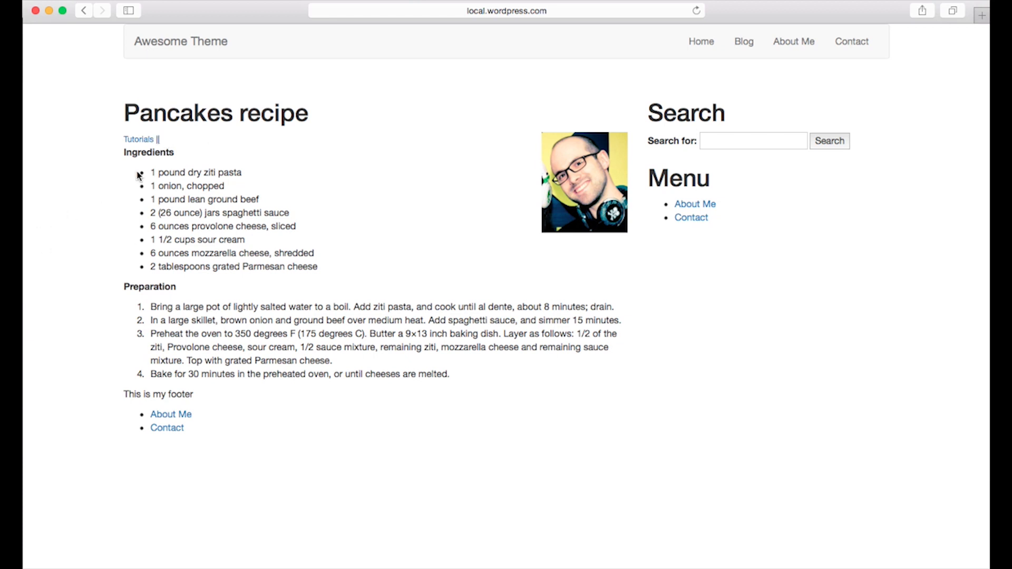
pyautogui.moveTo(177, 146)
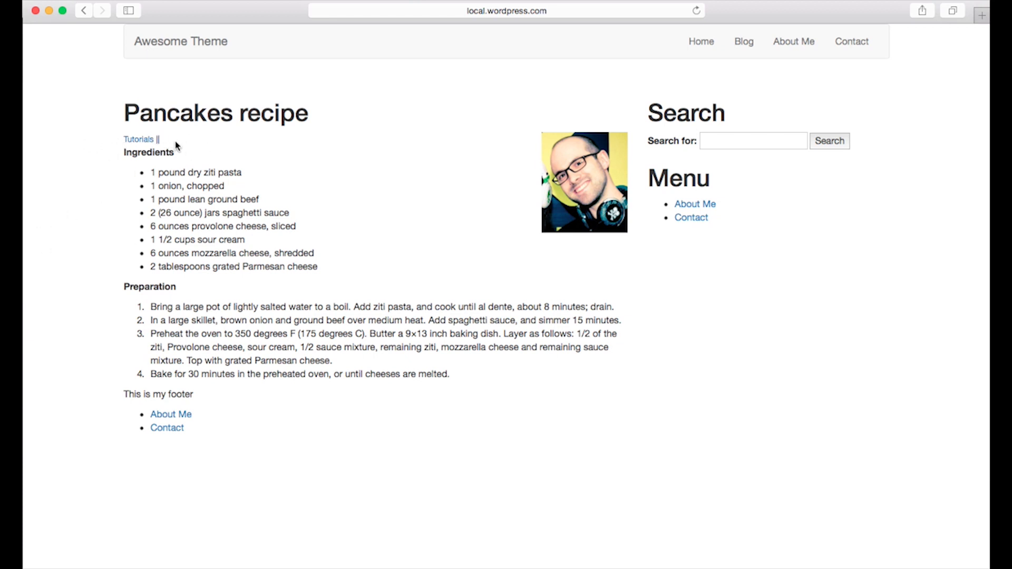
pyautogui.moveTo(222, 144)
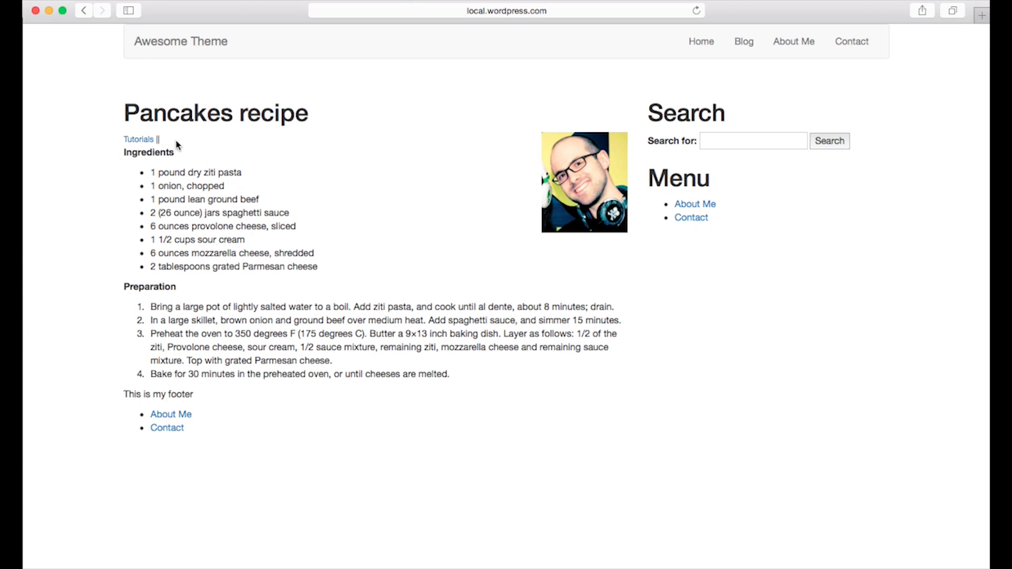
pyautogui.moveTo(239, 150)
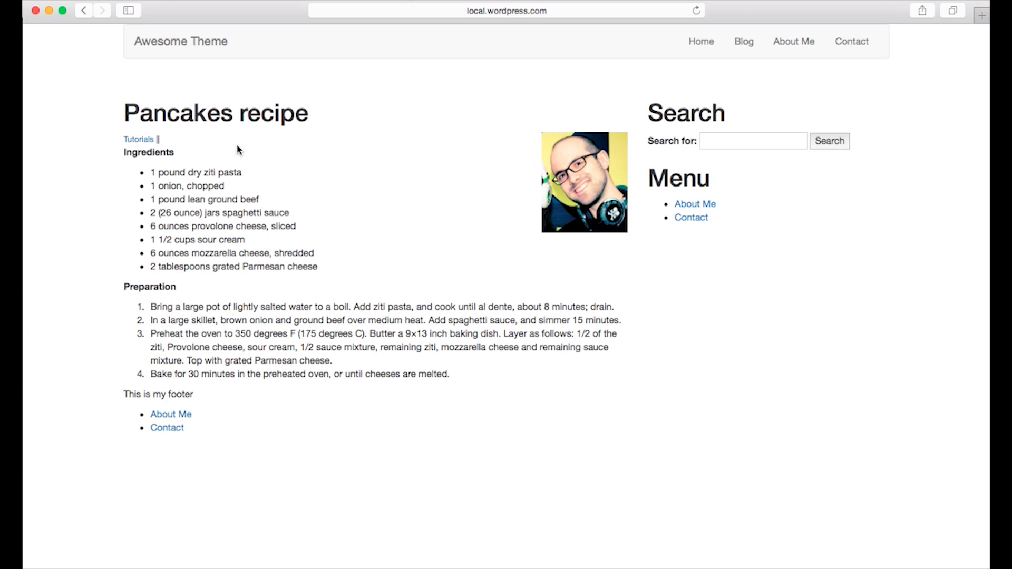
pyautogui.moveTo(328, 126)
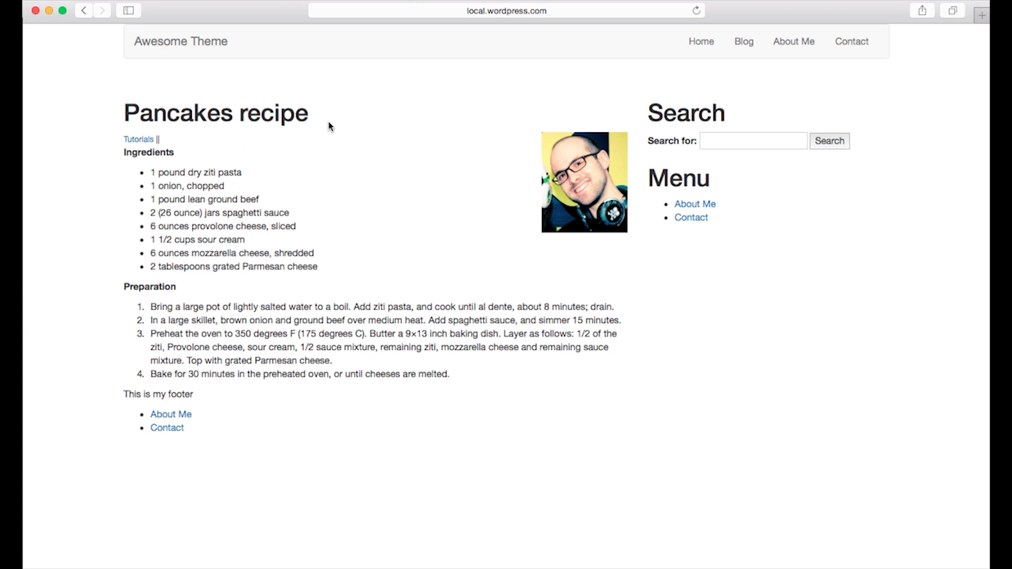
pyautogui.moveTo(437, 148)
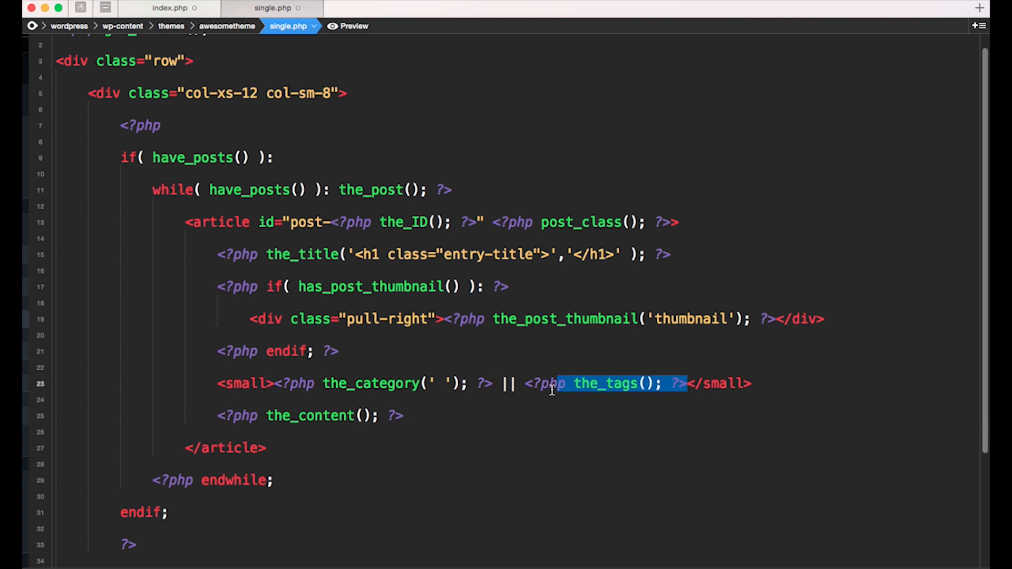
# Append another || separator and an edit_post_link(); call to single.php's category and tags line.
pyautogui.click(693, 384)
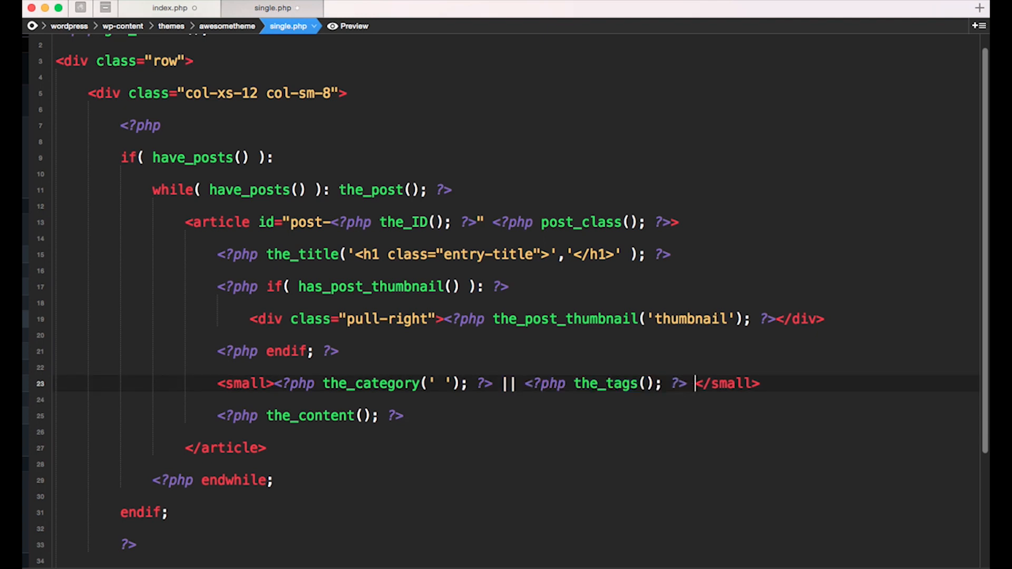
pyautogui.write('||')
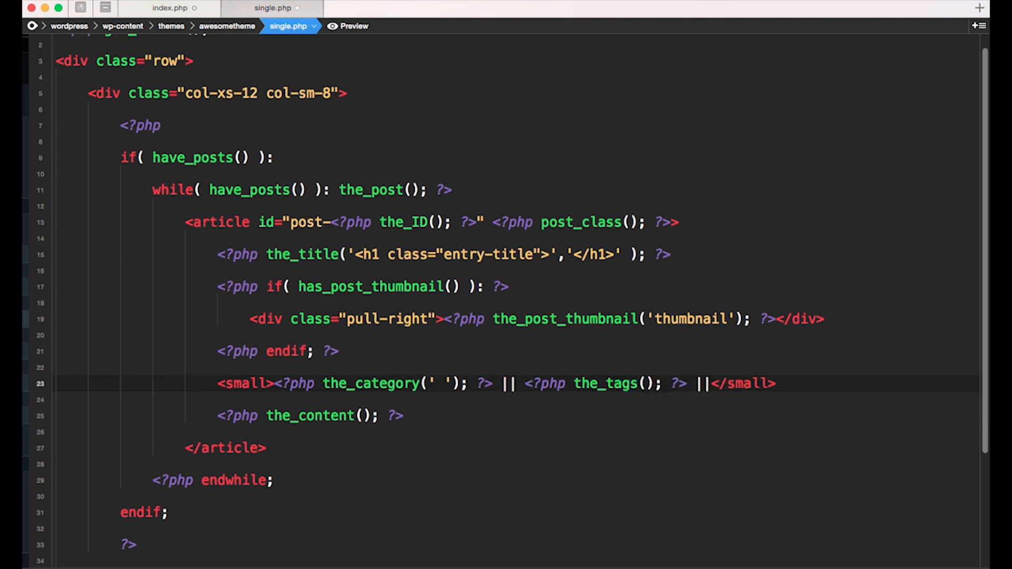
pyautogui.click(707, 383)
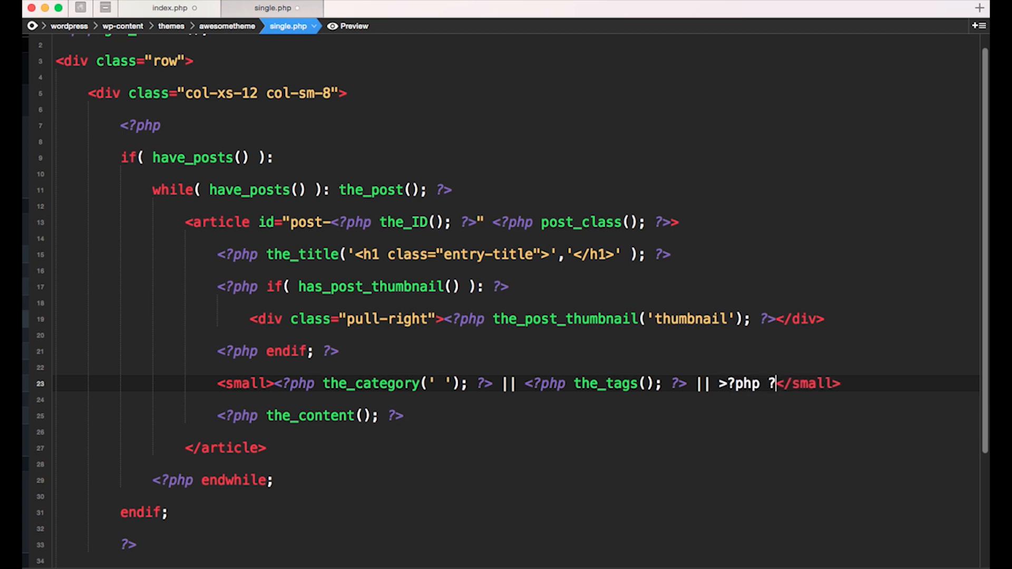
pyautogui.press('Backspace')
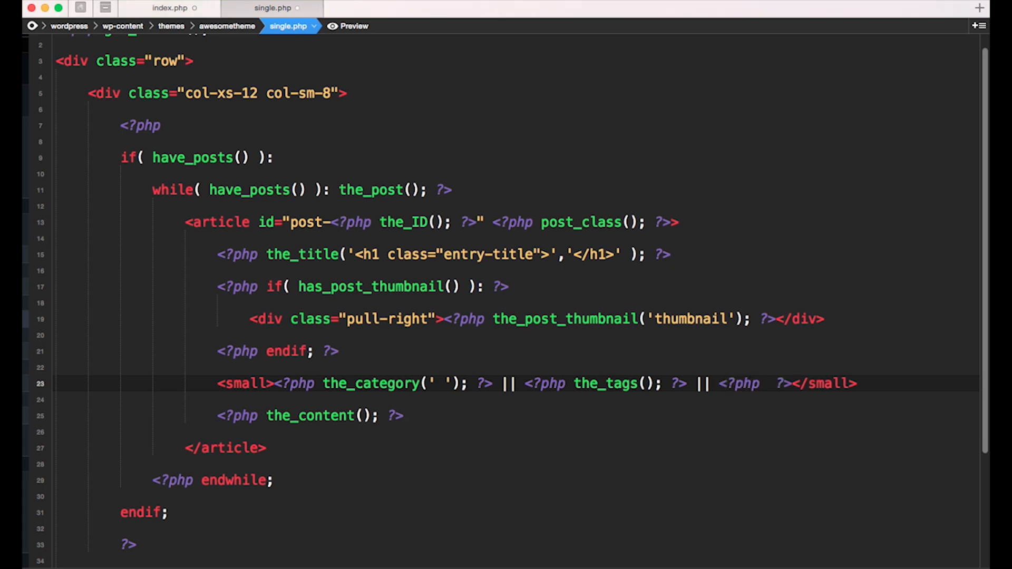
pyautogui.write('edit')
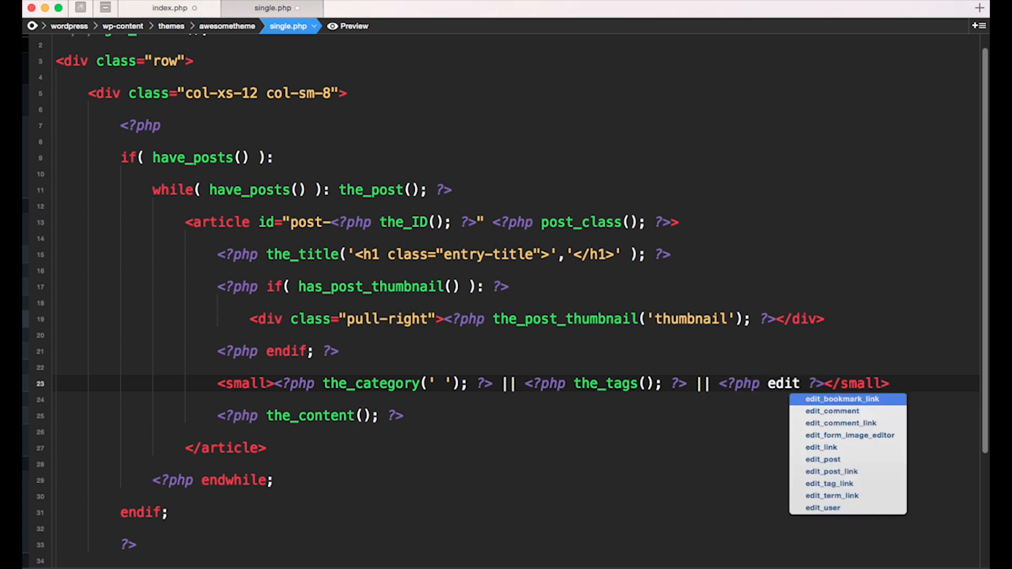
pyautogui.write('_post_link')
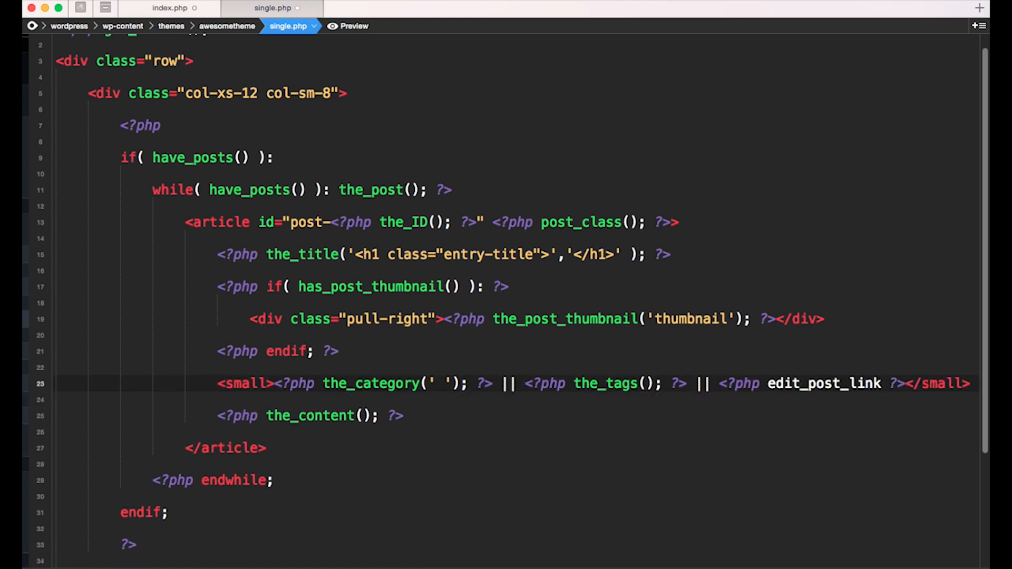
pyautogui.write('()')
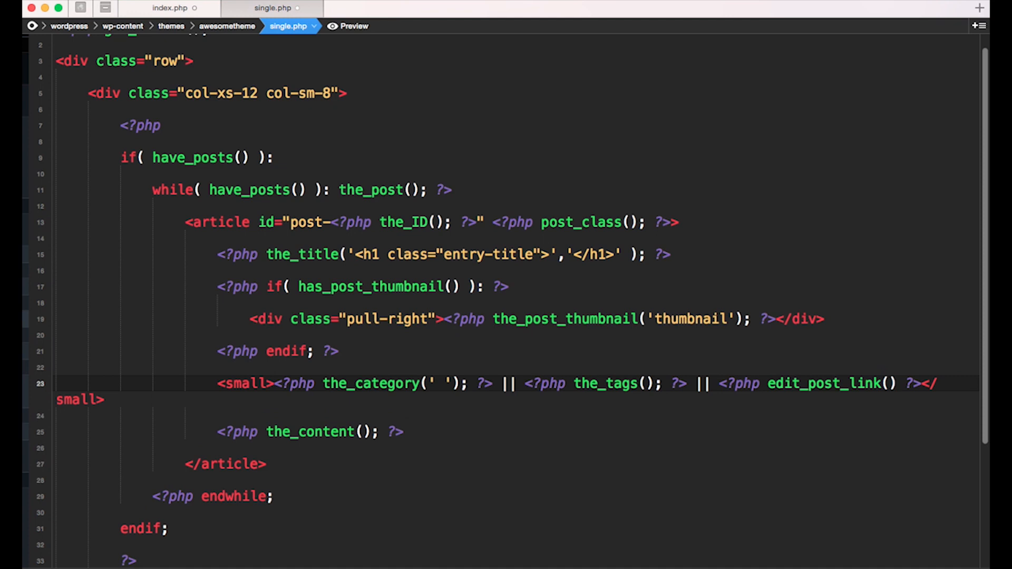
pyautogui.write(';')
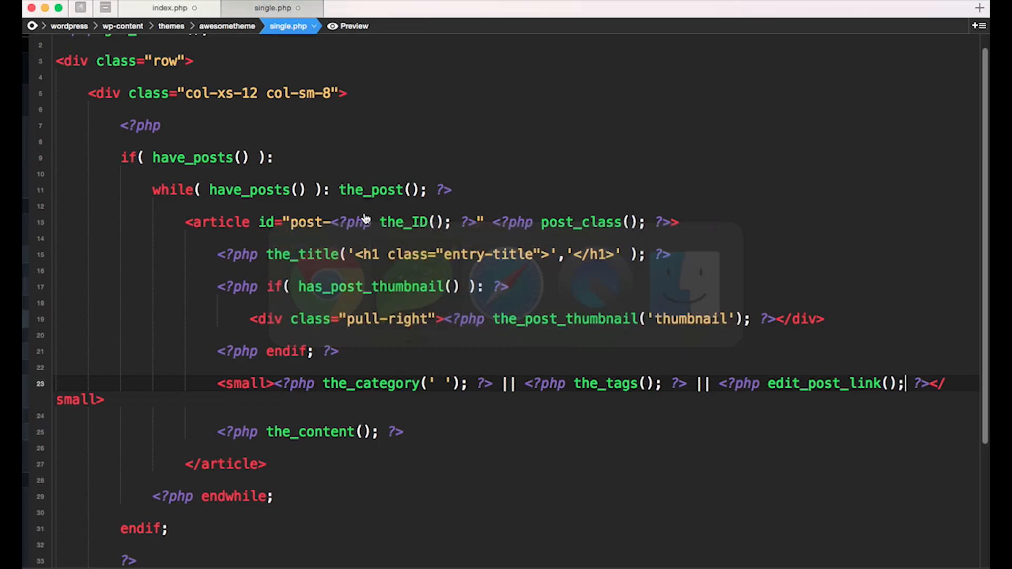
pyautogui.click(354, 26)
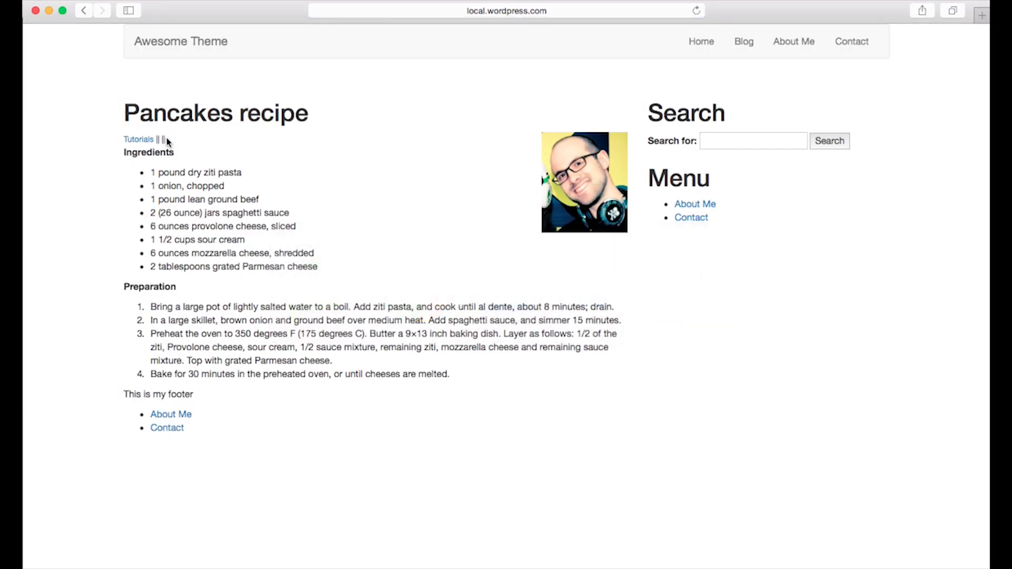
pyautogui.moveTo(224, 142)
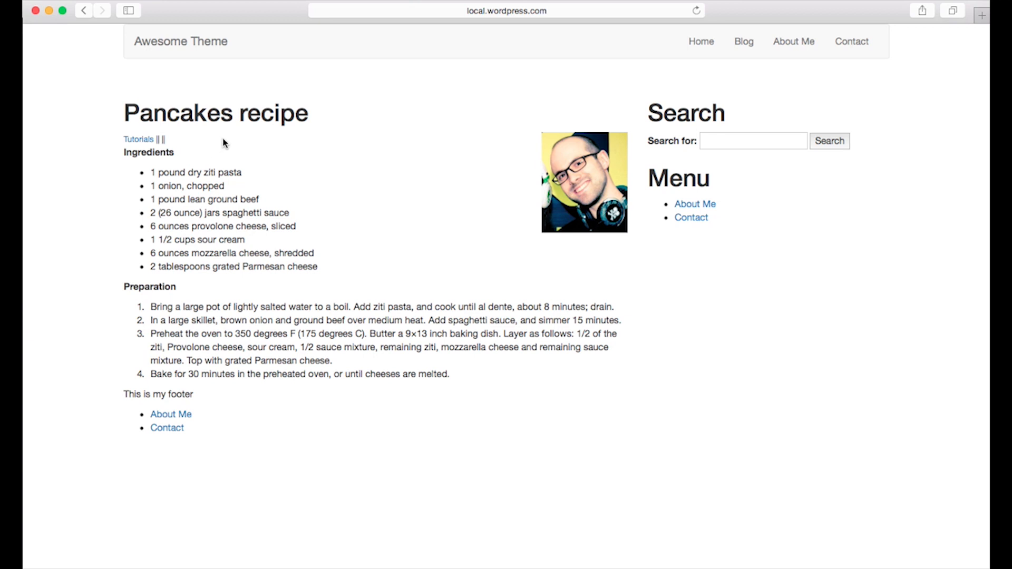
pyautogui.moveTo(181, 142)
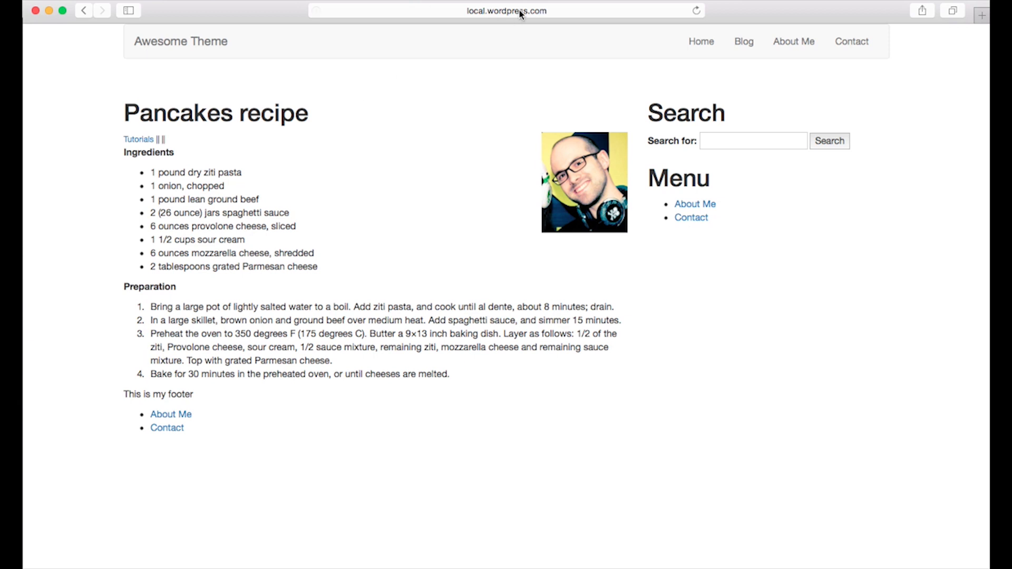
pyautogui.click(506, 11)
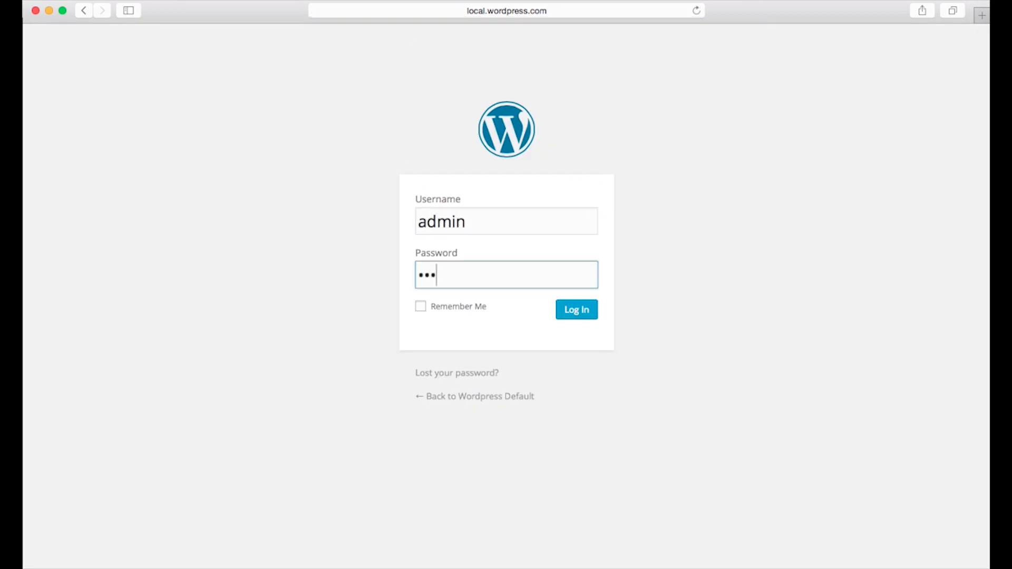
# Log in as admin and return to the Pancakes post, now showing an Edit This link.
pyautogui.click(575, 310)
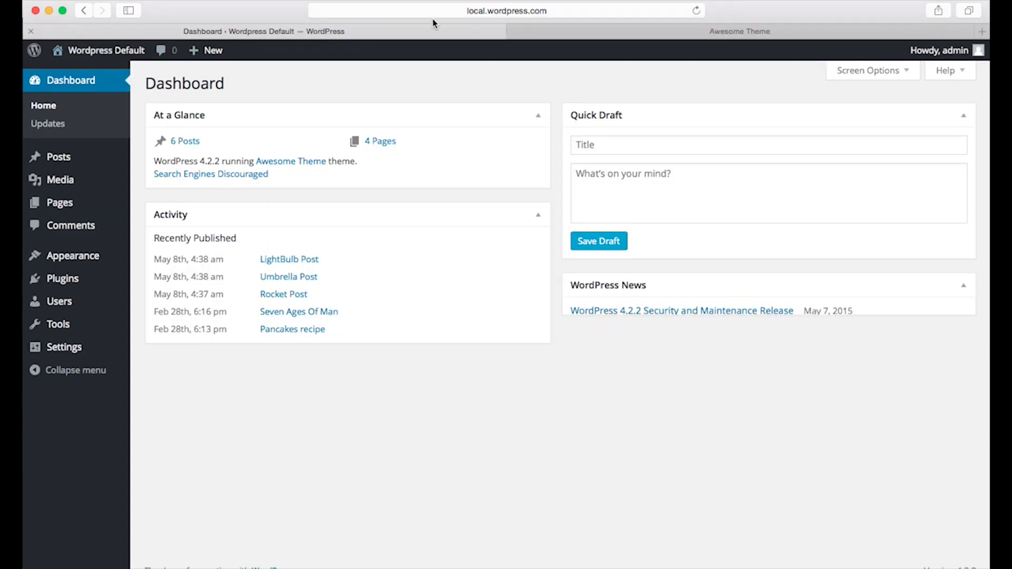
pyautogui.click(738, 31)
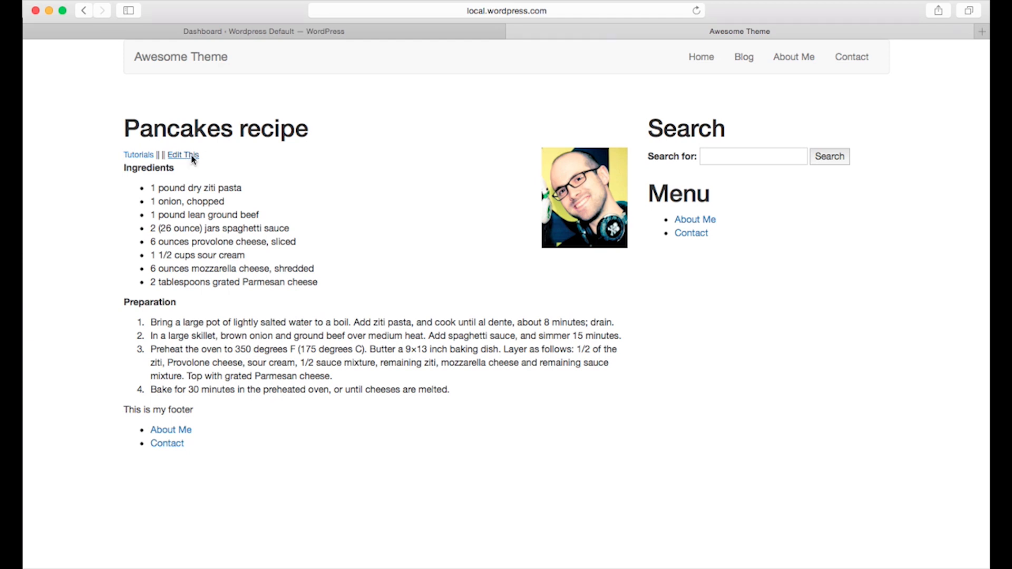
# Open the Pancakes post's Edit Post screen in a new tab through Edit This.
pyautogui.click(183, 155)
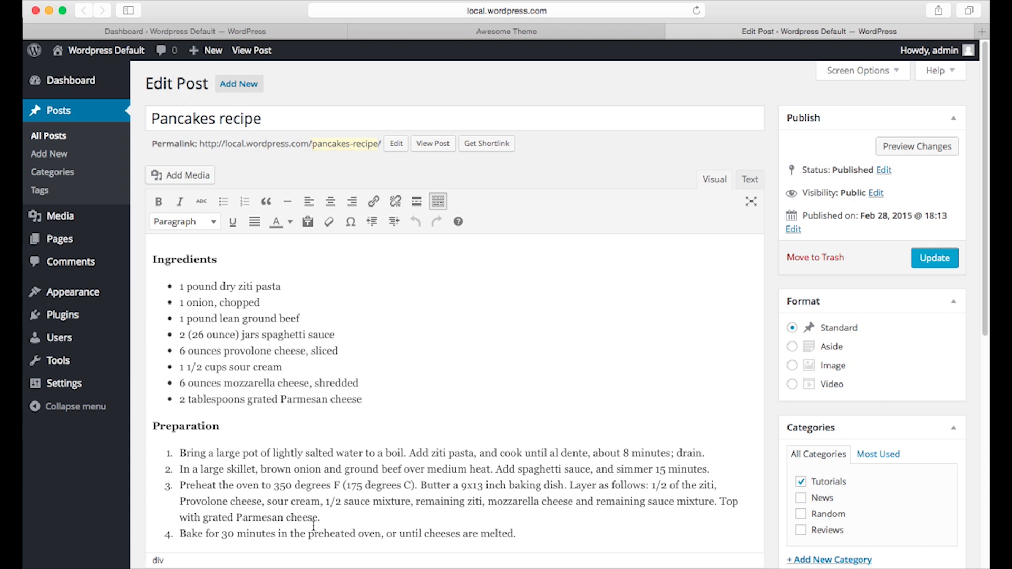
pyautogui.moveTo(256, 315)
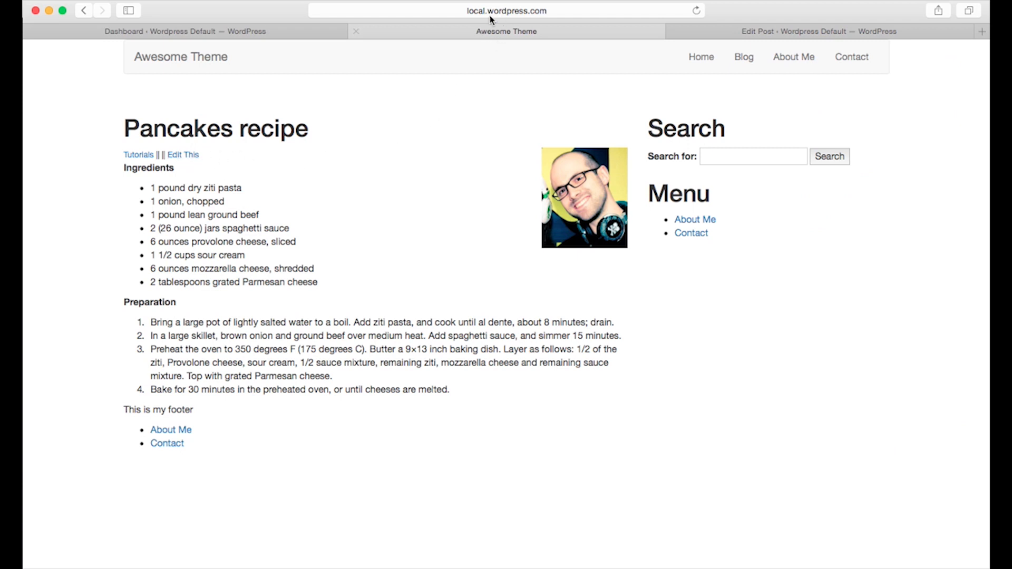
pyautogui.click(184, 31)
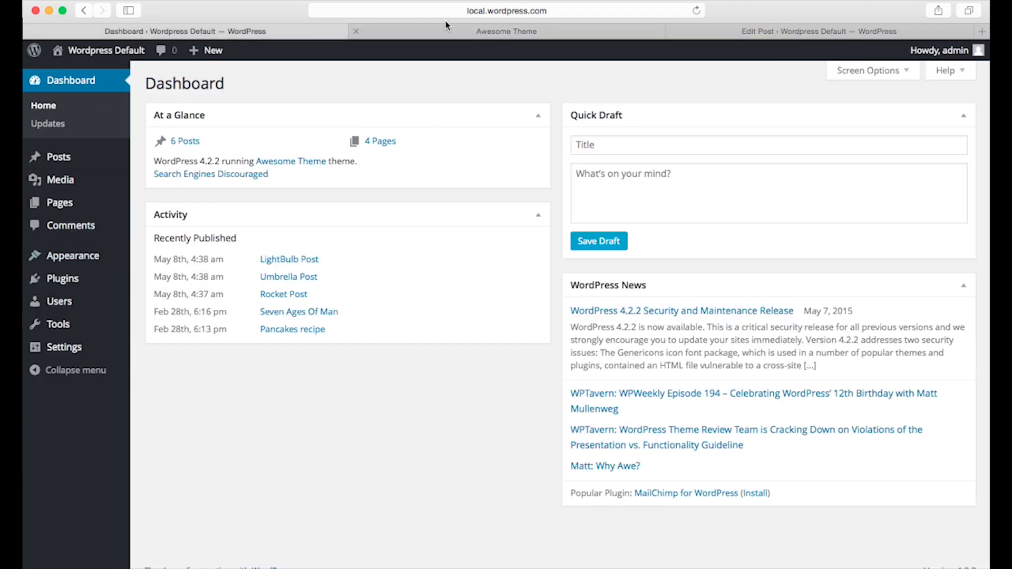
pyautogui.click(506, 11)
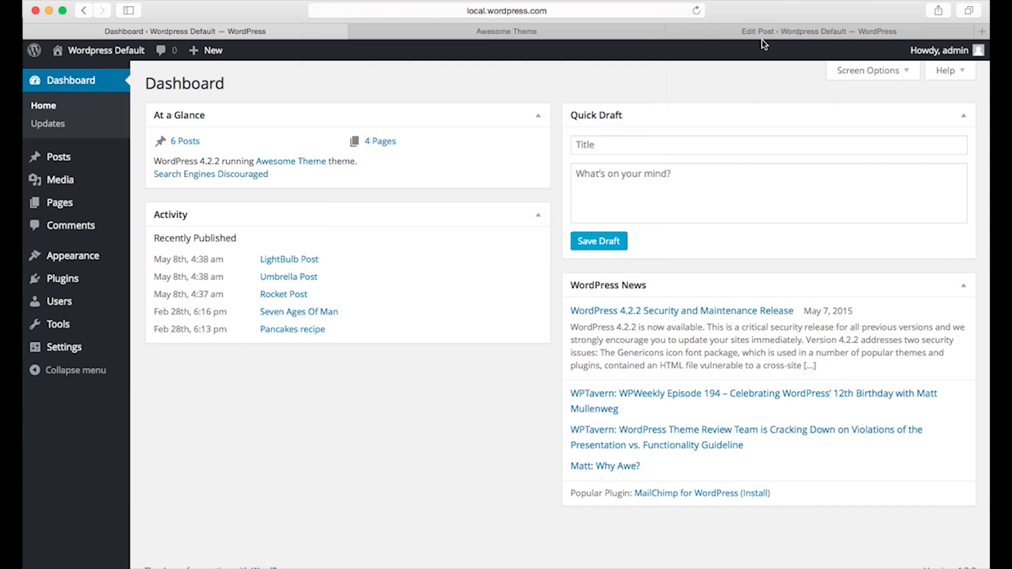
pyautogui.click(506, 31)
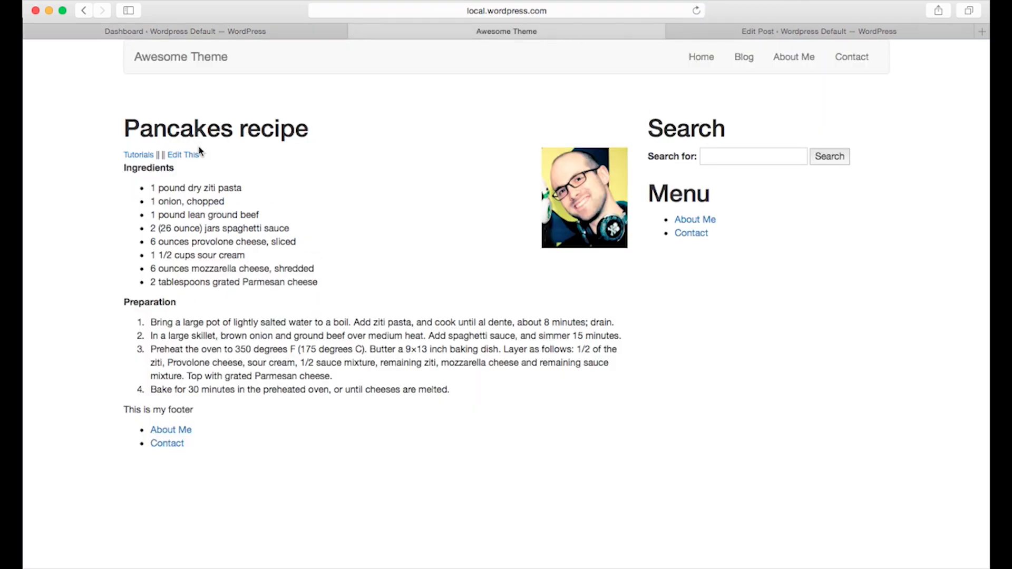
pyautogui.click(818, 31)
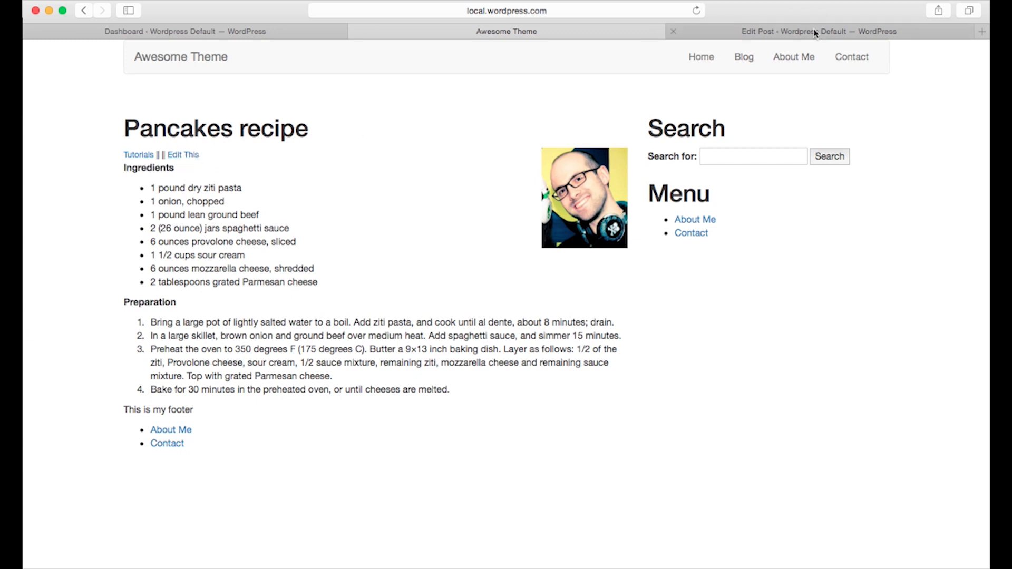
pyautogui.click(818, 31)
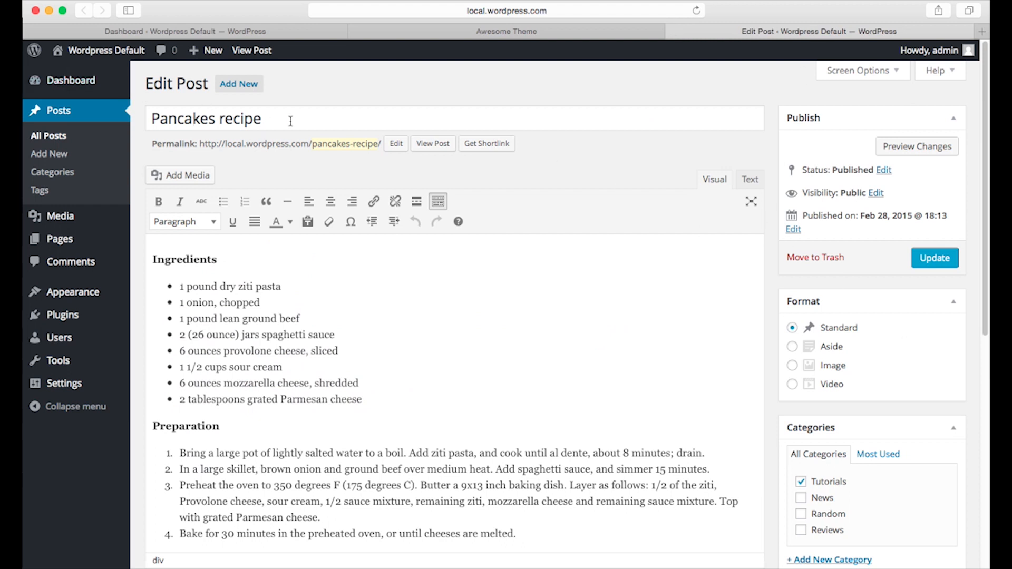
# Tag the Pancakes post with Pancakes, recipe, how-to, kitchen and guide, and update it.
pyautogui.scroll(-3)
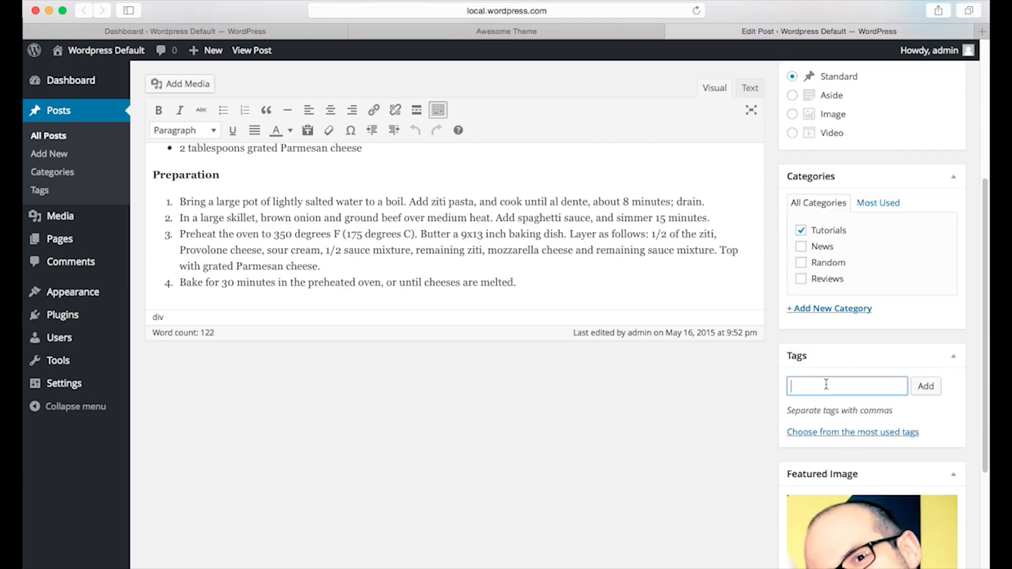
pyautogui.write('Pa')
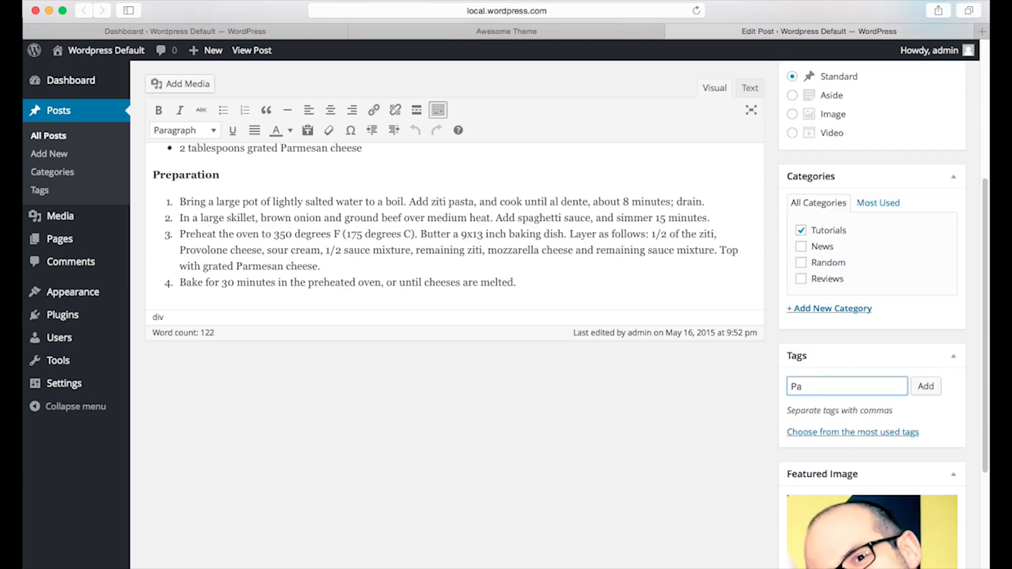
pyautogui.write('nakes')
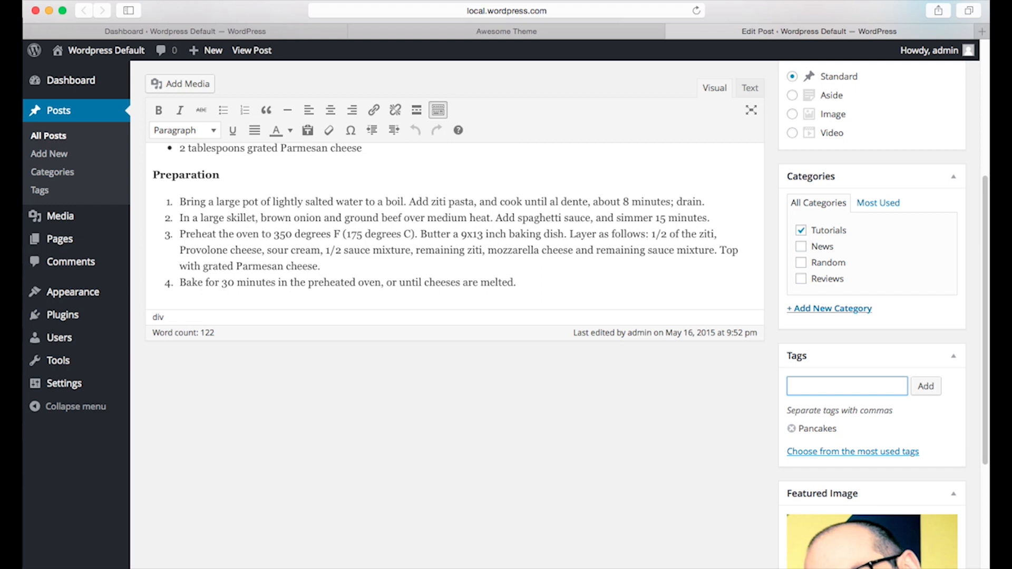
pyautogui.write('rece')
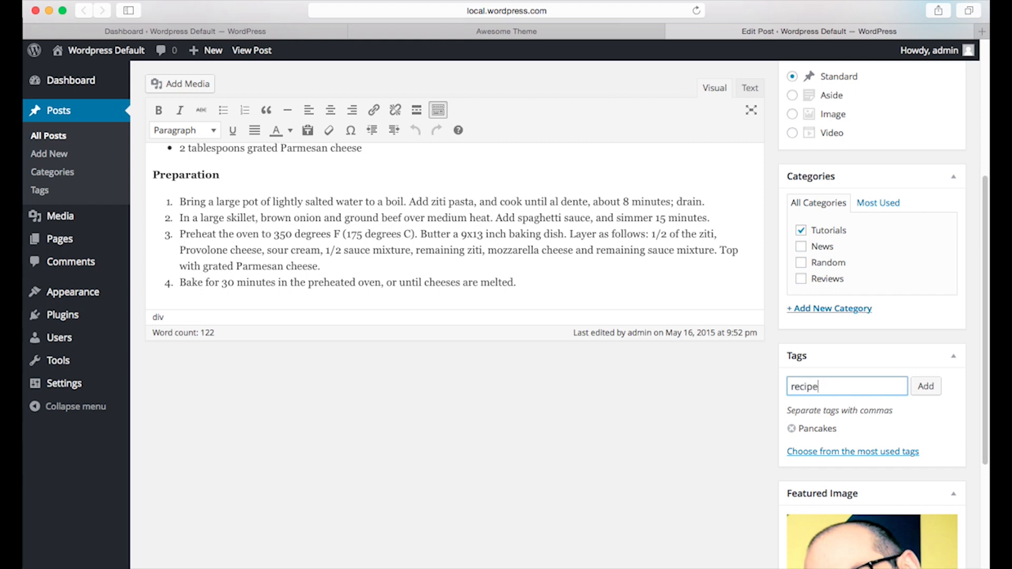
pyautogui.write('ho')
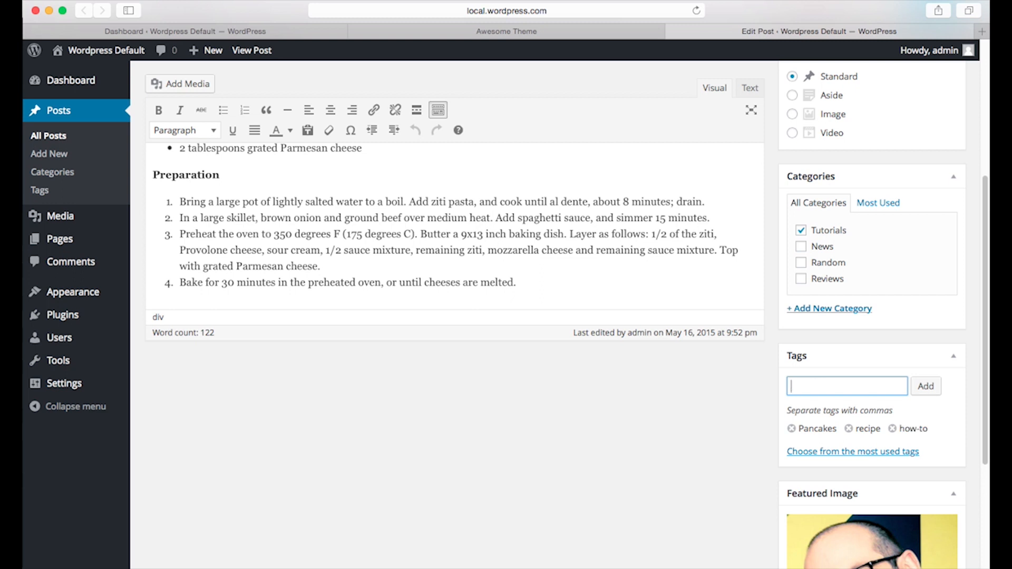
pyautogui.write('ki')
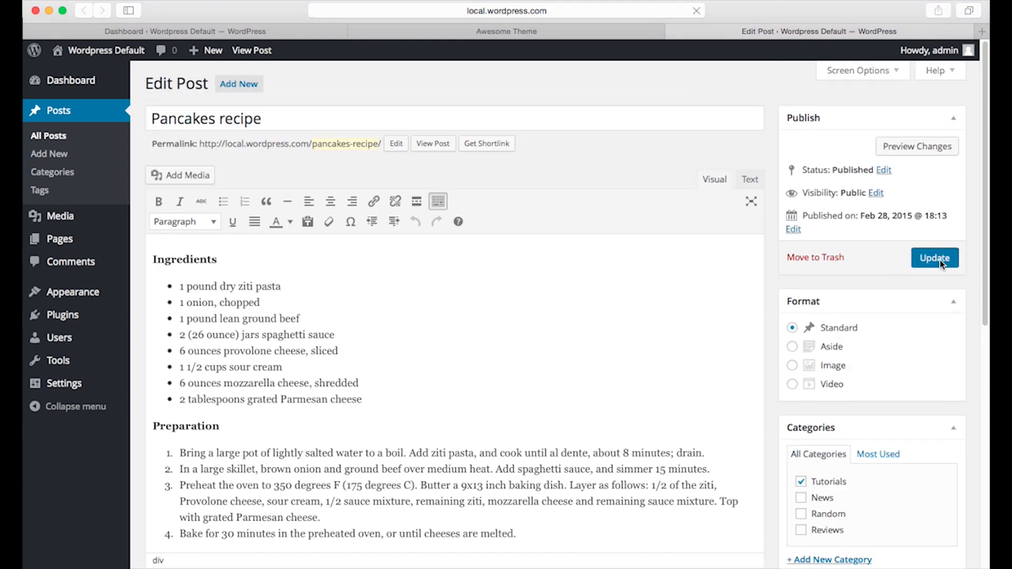
pyautogui.click(506, 31)
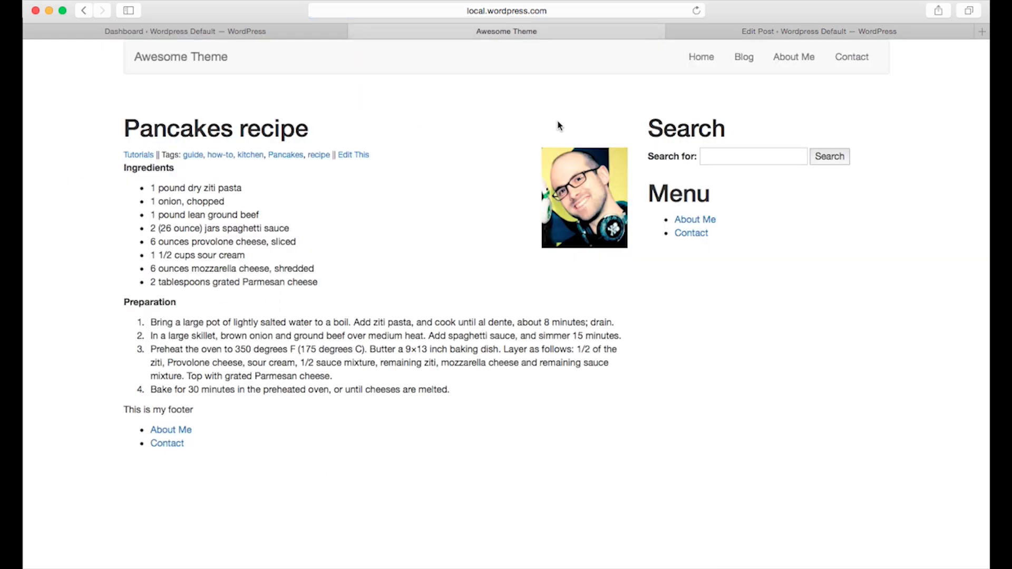
pyautogui.moveTo(333, 155)
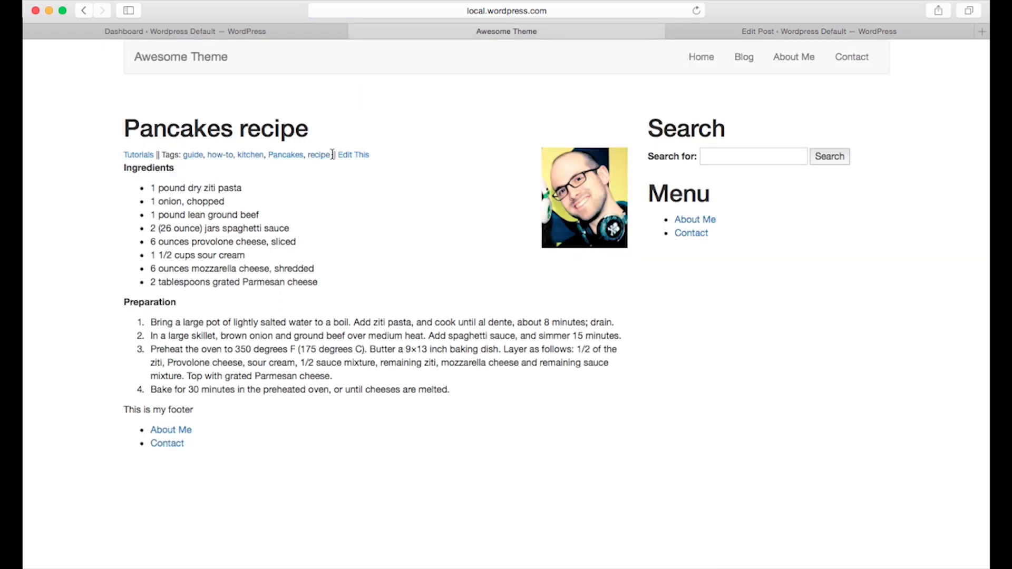
# Check the live post's tags line, then return to the Edit Post tab.
pyautogui.moveTo(163, 154); pyautogui.dragTo(330, 155)
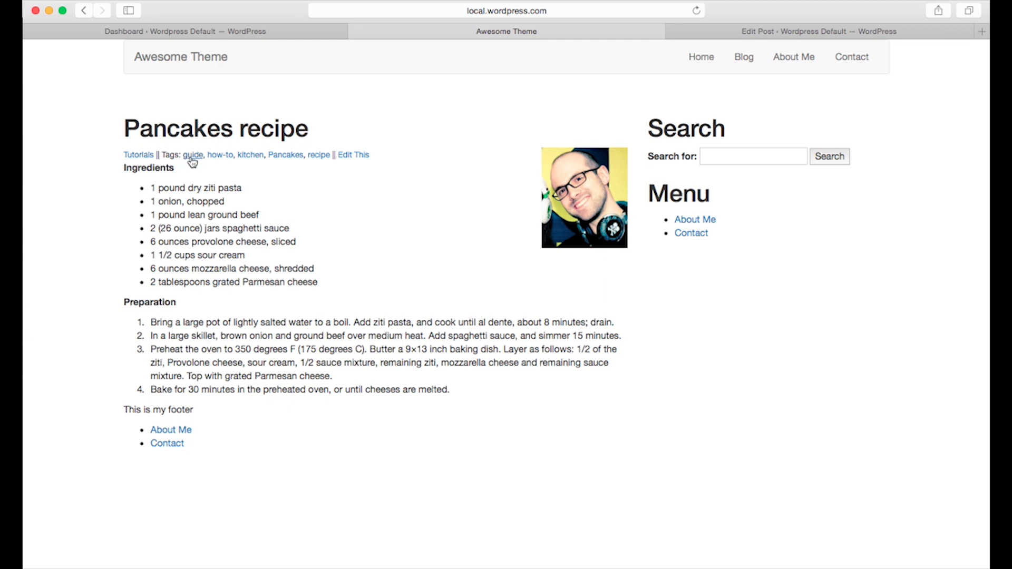
pyautogui.moveTo(354, 156)
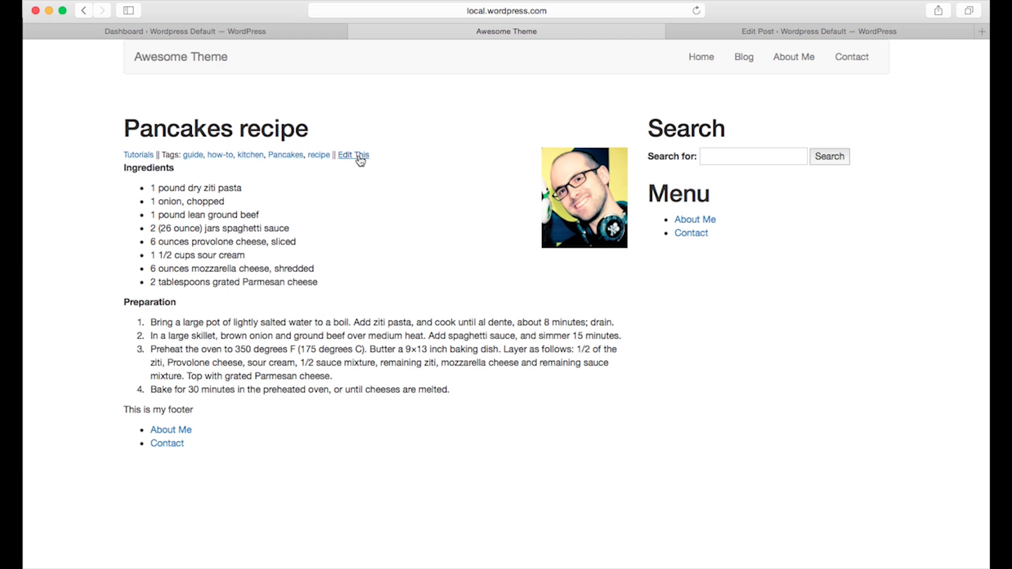
pyautogui.moveTo(505, 104)
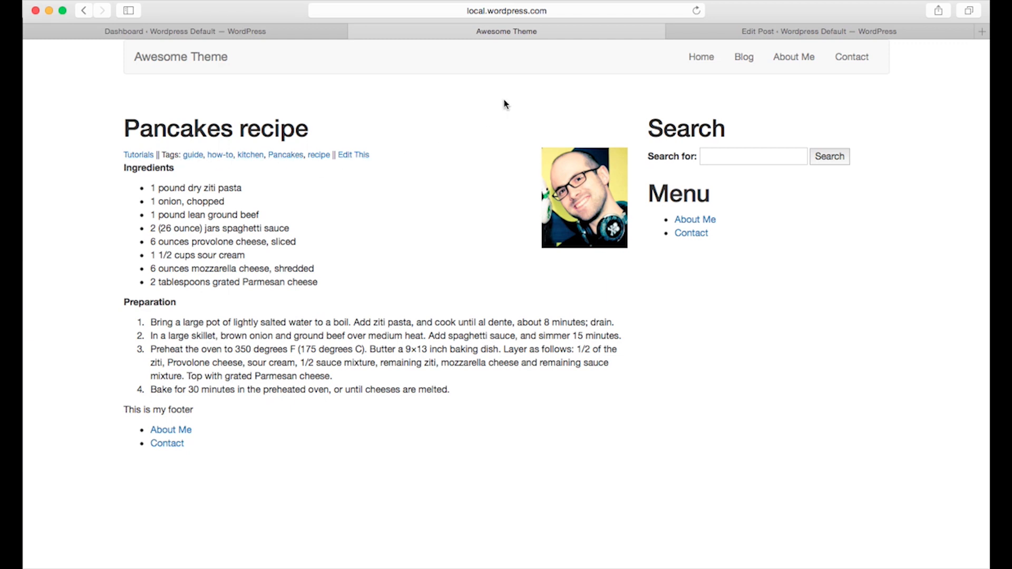
pyautogui.moveTo(130, 409)
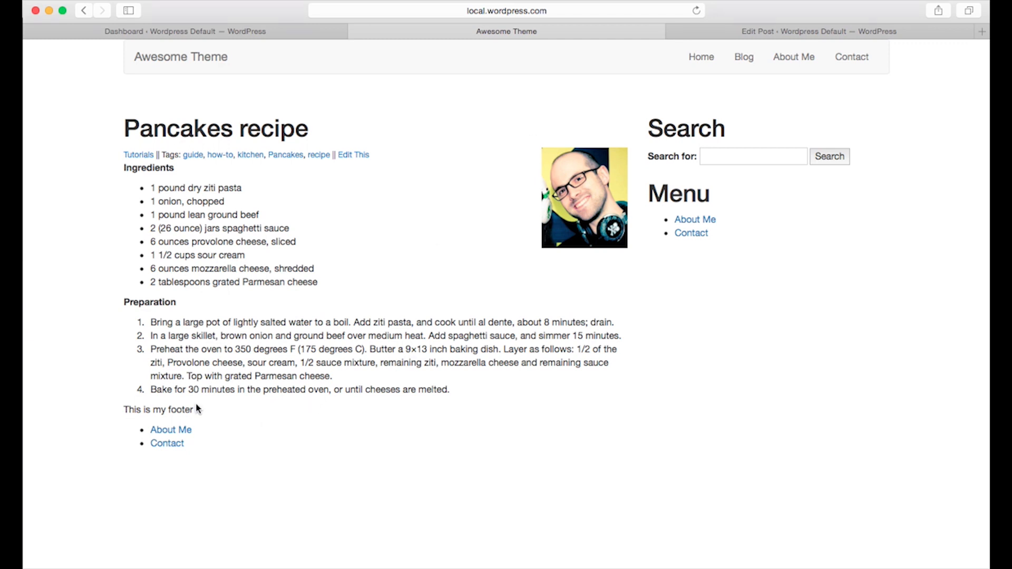
pyautogui.click(818, 31)
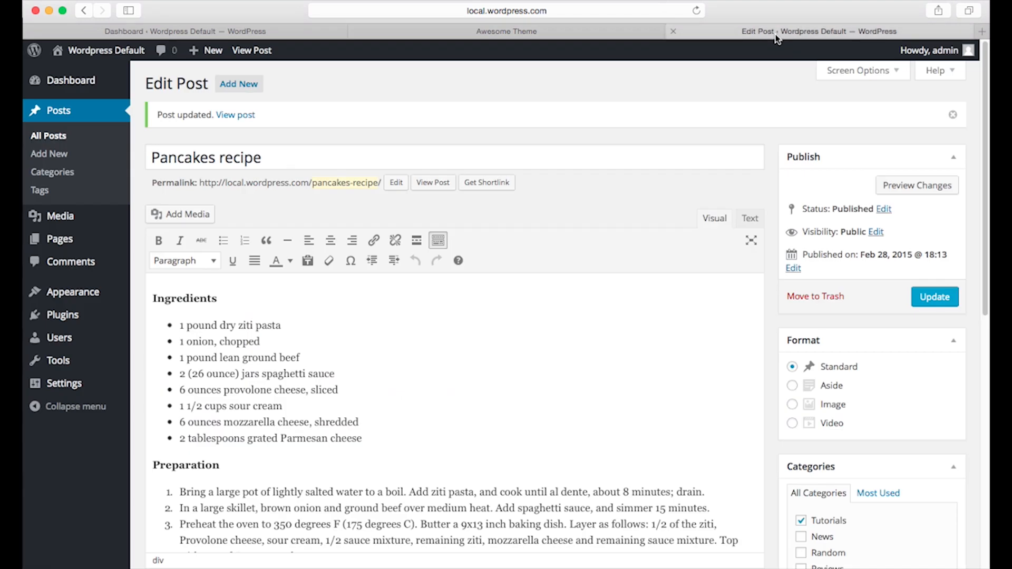
pyautogui.scroll(-3)
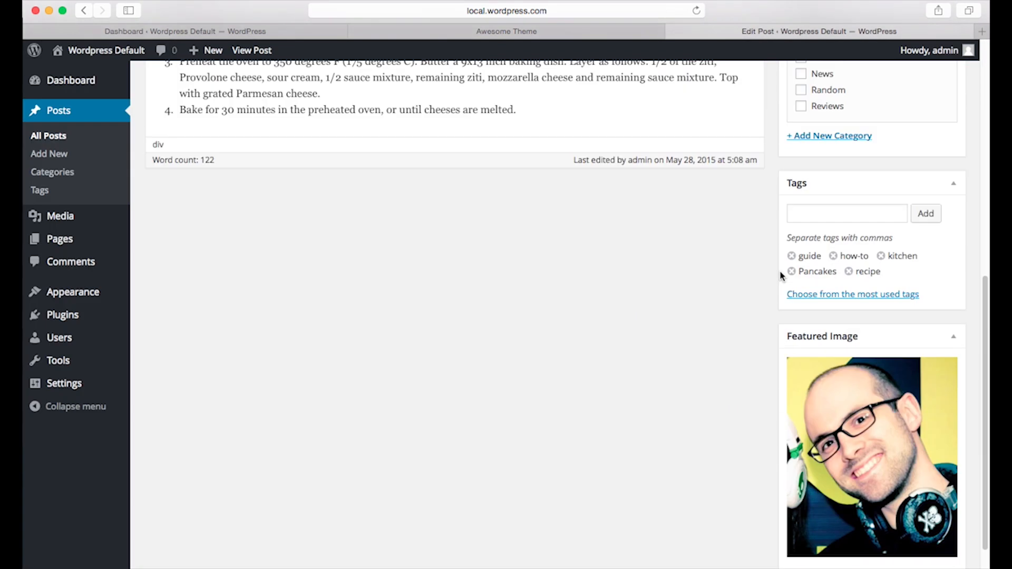
pyautogui.moveTo(772, 261)
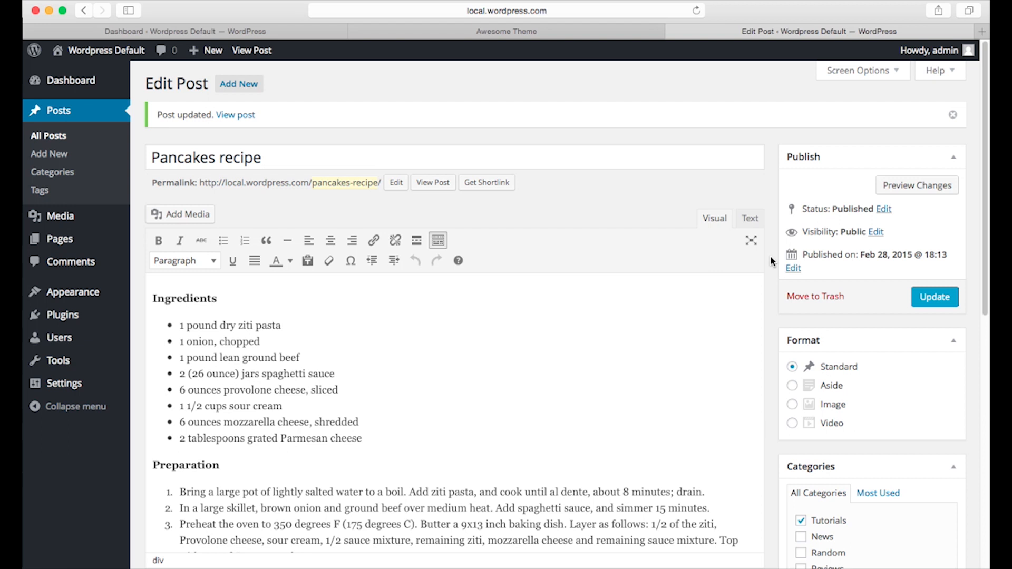
pyautogui.moveTo(882, 84)
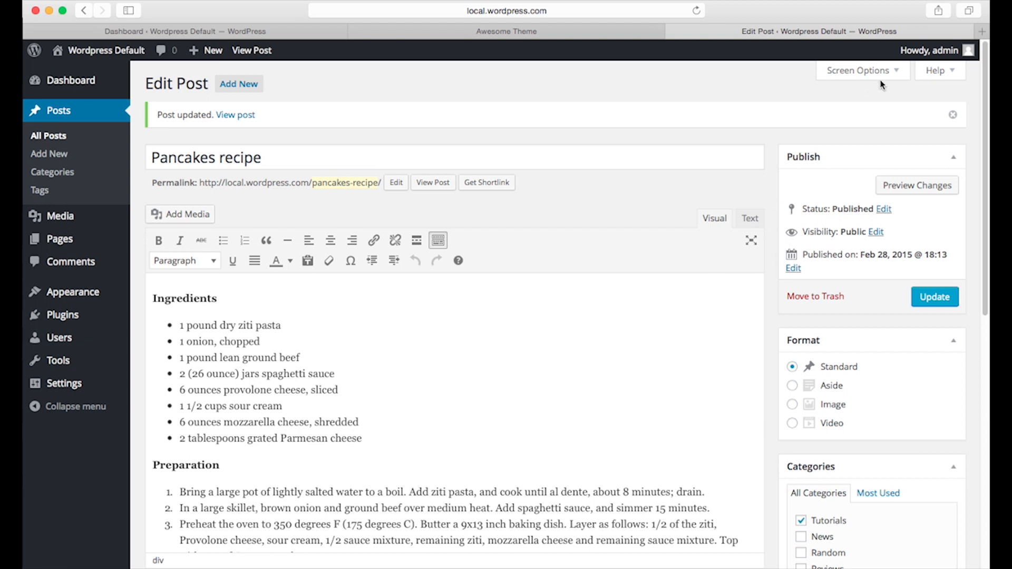
pyautogui.click(857, 70)
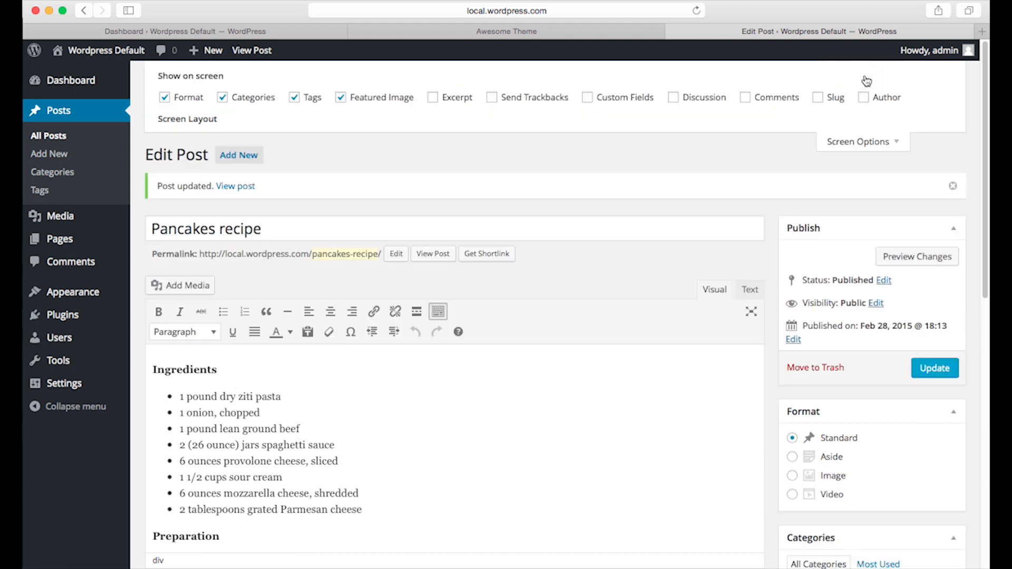
# Enable the Discussion panel in Screen Options and confirm Allow comments remains ticked.
pyautogui.click(861, 141)
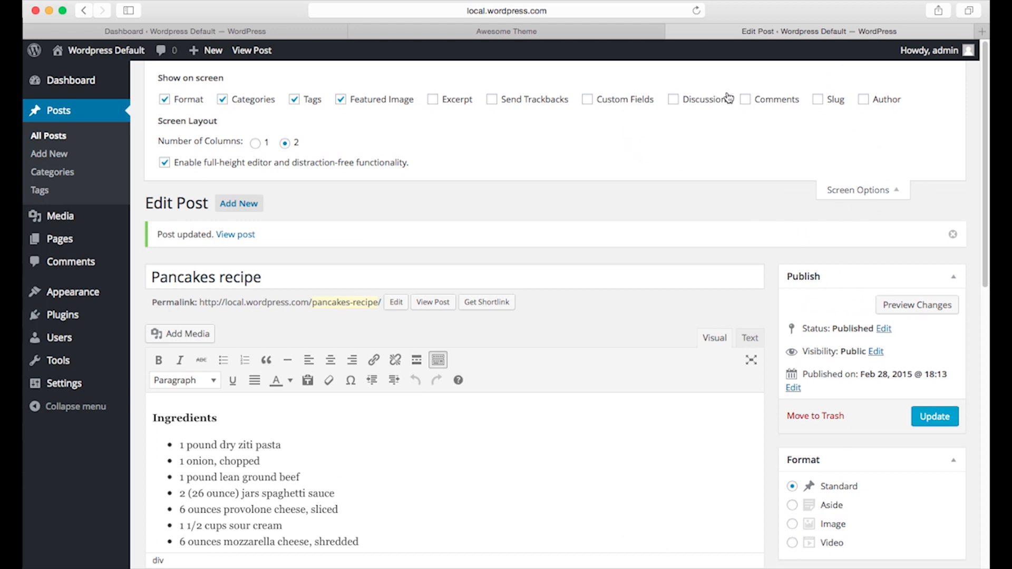
pyautogui.moveTo(676, 111)
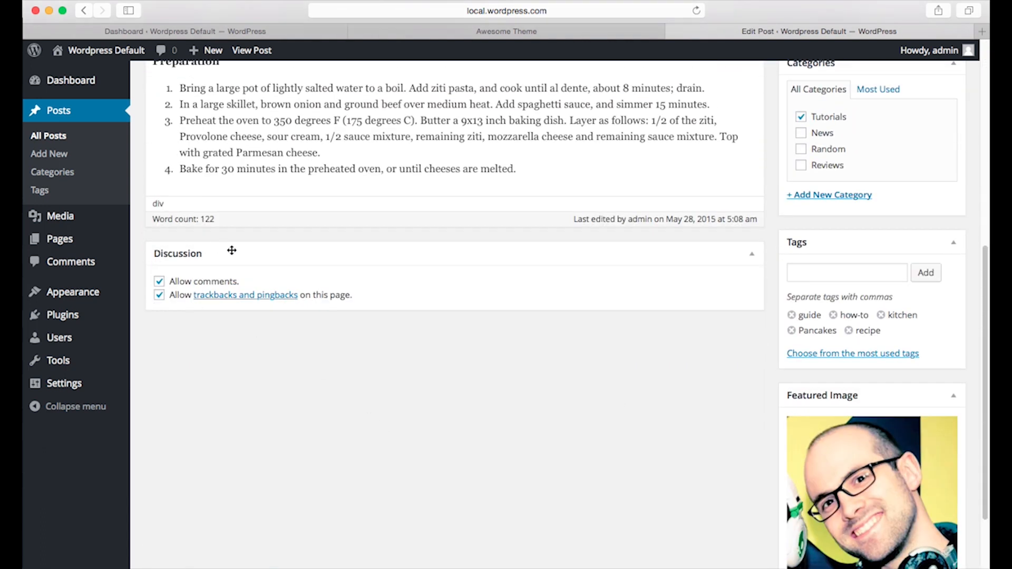
pyautogui.moveTo(267, 329)
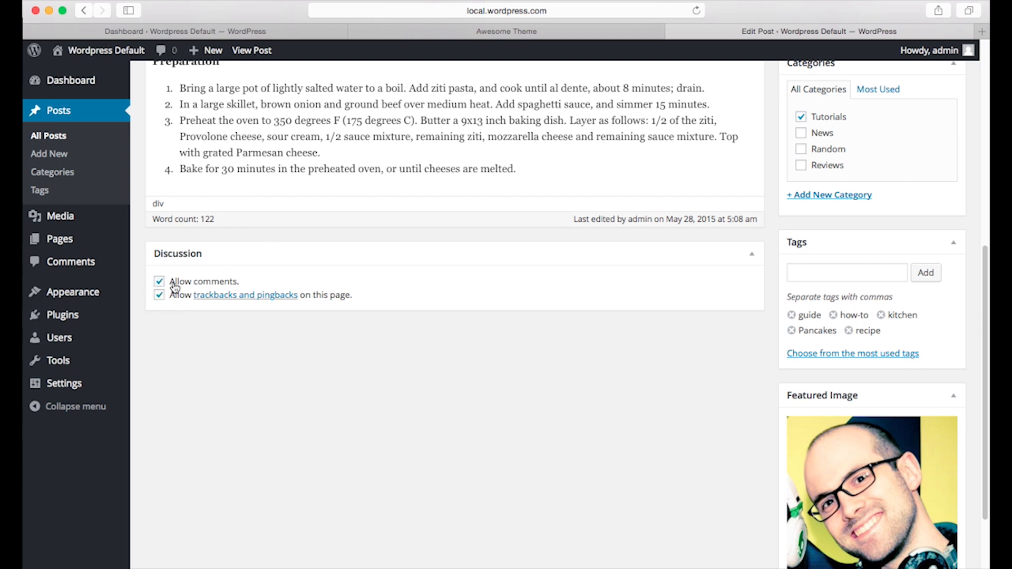
pyautogui.click(158, 295)
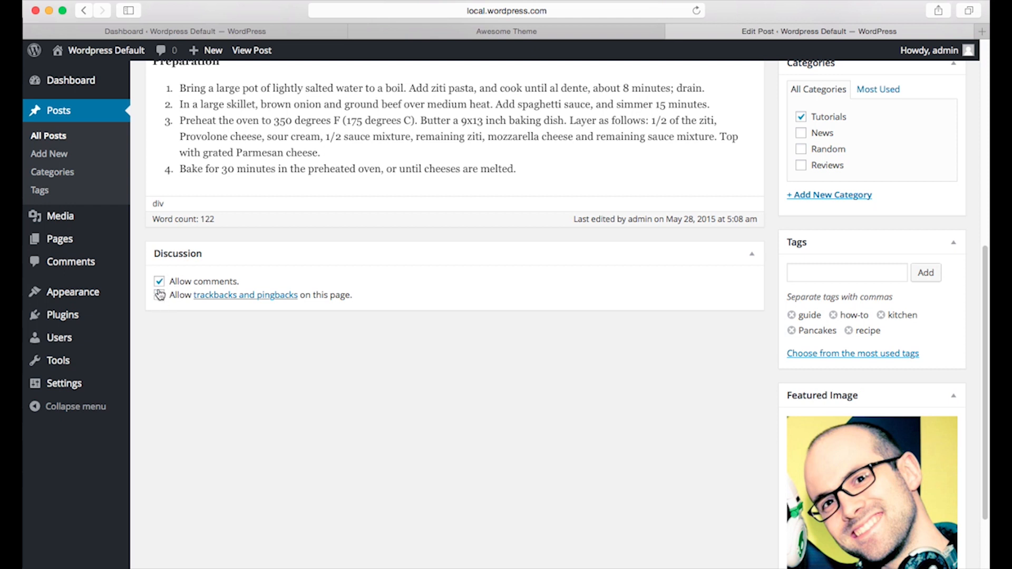
pyautogui.click(159, 295)
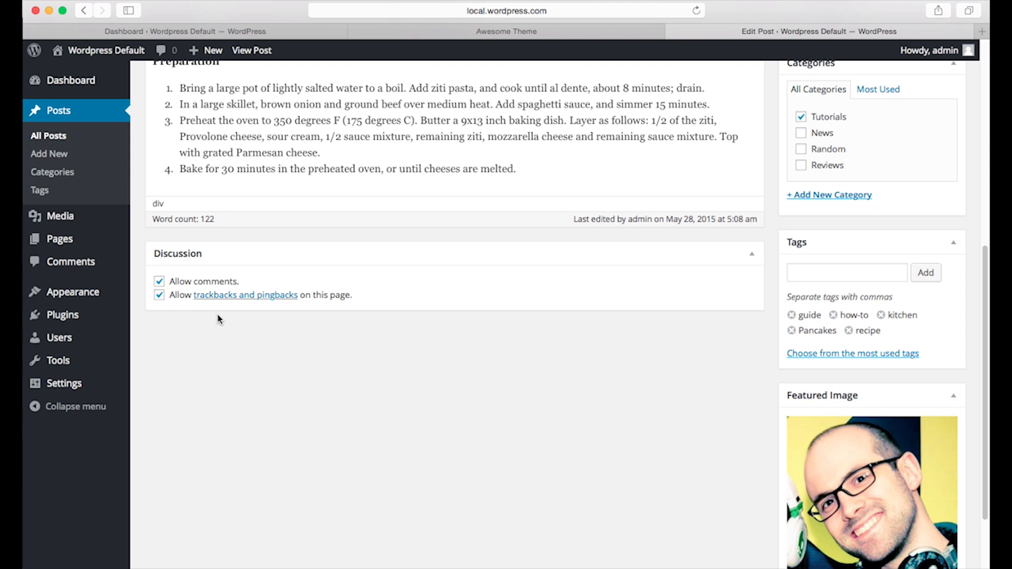
pyautogui.moveTo(399, 382)
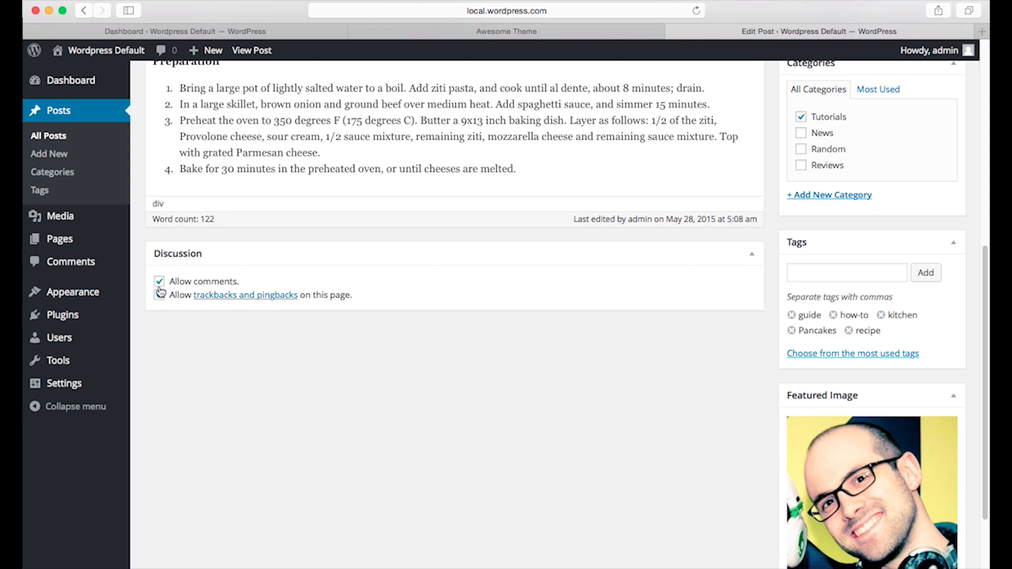
pyautogui.click(159, 295)
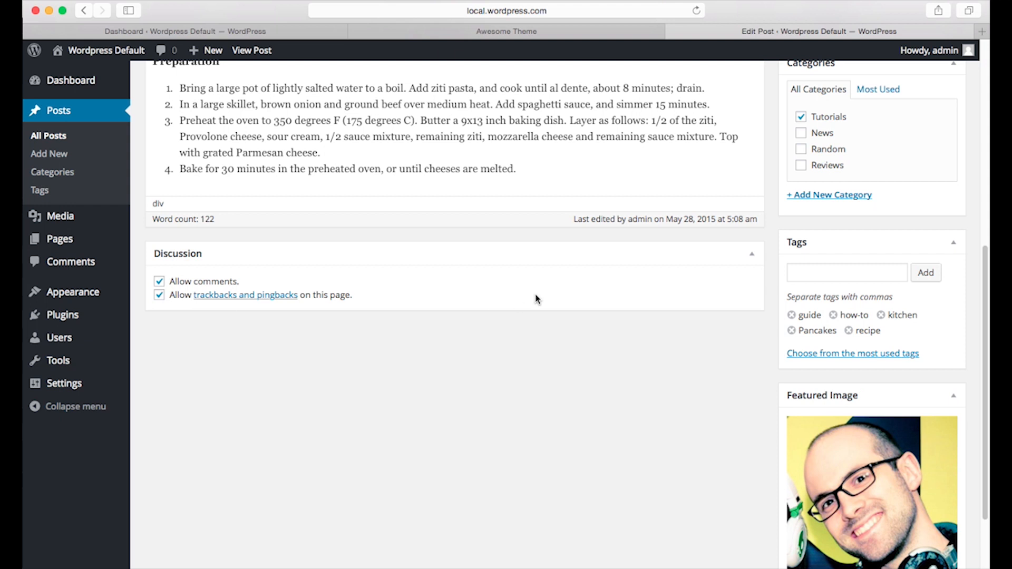
pyautogui.moveTo(528, 301)
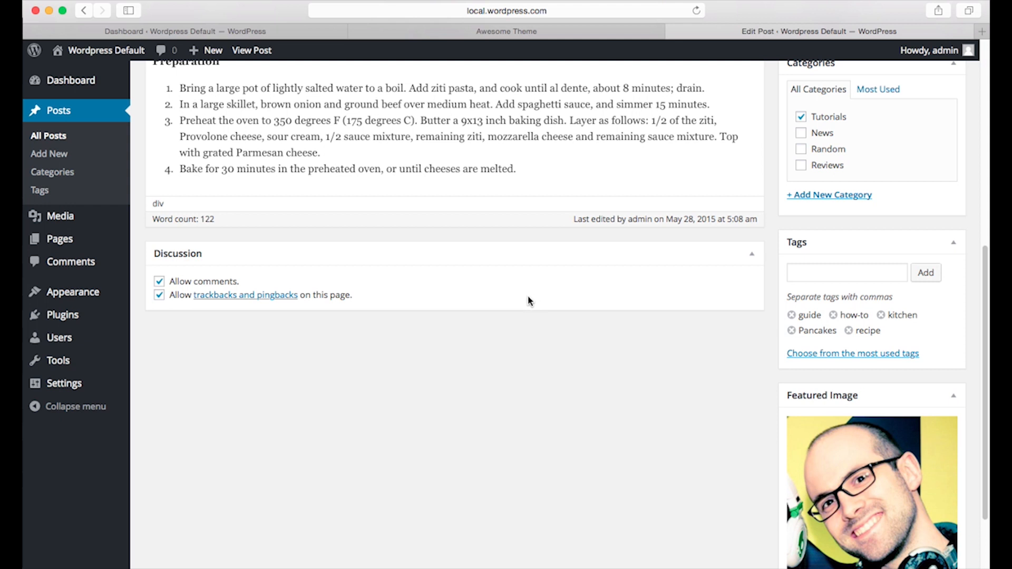
pyautogui.moveTo(363, 292)
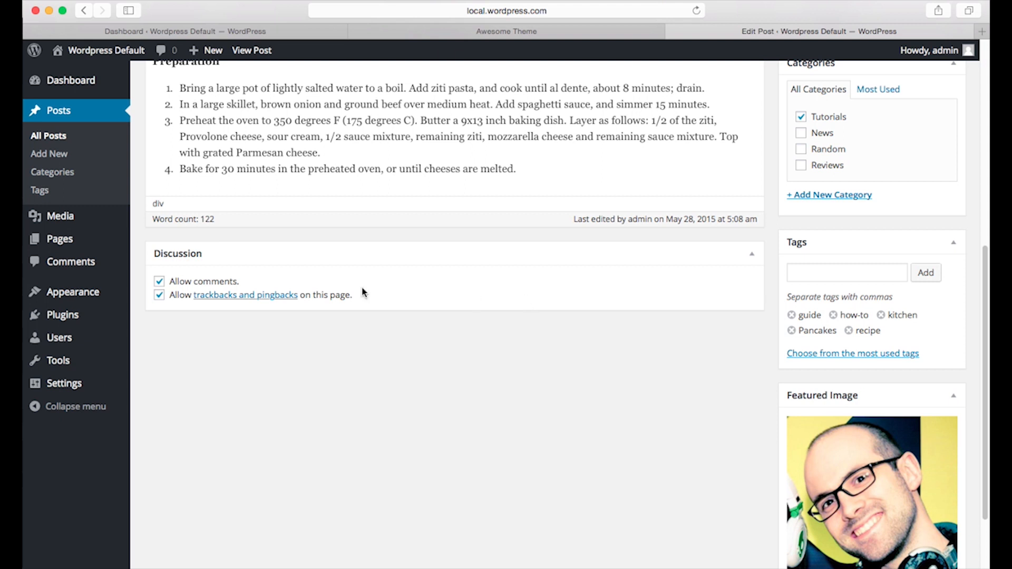
pyautogui.moveTo(486, 359)
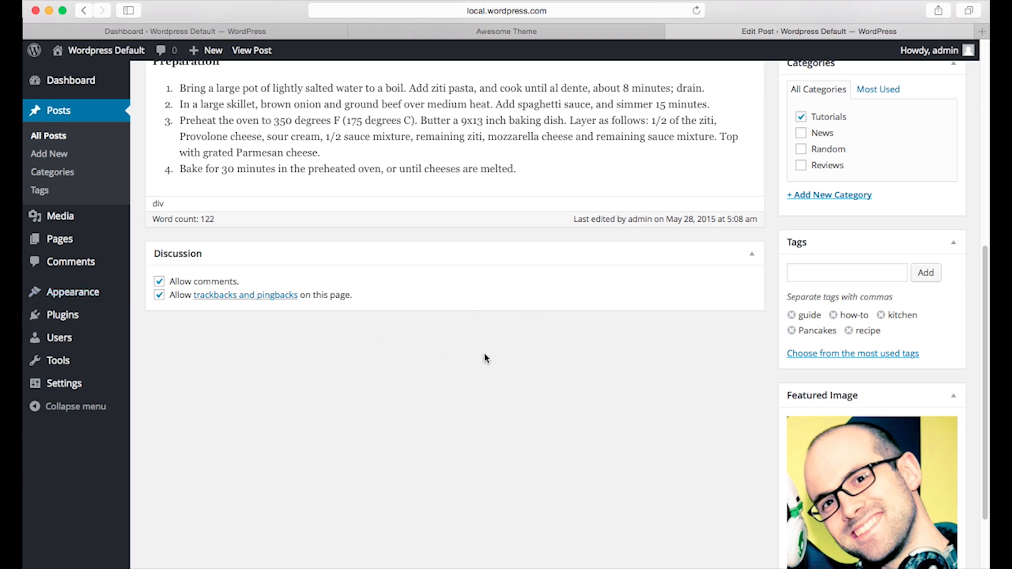
pyautogui.moveTo(532, 234)
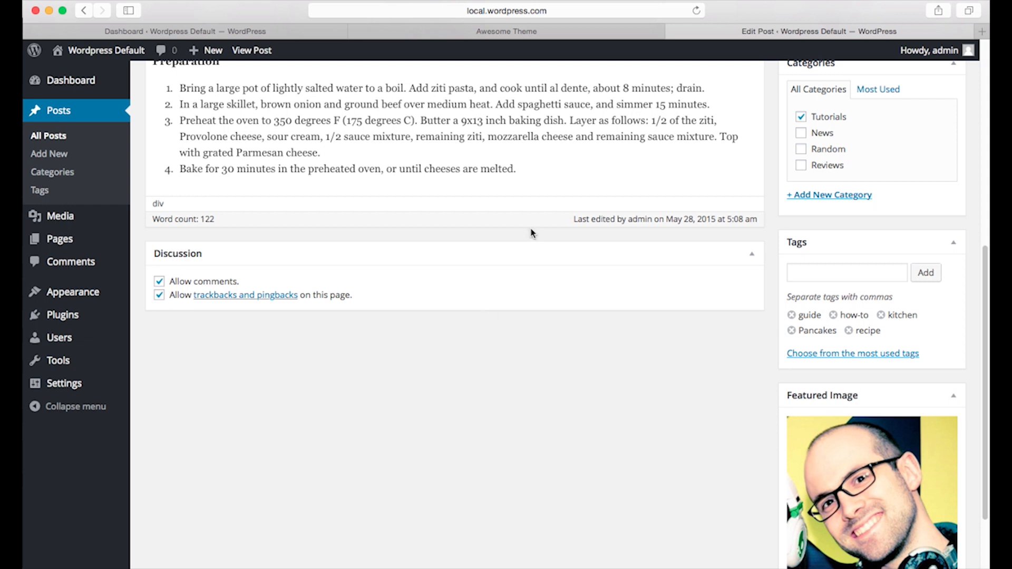
pyautogui.click(507, 31)
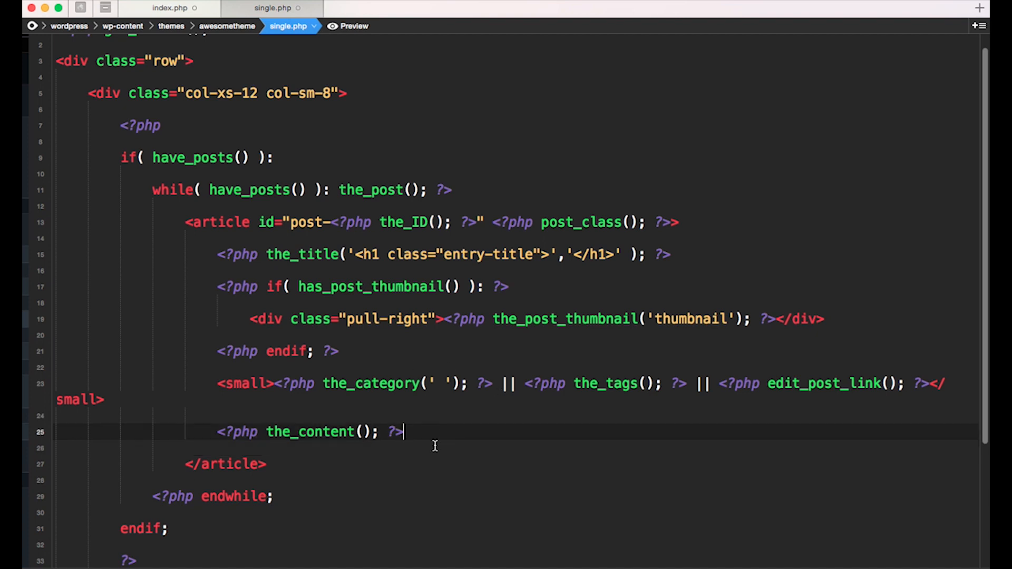
# After the_content(), add <hr> and <?php if( comments_open() ){ comments_template(); } ?>.
pyautogui.write('<hr>')
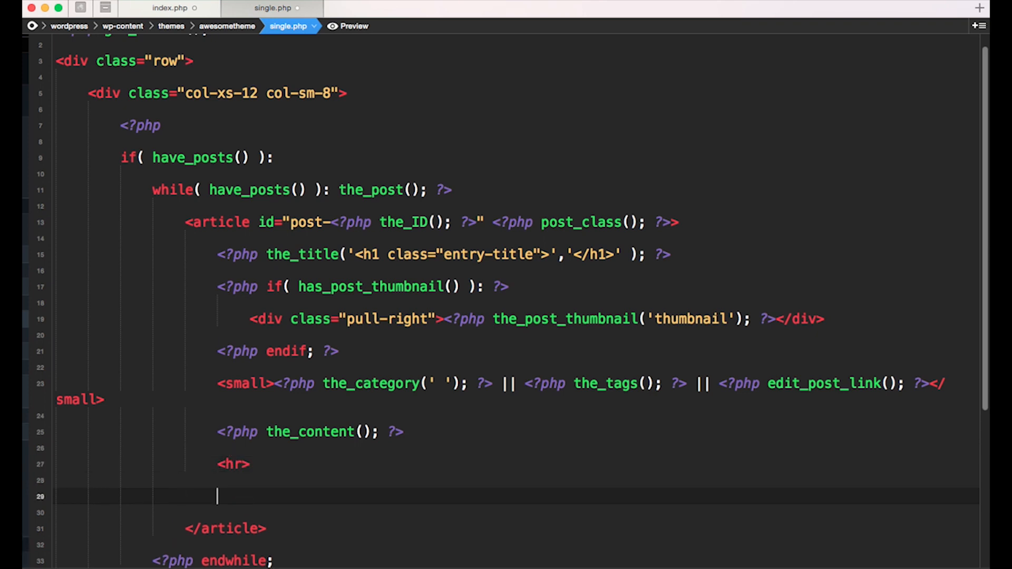
pyautogui.write('<?php if() ?>')
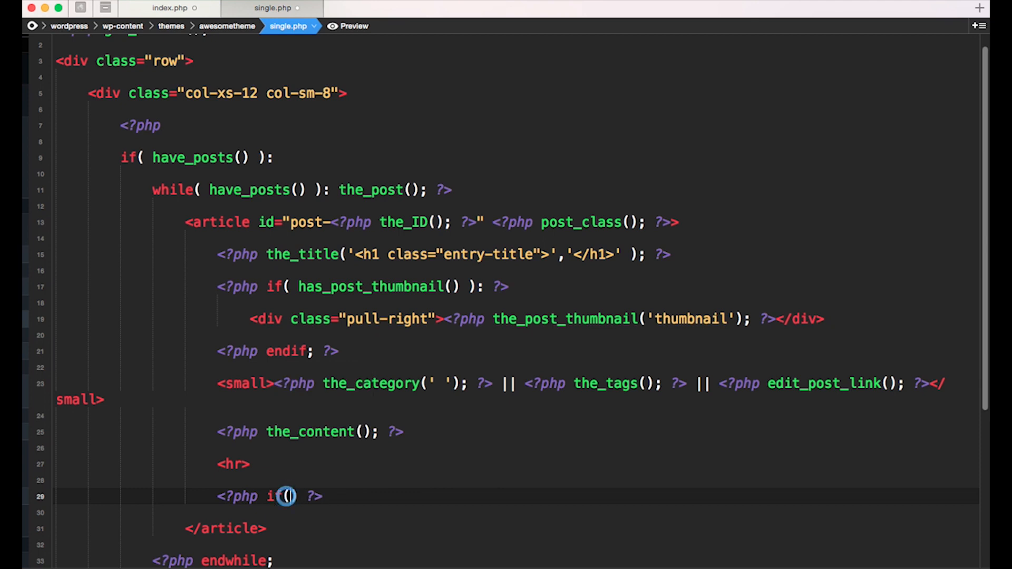
pyautogui.write('comments')
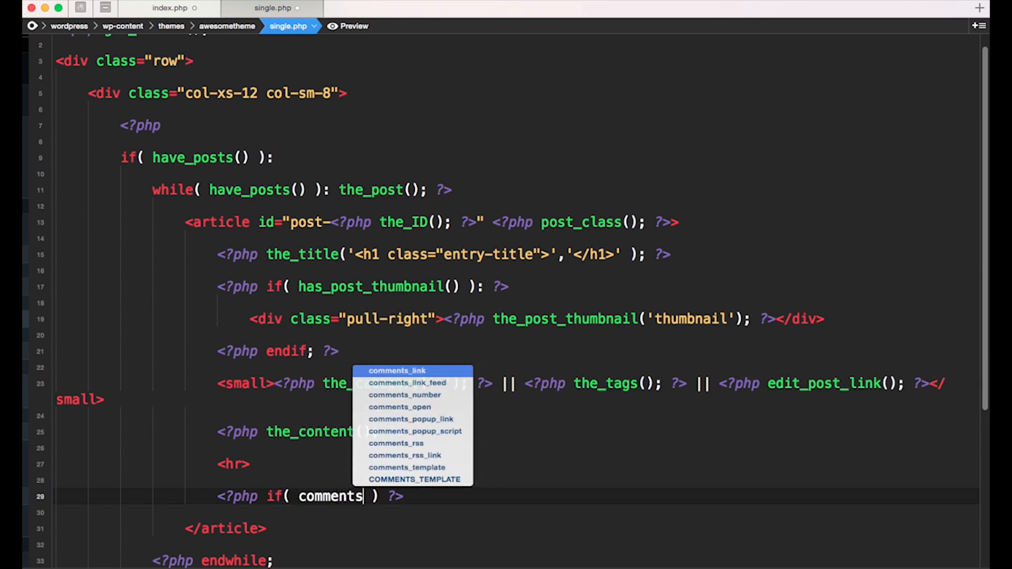
pyautogui.write('_open(')
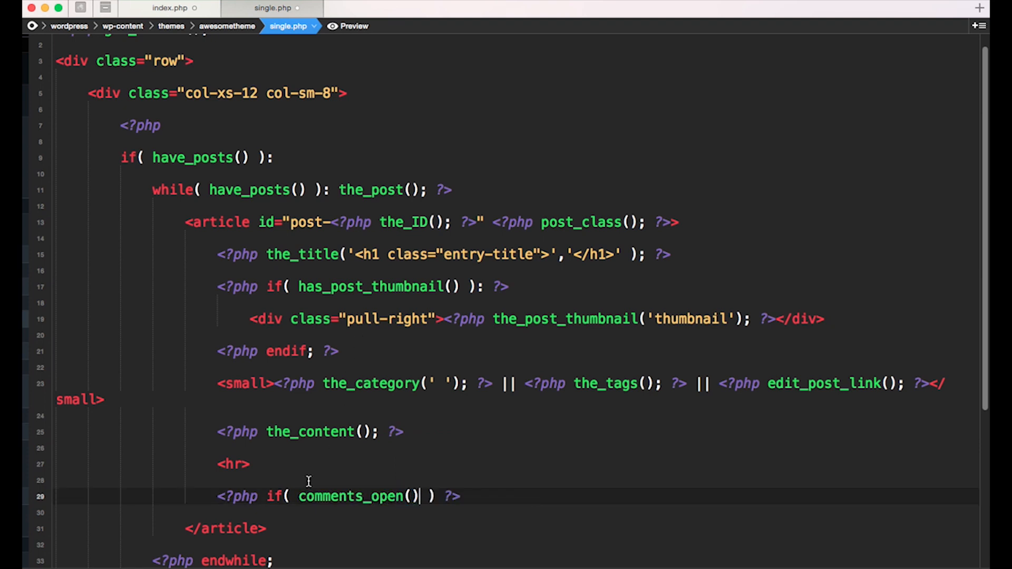
pyautogui.doubleClick(351, 496)
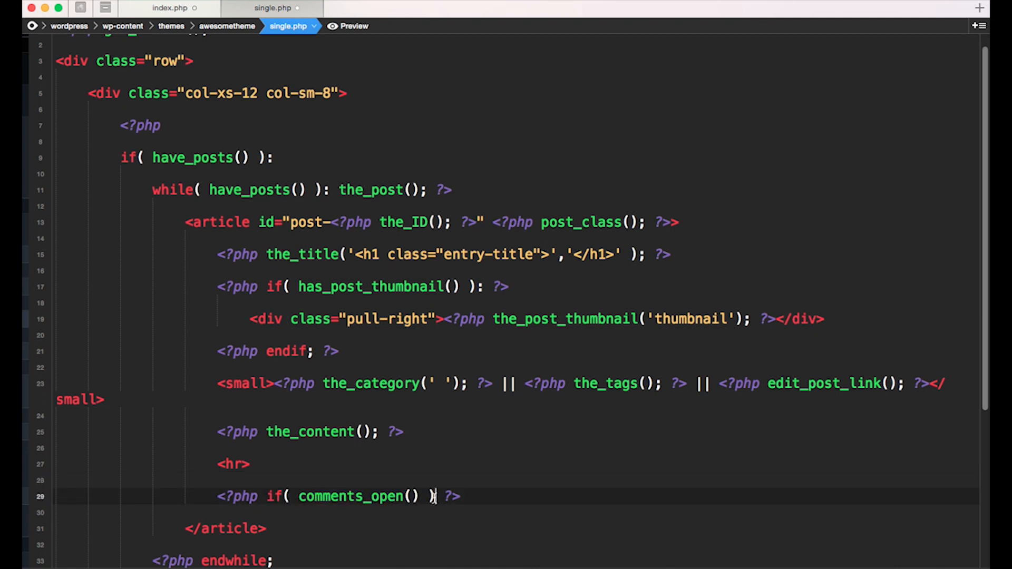
pyautogui.write('{  }')
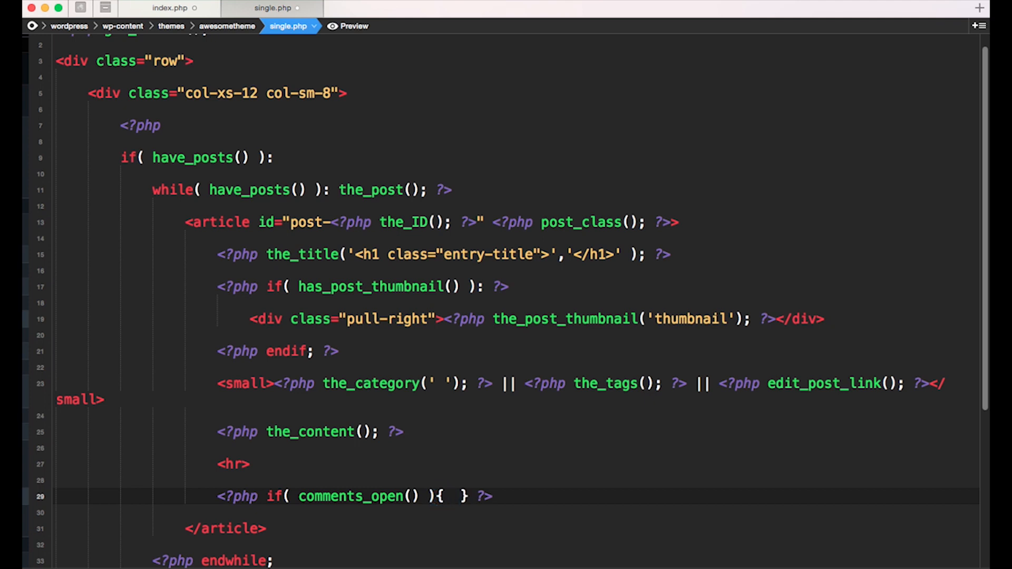
pyautogui.write('comments_template();')
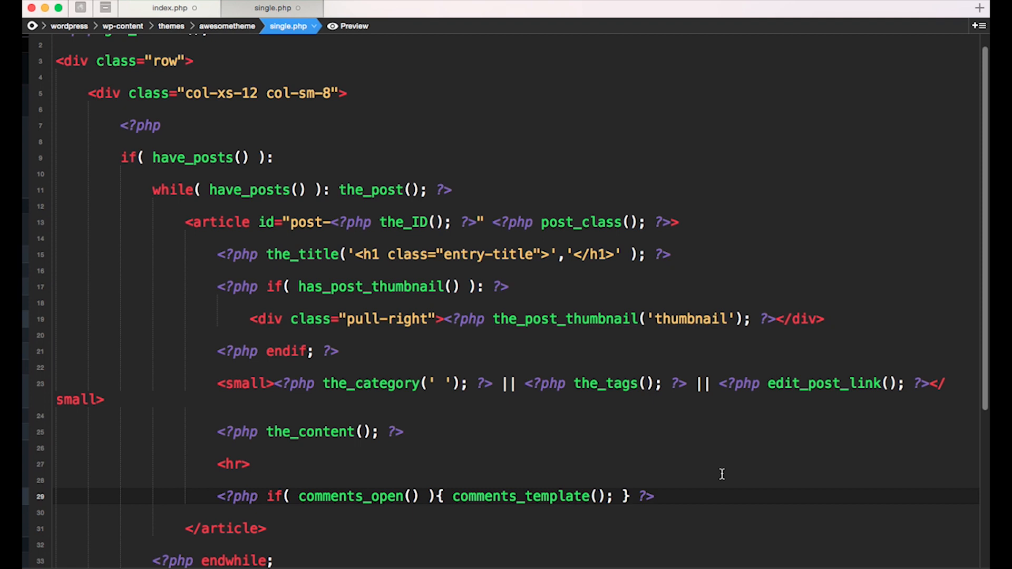
pyautogui.click(597, 496)
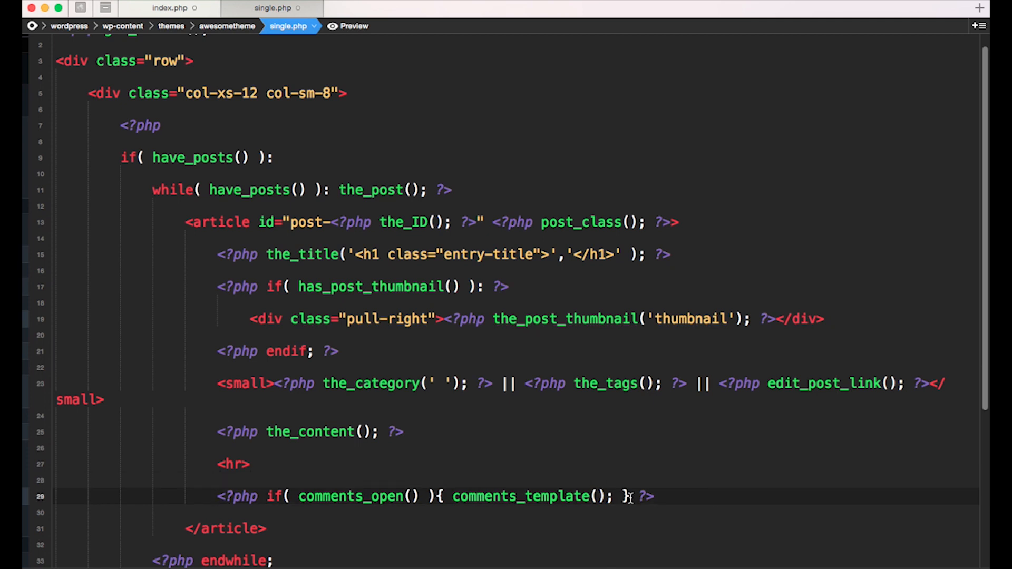
# Reload the Pancakes post in Safari, view the Leave a Reply form, and enter local.wordpress.com.
pyautogui.press('cmd+tab')
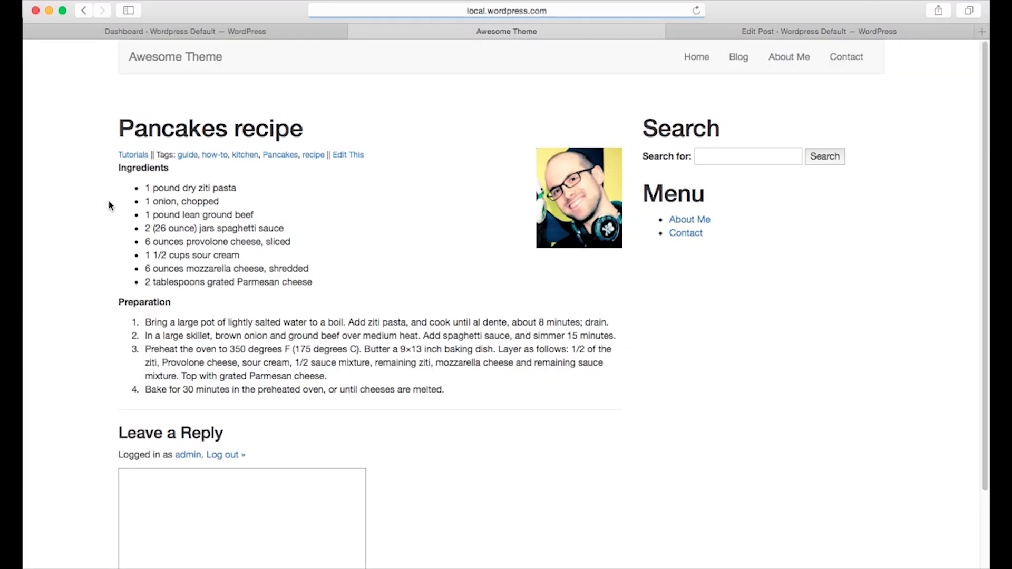
pyautogui.scroll(-3)
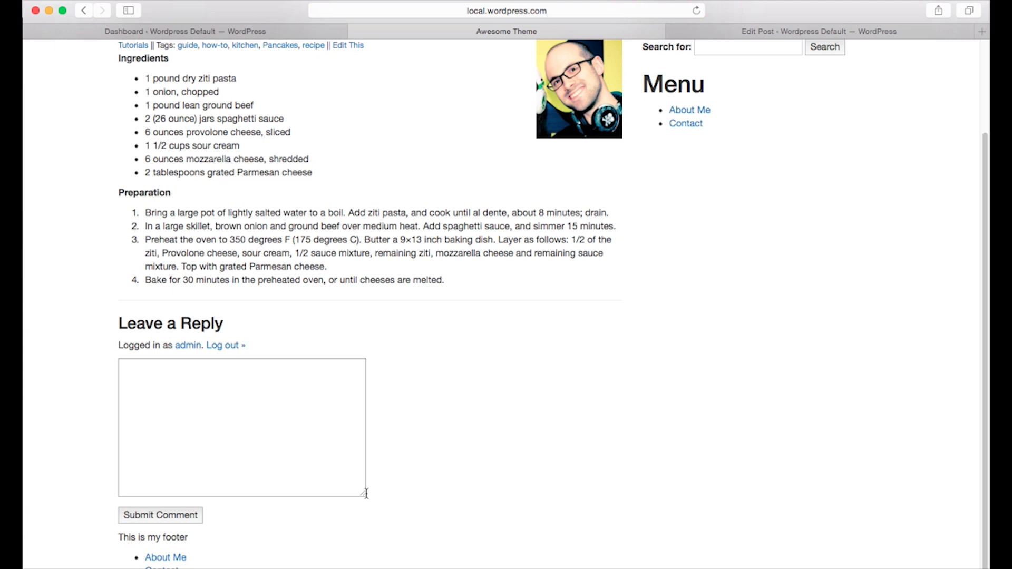
pyautogui.moveTo(365, 494); pyautogui.dragTo(400, 494)
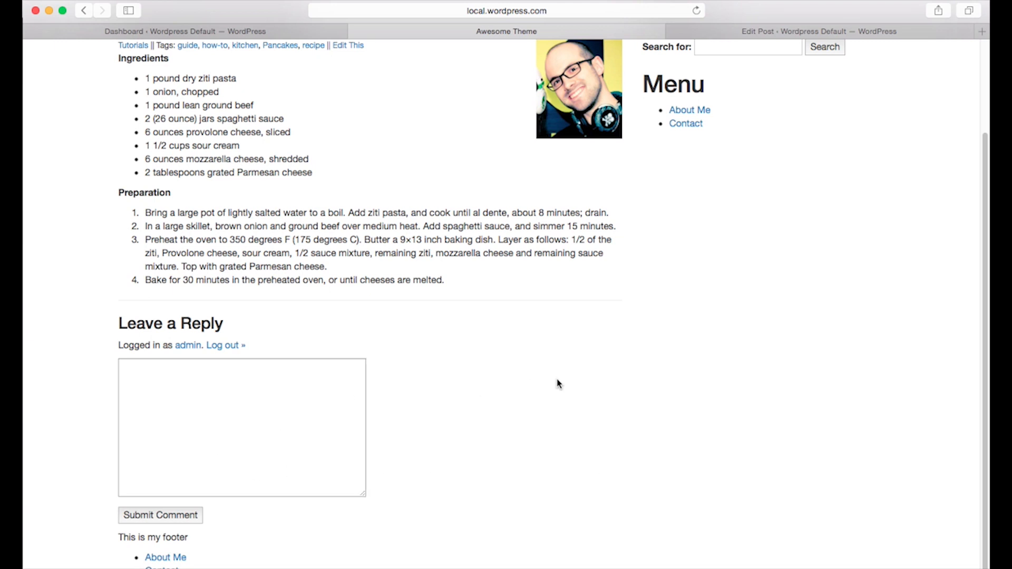
pyautogui.click(507, 10)
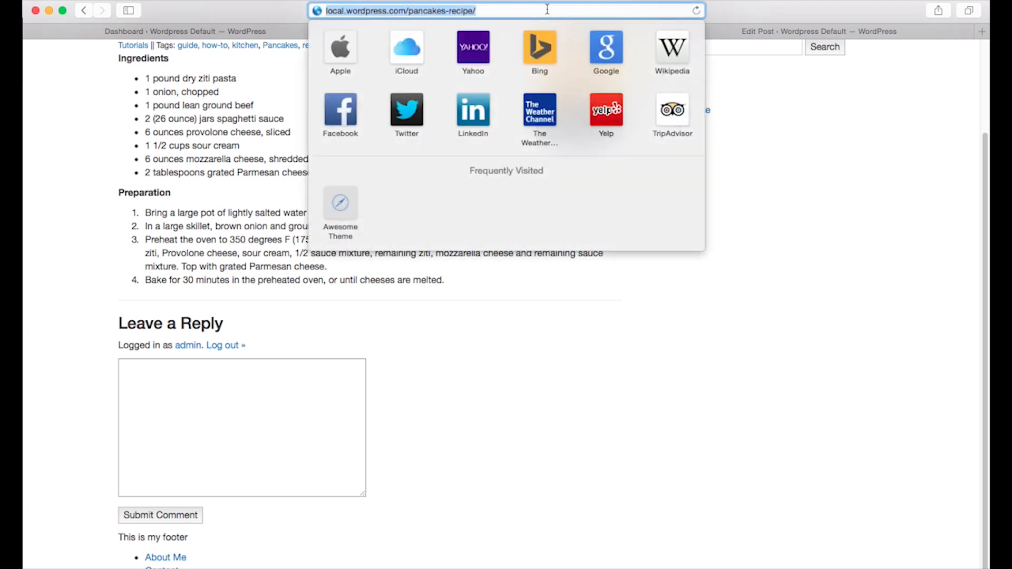
pyautogui.write('local.wordpress.com')
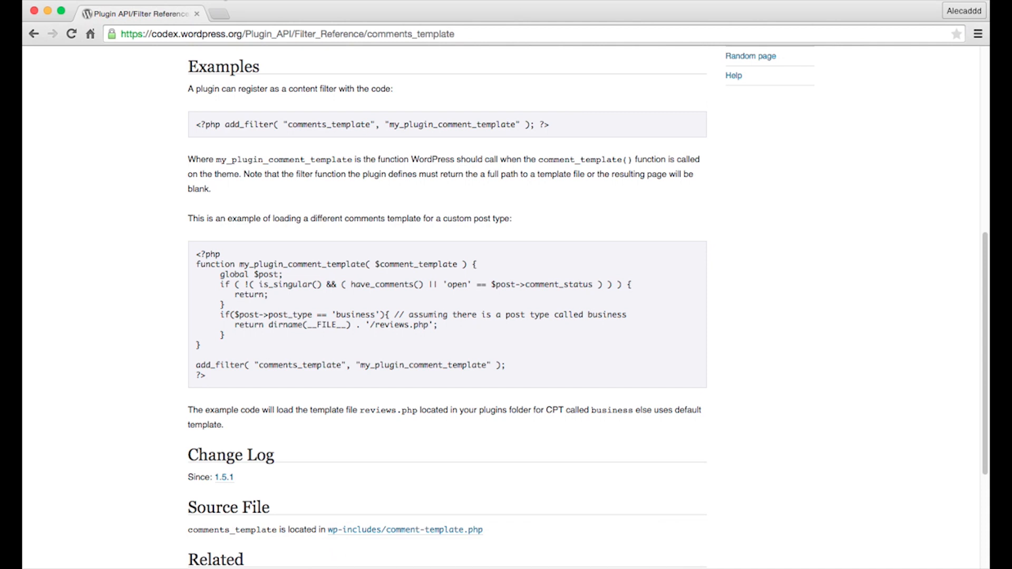
# View the Pancakes post in Chrome and try the reply form's Name and Website fields.
pyautogui.click(349, 14)
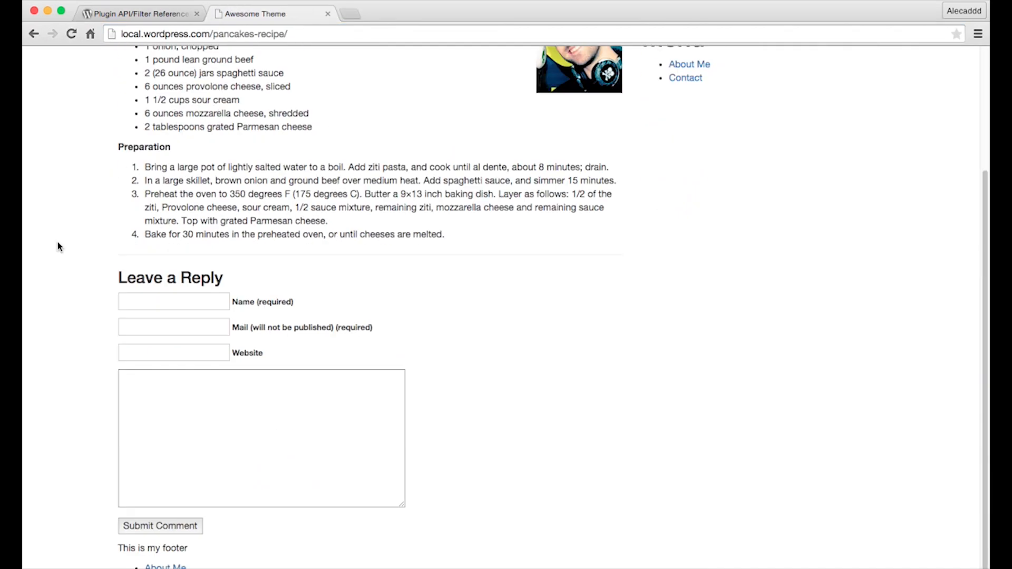
pyautogui.click(173, 302)
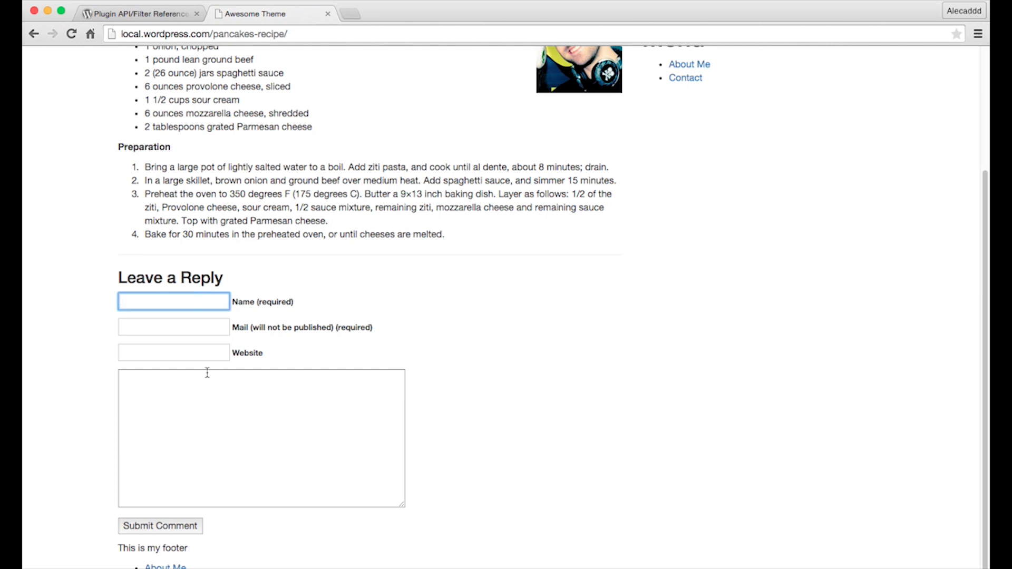
pyautogui.moveTo(342, 348)
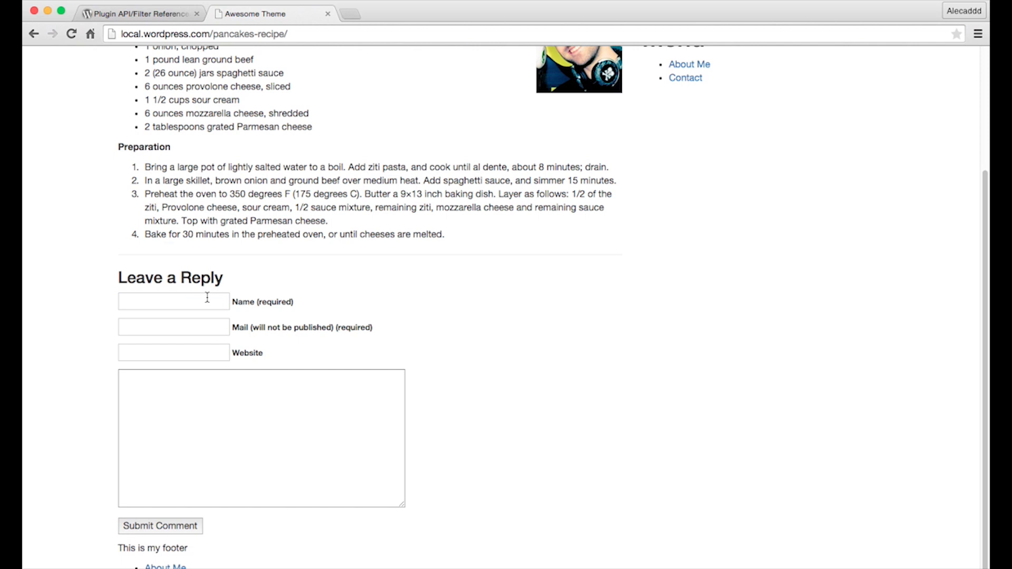
pyautogui.click(173, 352)
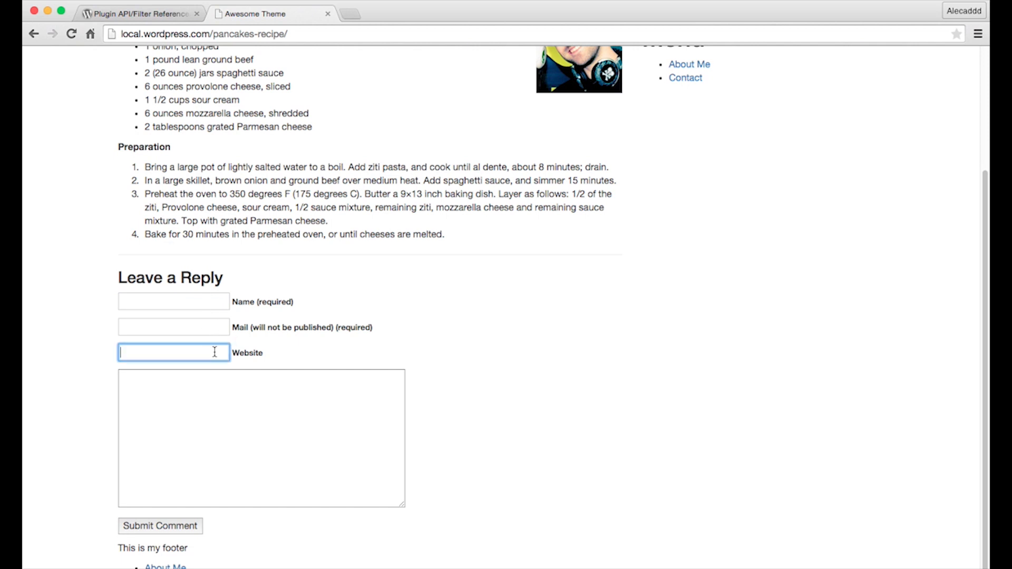
pyautogui.click(261, 438)
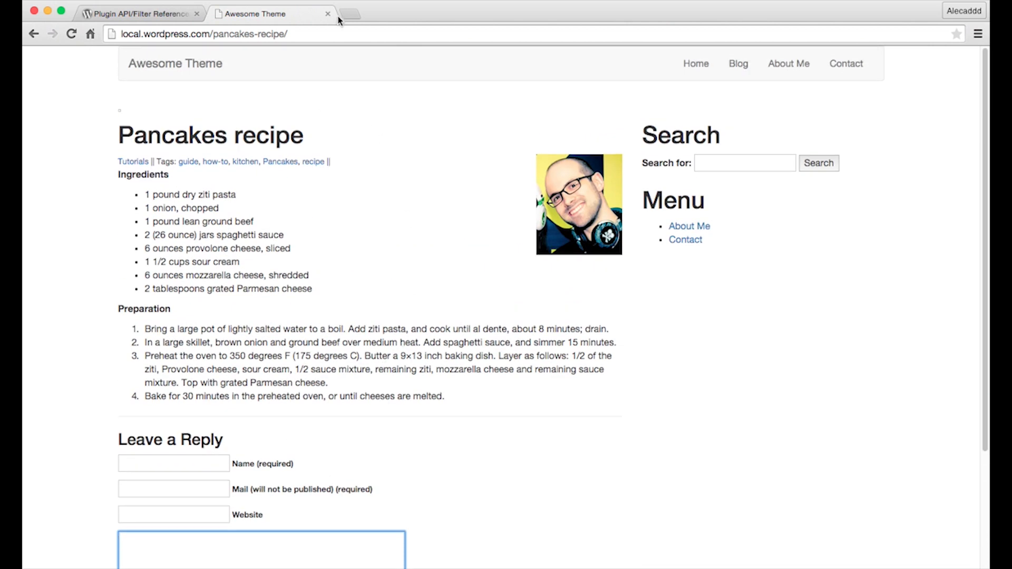
pyautogui.moveTo(482, 560)
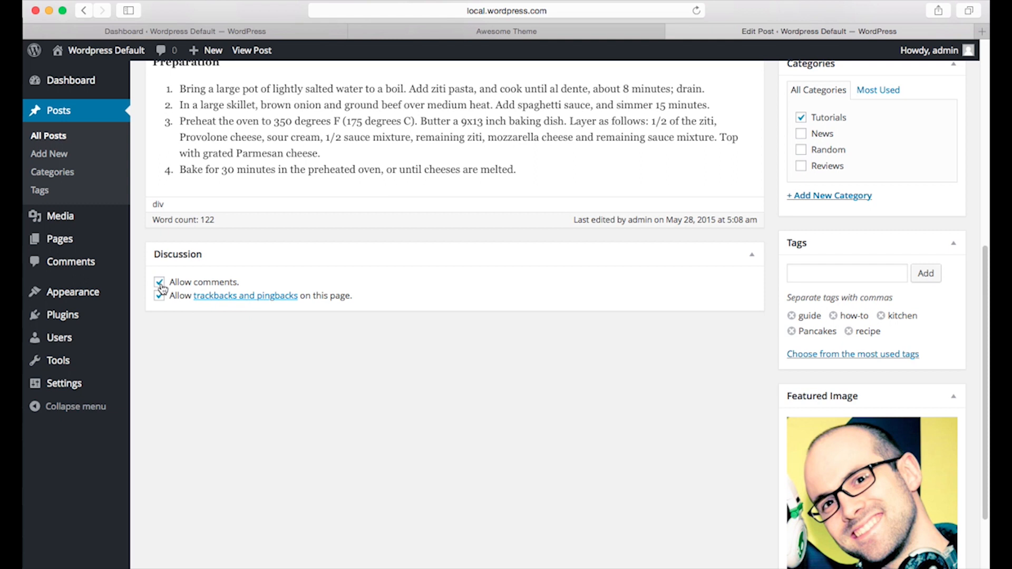
# Untick Allow comments on the Pancakes post and save it with Update.
pyautogui.click(159, 282)
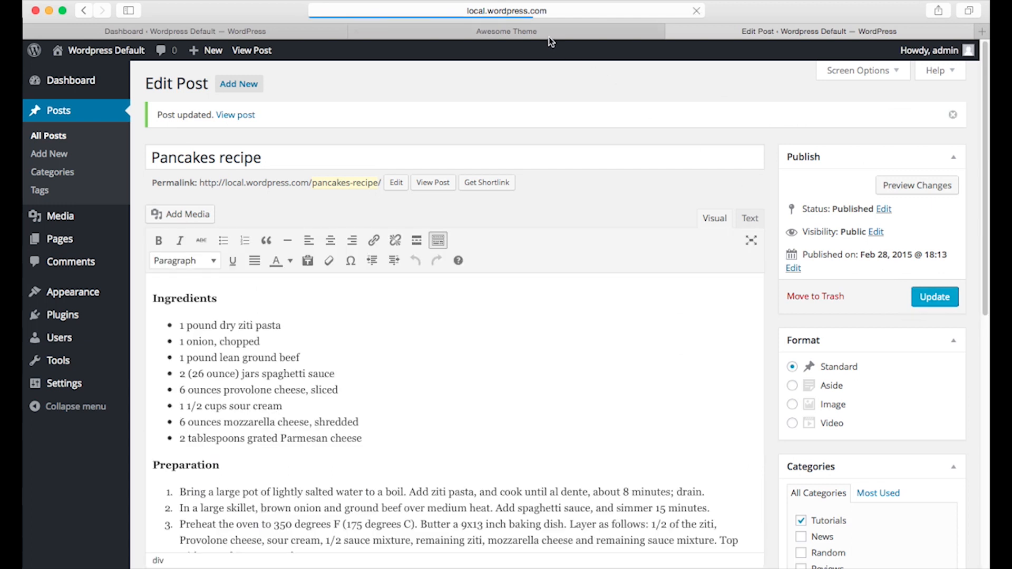
pyautogui.click(506, 31)
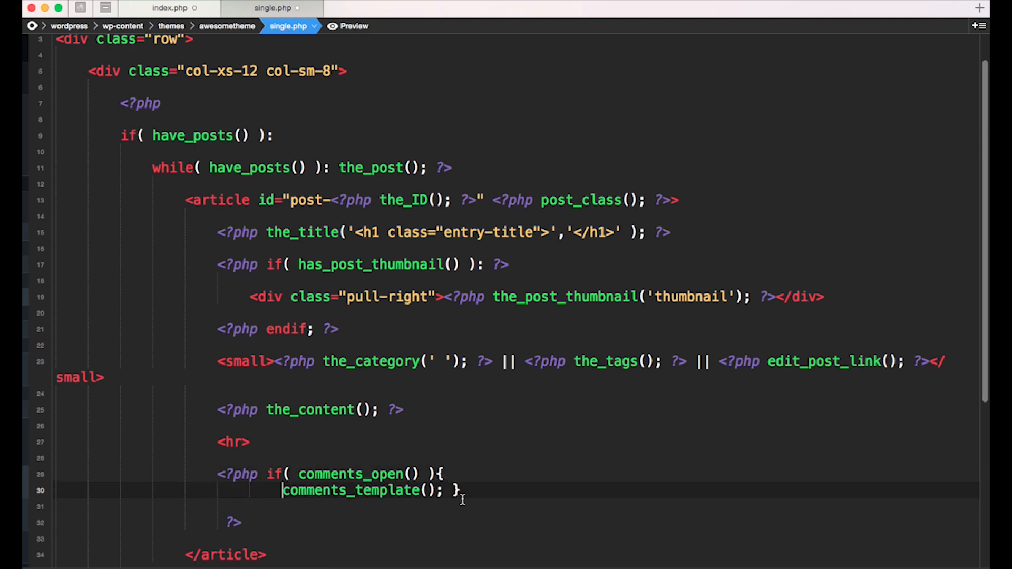
# Split the comments_open() block onto separate lines and start an else branch with echo ''.
pyautogui.press('Enter')
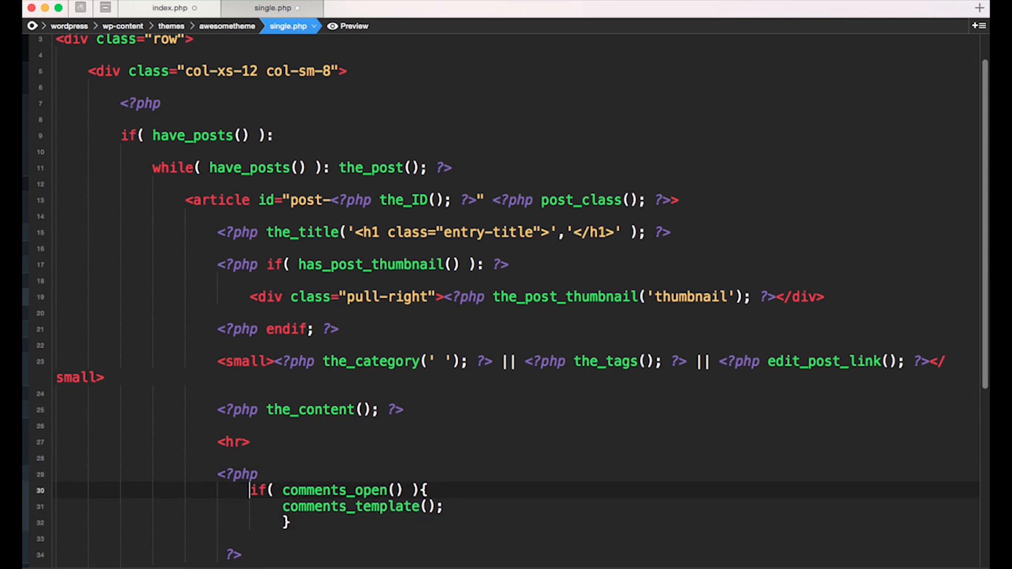
pyautogui.click(285, 522)
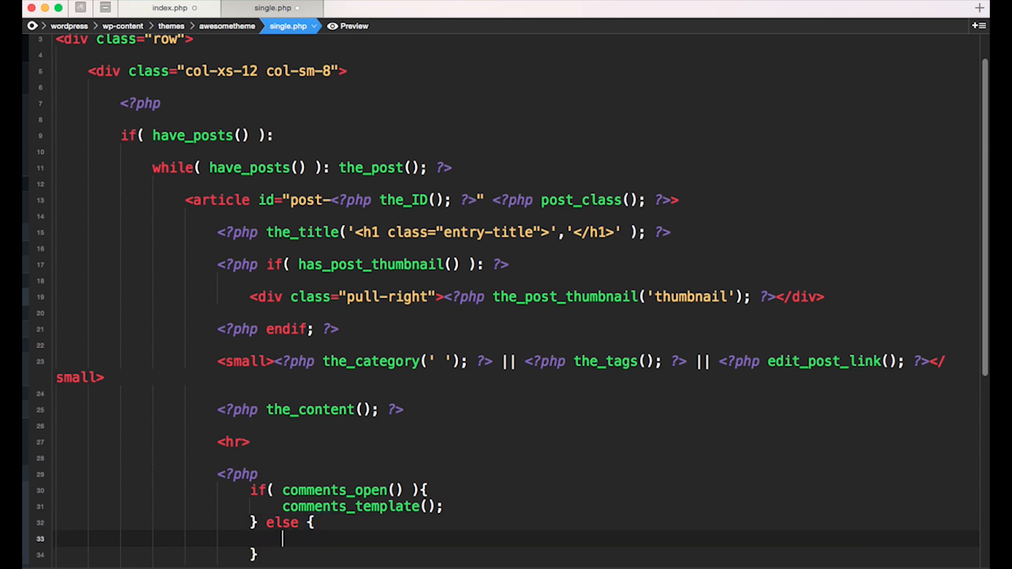
pyautogui.write('echo')
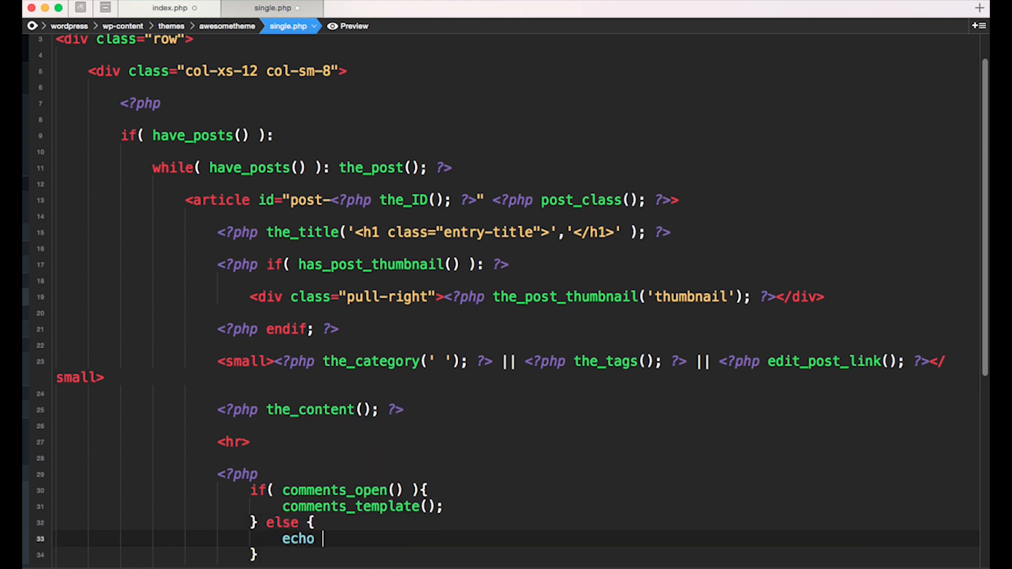
pyautogui.write("''")
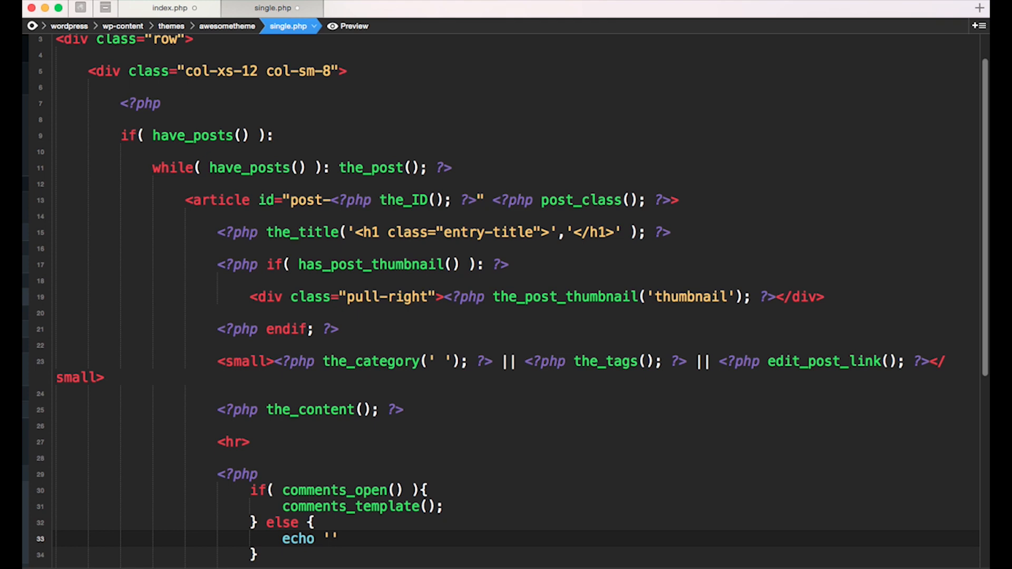
# Echo '<h5 class="text-center">Sorry, Comments are closed!</h5>' inside the else branch.
pyautogui.click(329, 538)
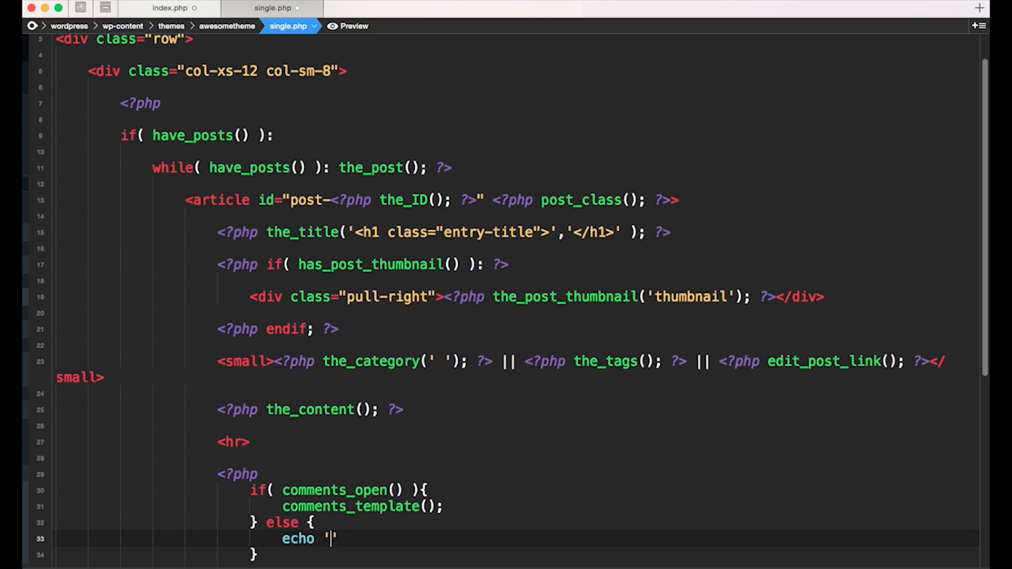
pyautogui.write('<h5')
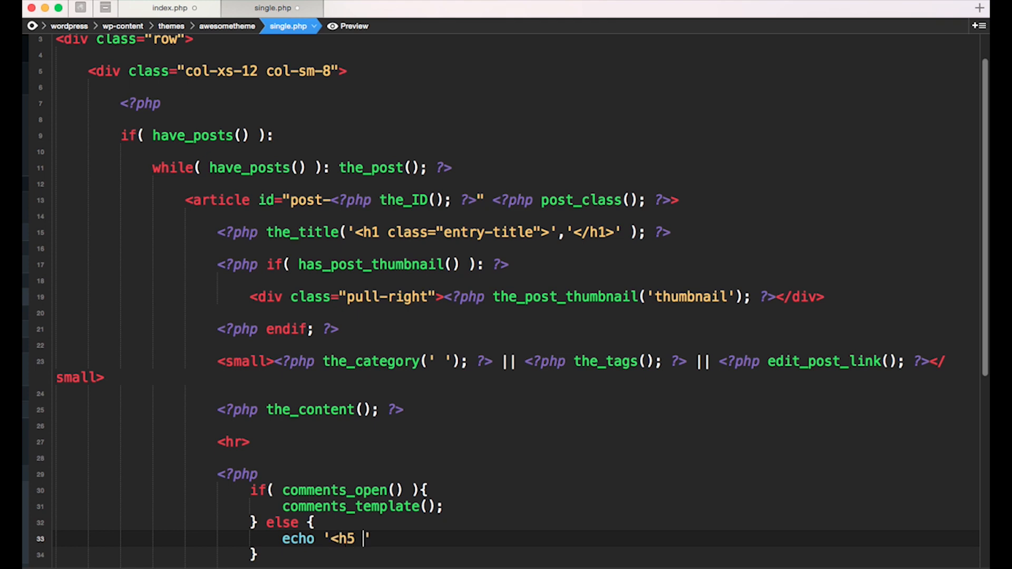
pyautogui.write('class=')
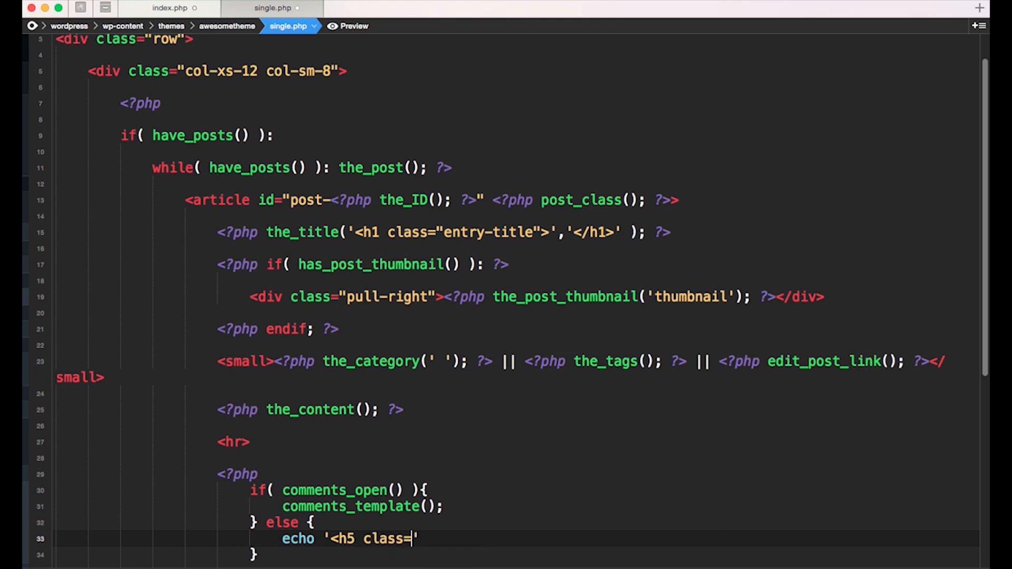
pyautogui.write('"tex')
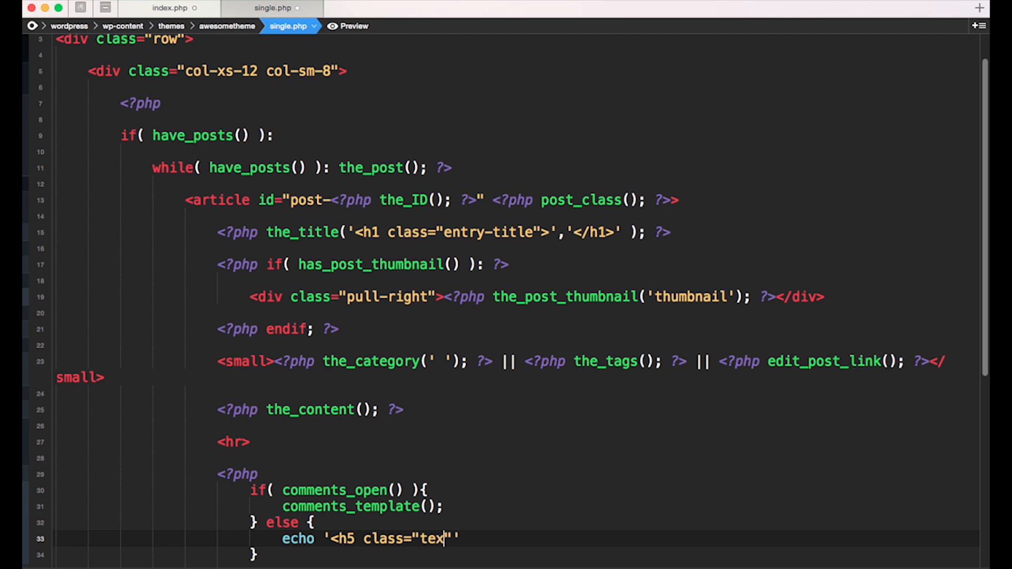
pyautogui.write('t-center')
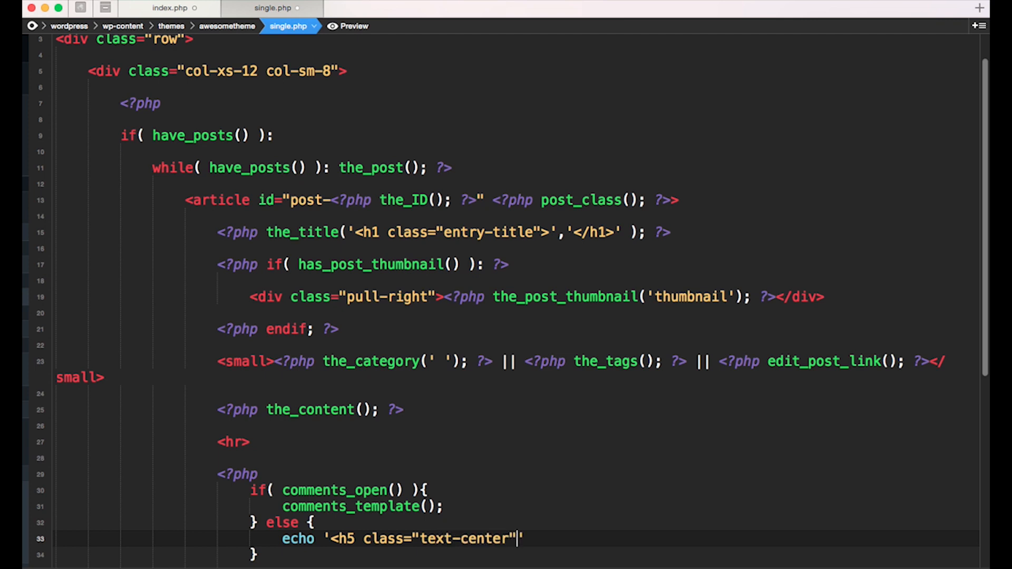
pyautogui.write('></')
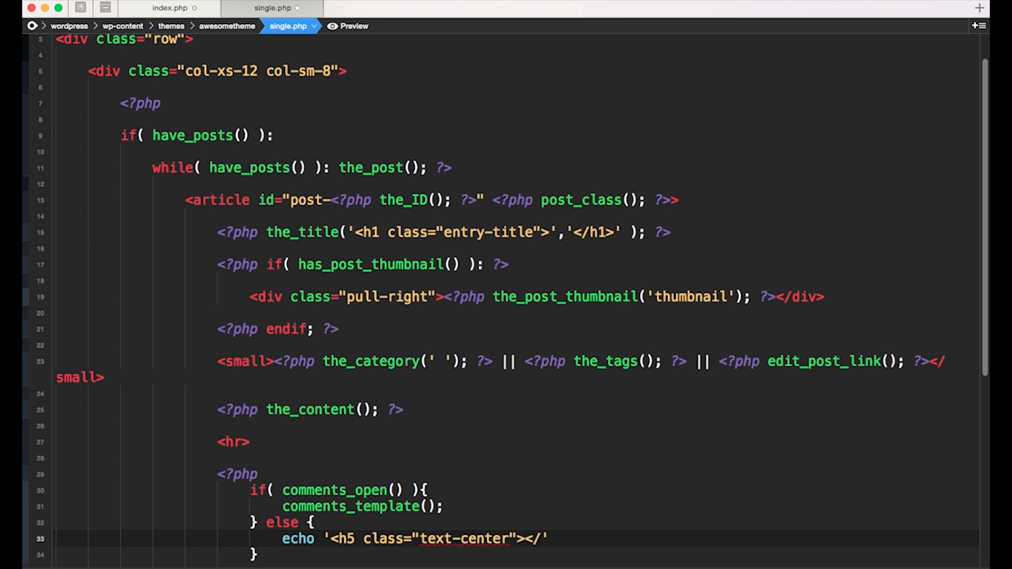
pyautogui.write('h5')
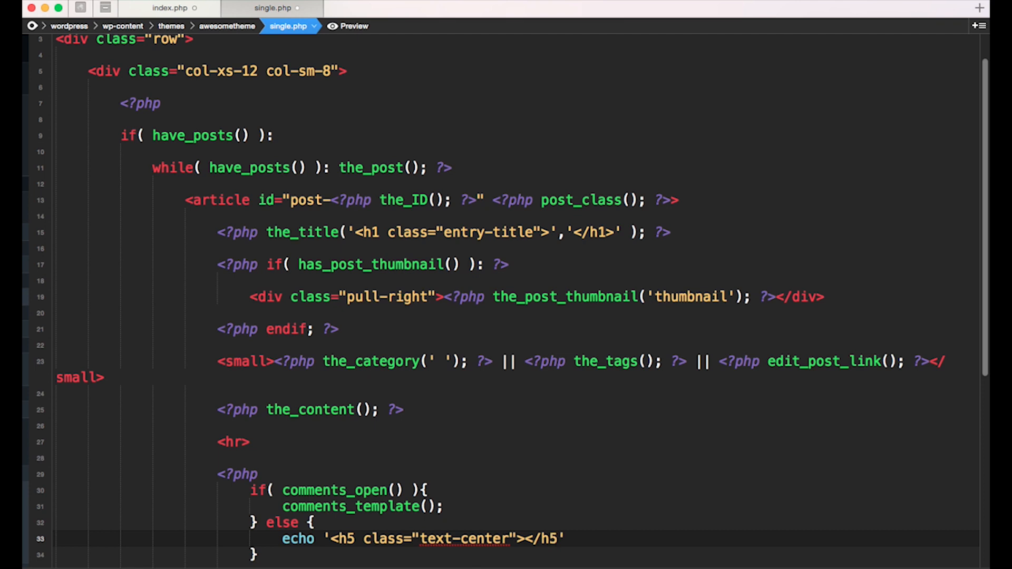
pyautogui.write('S')
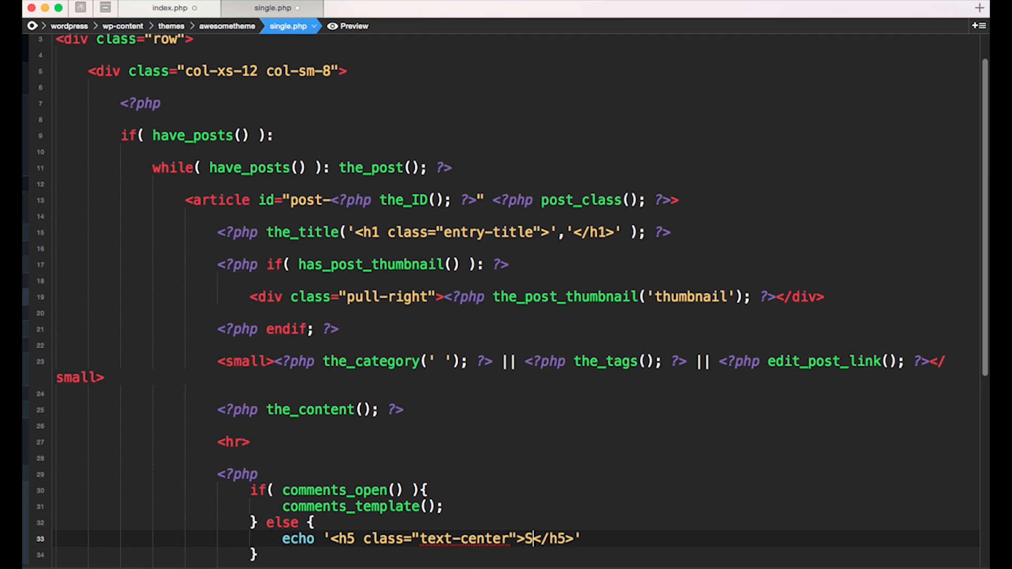
pyautogui.write('orry, Comm')
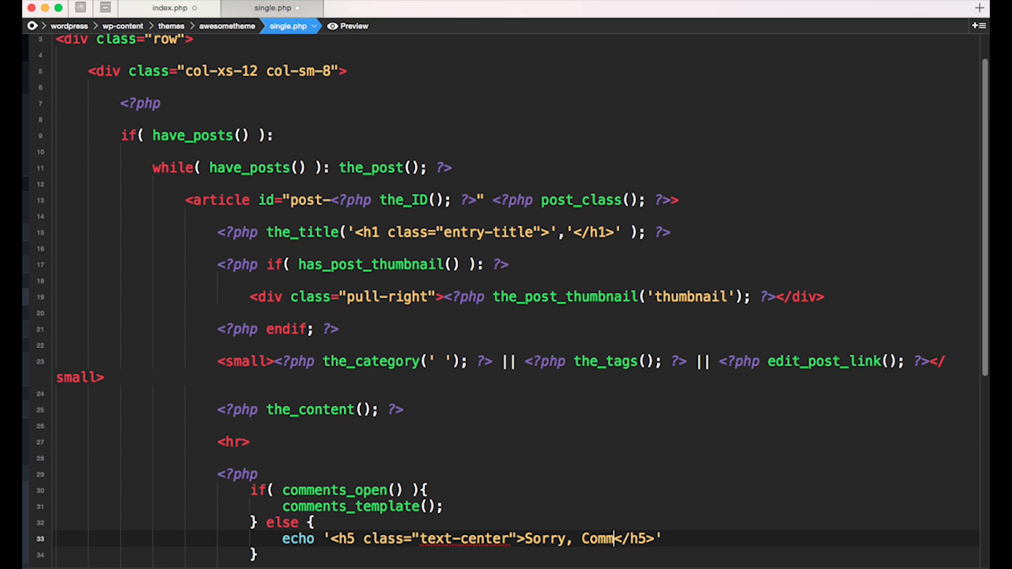
pyautogui.write('ents are')
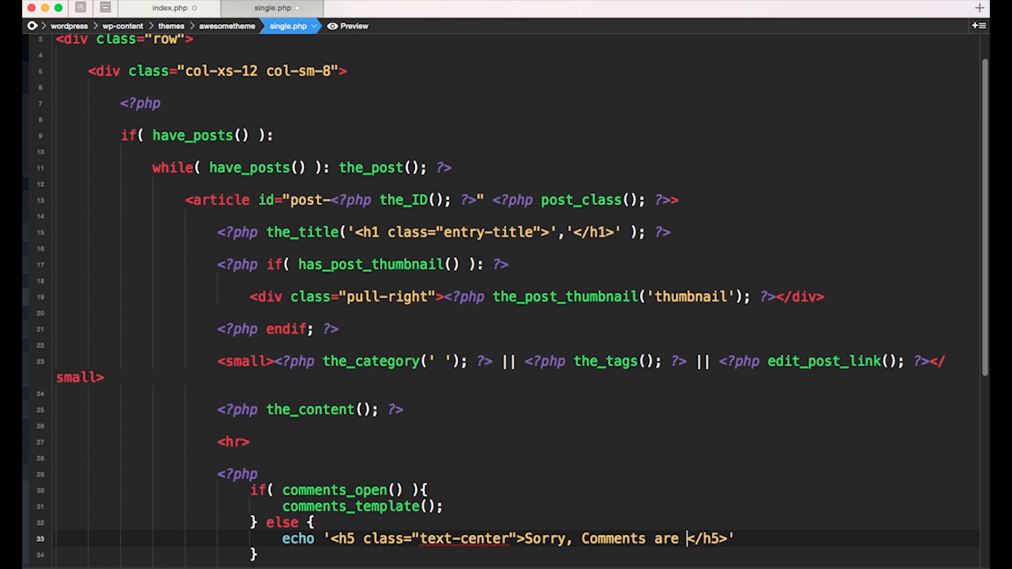
pyautogui.write('closed!')
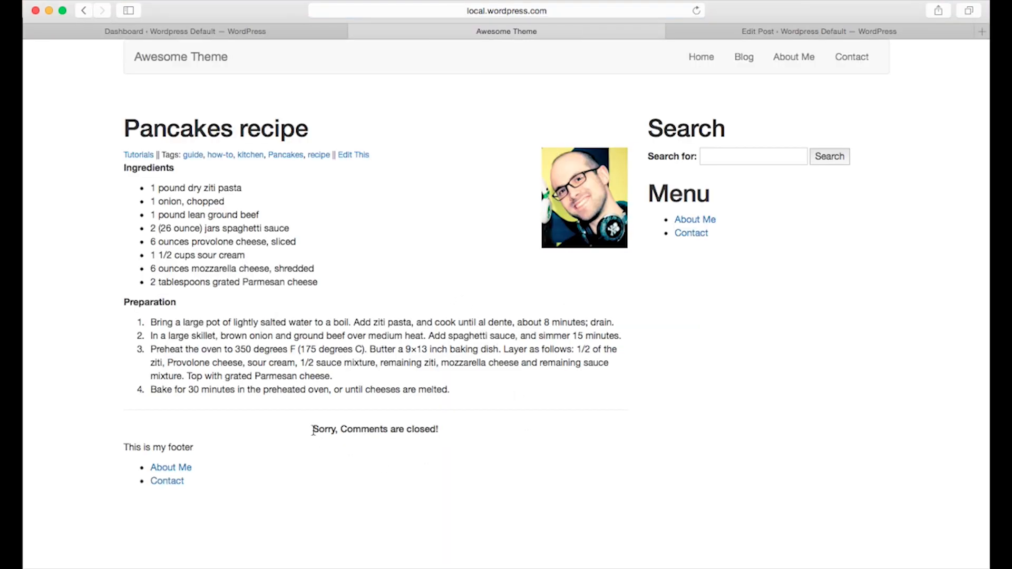
# Highlight the 'Sorry, Comments are closed!' message on the Pancakes post, then return to Edit Post.
pyautogui.doubleClick(423, 429)
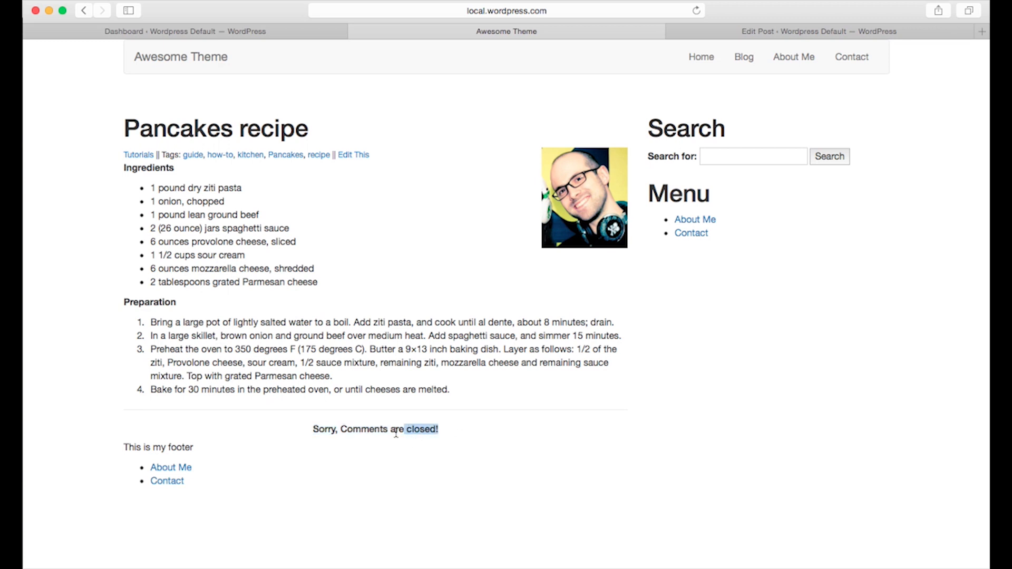
pyautogui.moveTo(471, 439)
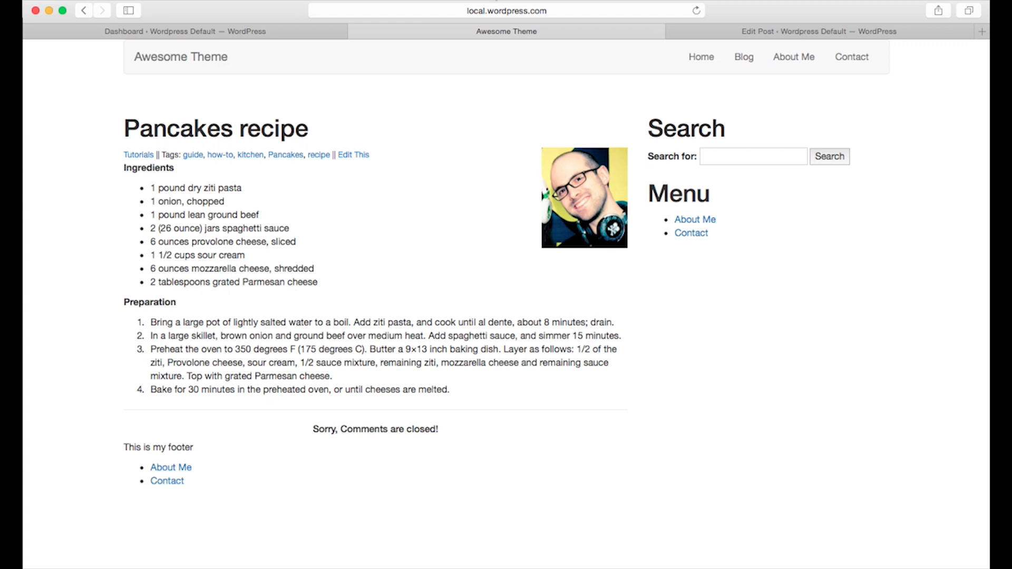
pyautogui.moveTo(502, 441)
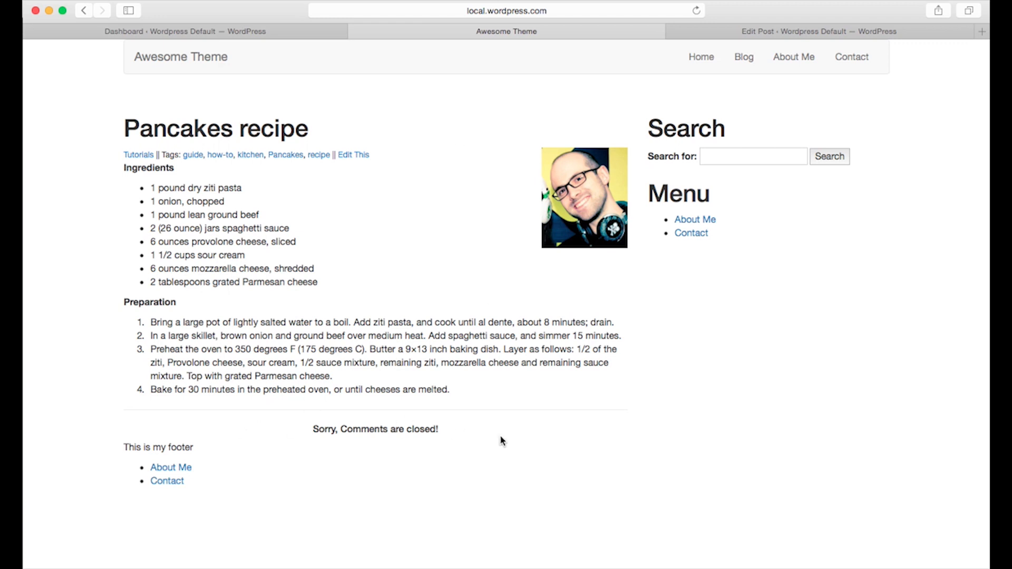
pyautogui.moveTo(462, 436)
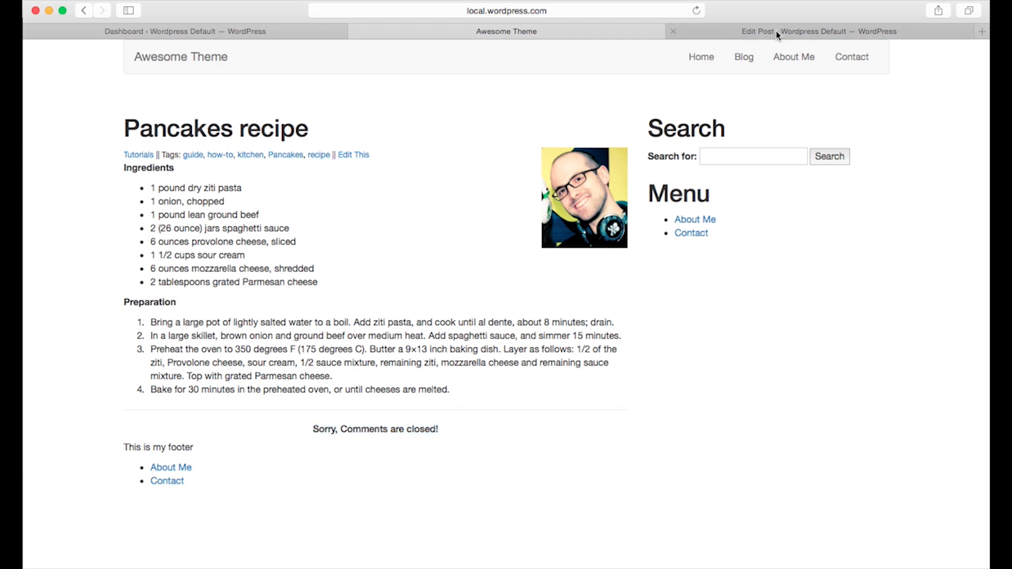
pyautogui.click(819, 31)
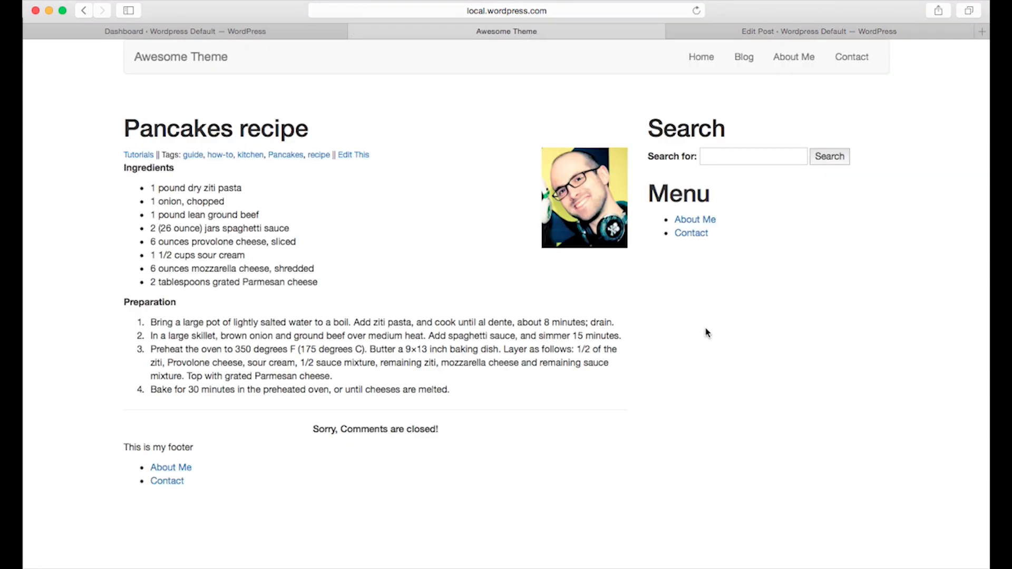
# Scroll the post, then go through the Blog listing to LightBulb Post.
pyautogui.scroll(-3)
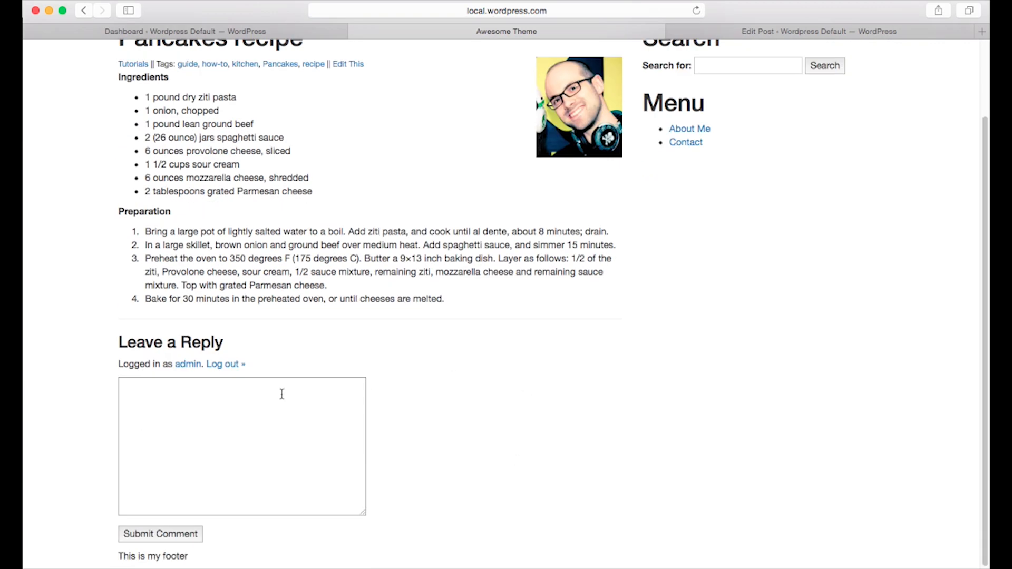
pyautogui.moveTo(488, 486)
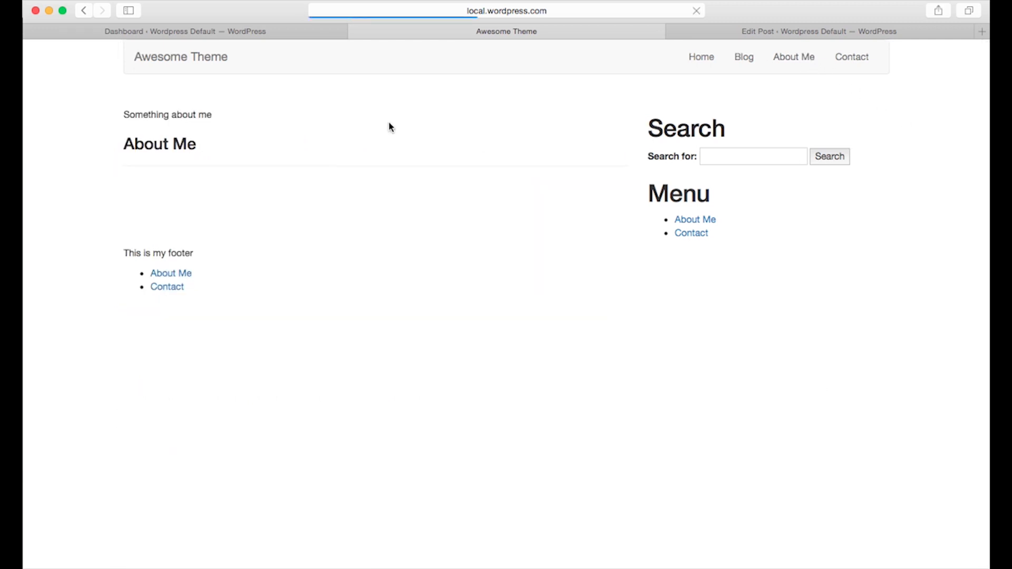
pyautogui.click(743, 57)
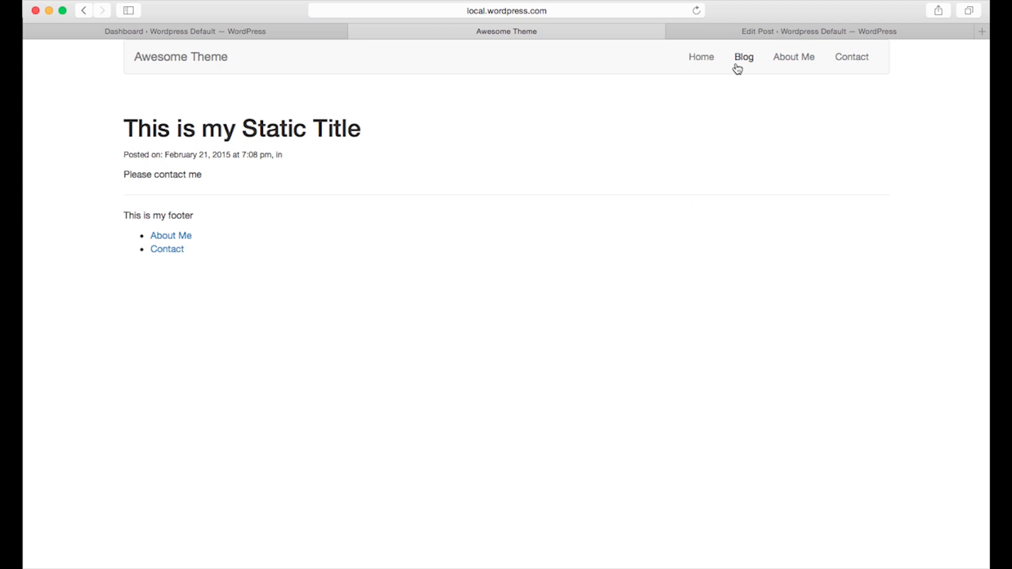
pyautogui.click(743, 57)
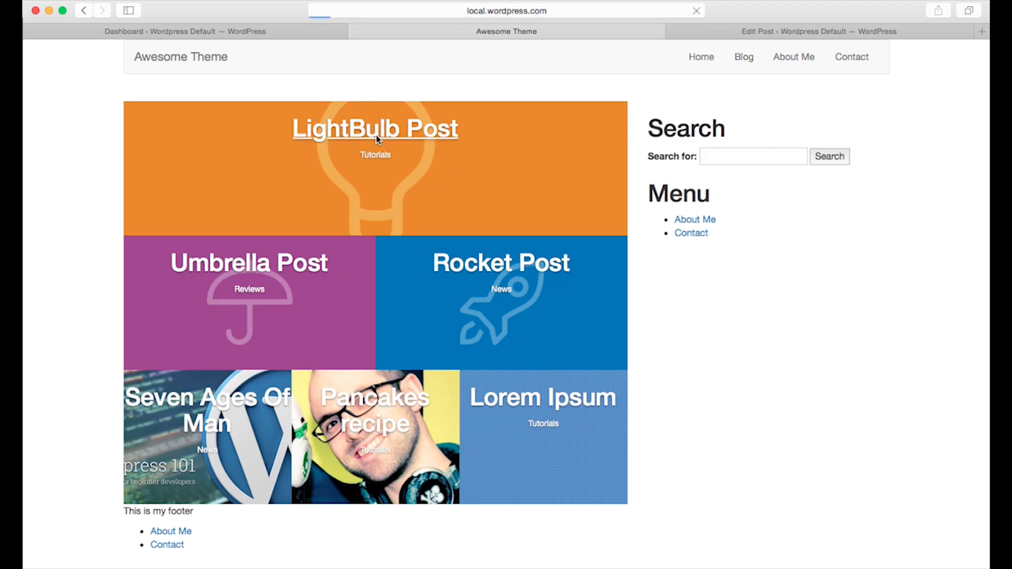
pyautogui.click(374, 129)
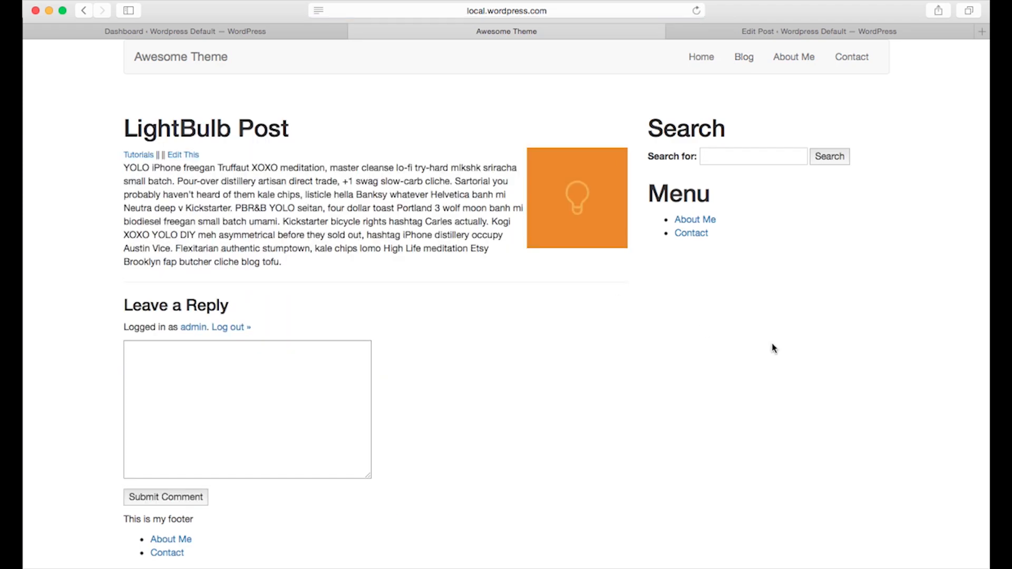
pyautogui.moveTo(298, 246)
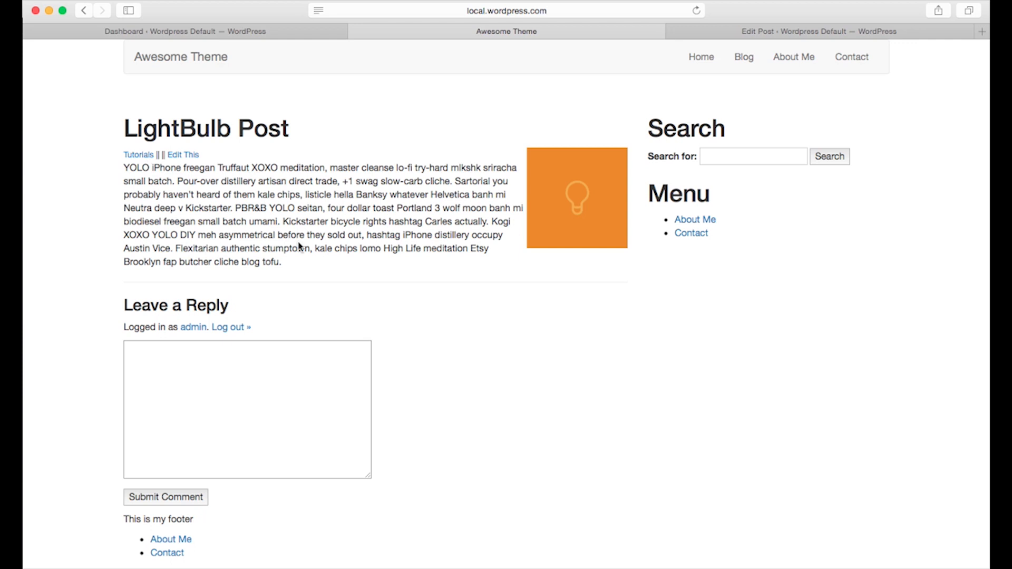